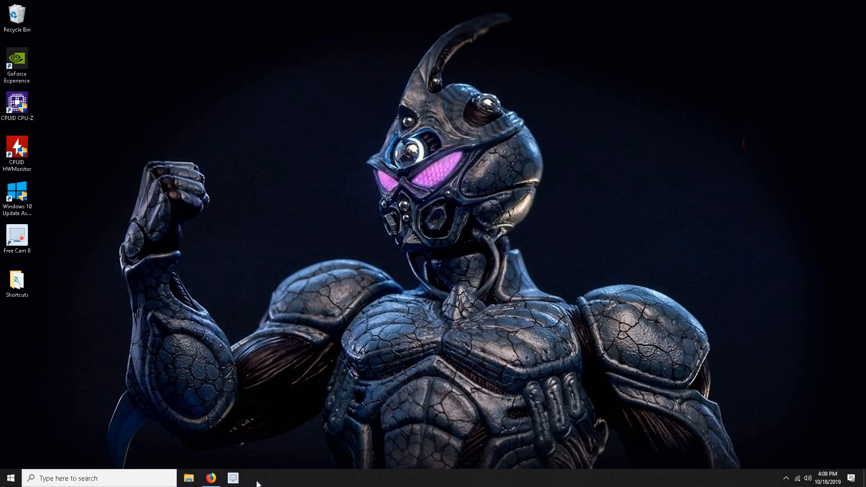
Bring up Firefox and open the RARLAB WinRAR archiver result from the search
left_click(211, 478)
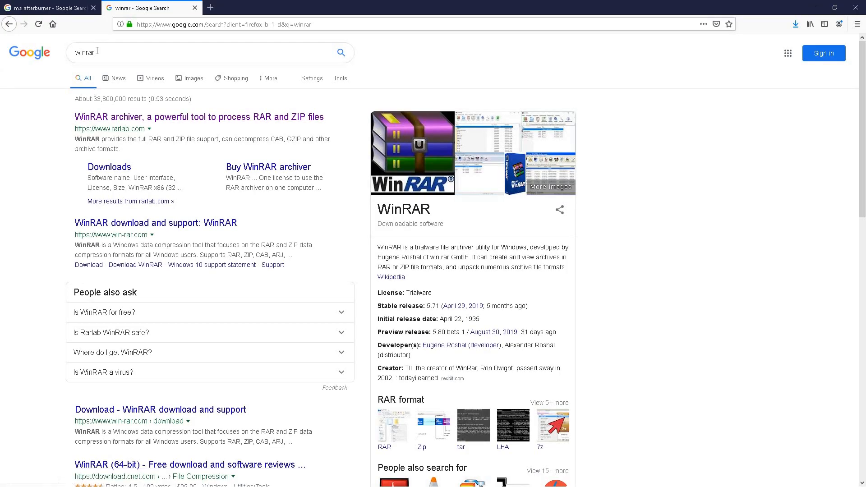
mouse_move(101, 117)
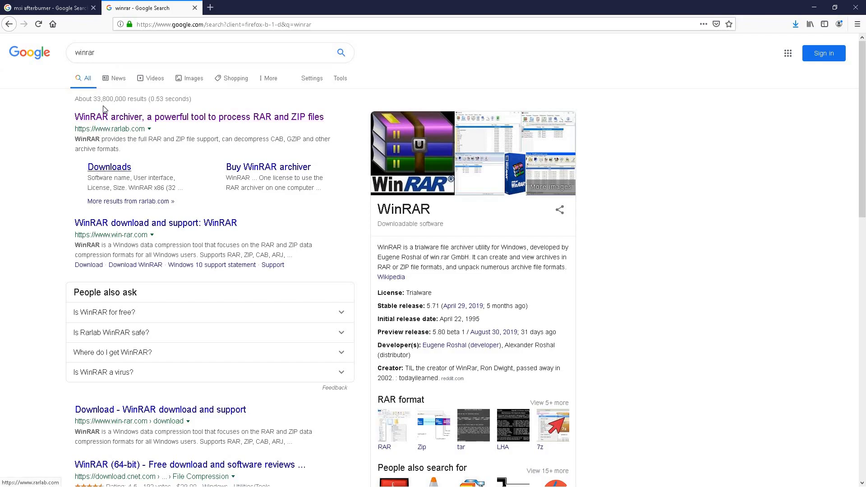
mouse_move(101, 121)
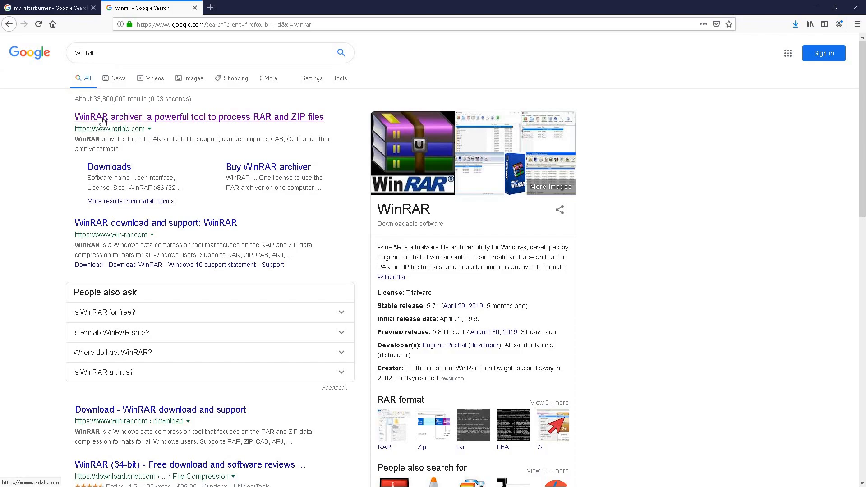
left_click(206, 117)
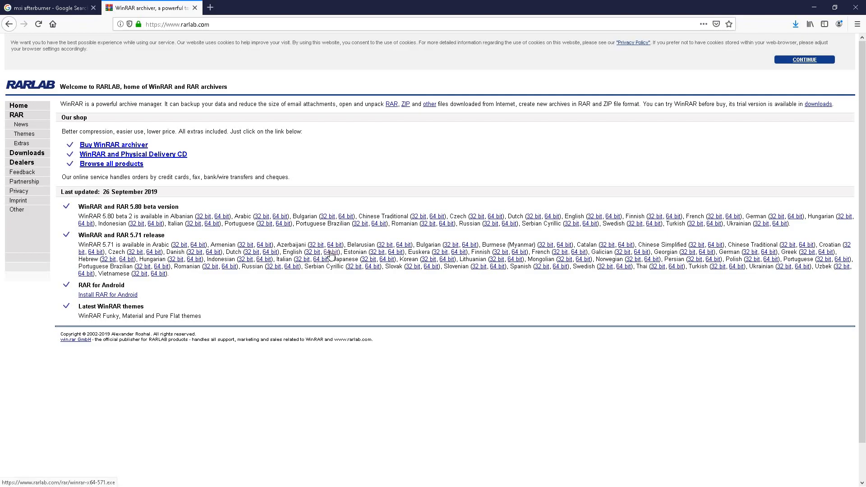
Download the 64-bit WinRAR 5.71 installer, install it with default associations, close its program folder
left_click(329, 254)
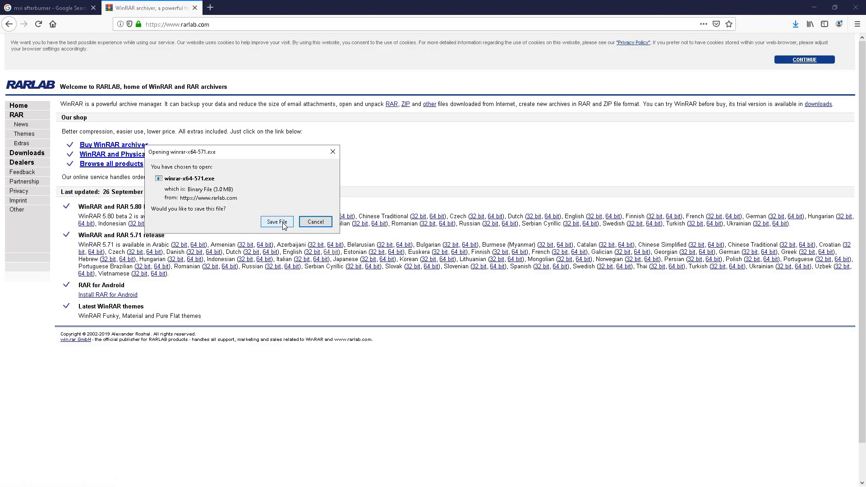
left_click(276, 221)
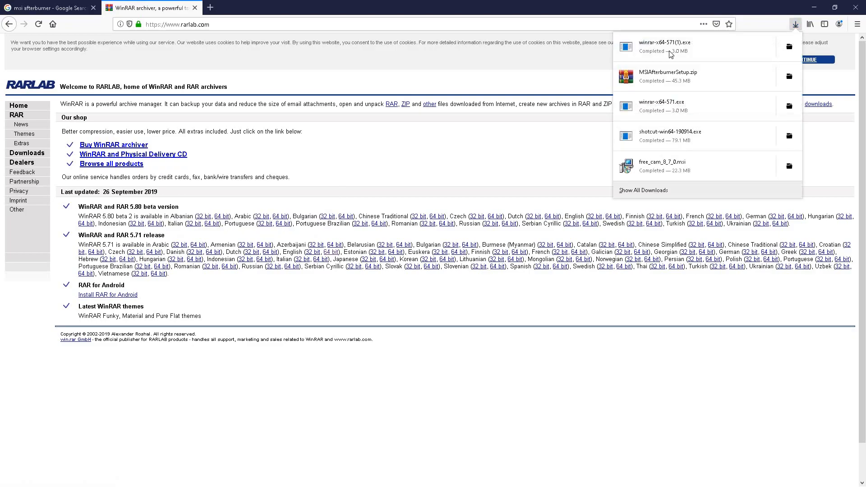
left_click(795, 24)
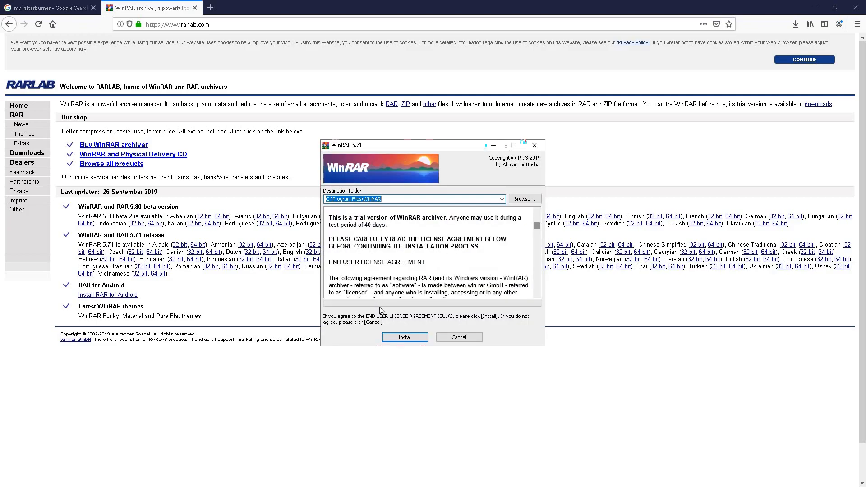
left_click(404, 337)
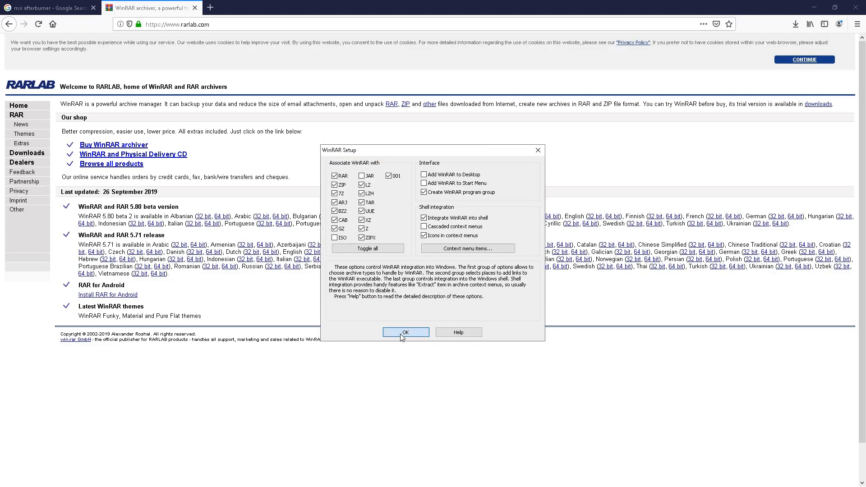
left_click(405, 332)
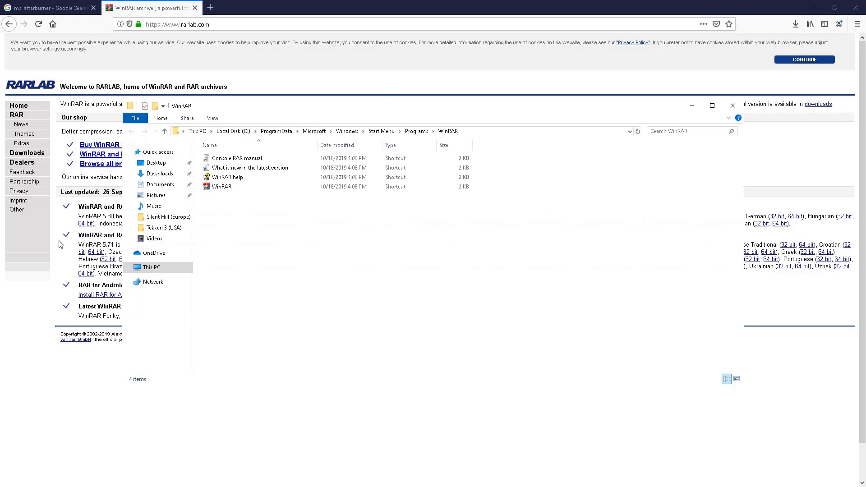
mouse_move(732, 106)
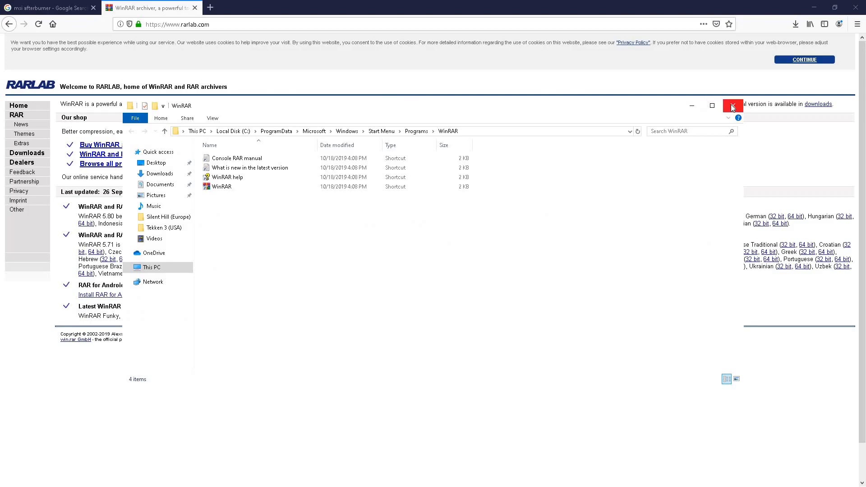
left_click(733, 105)
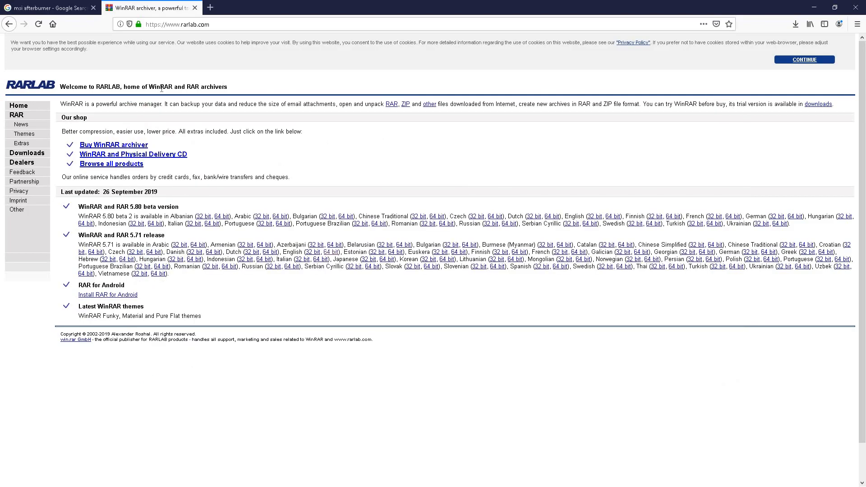
Return to the search results and open the official MSI Afterburner page, accepting cookies
left_click(194, 8)
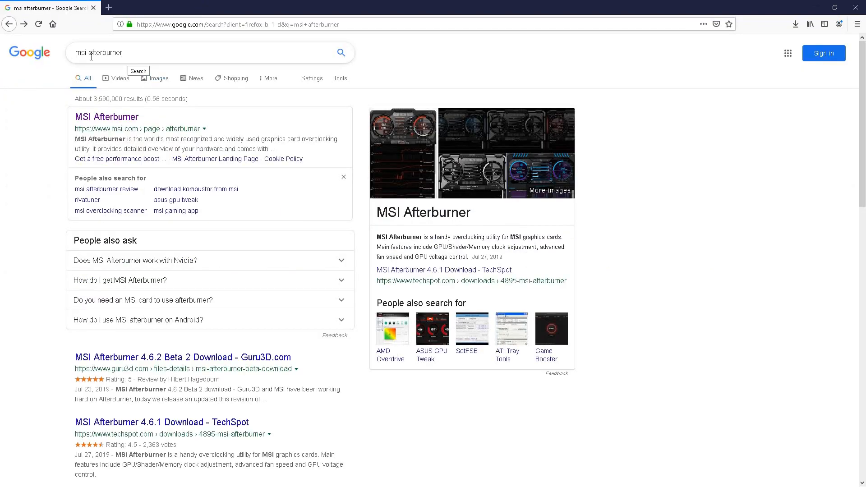
mouse_move(92, 116)
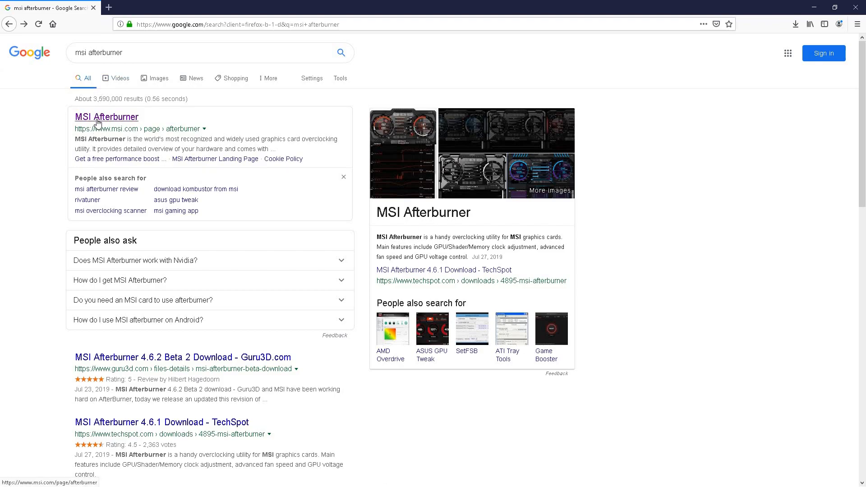
left_click(107, 116)
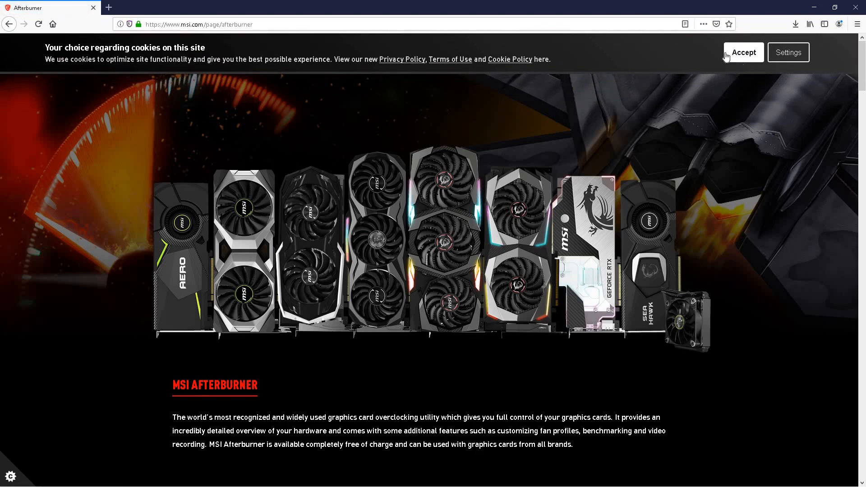
left_click(743, 52)
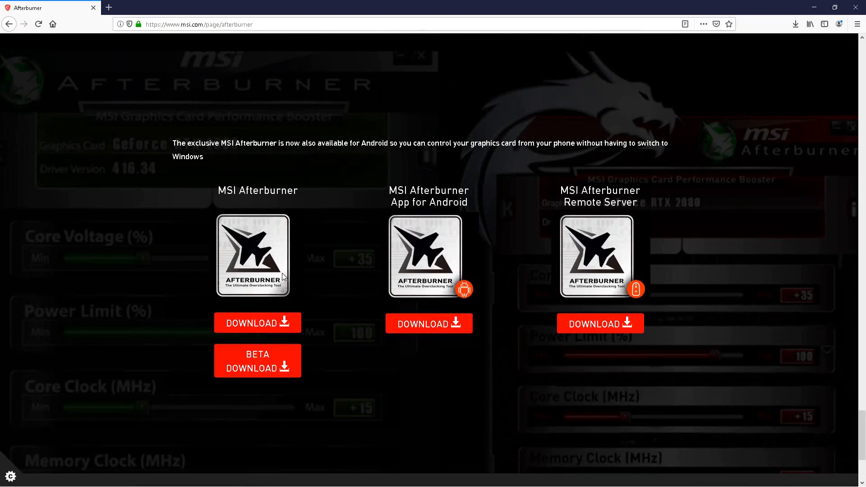
Download the MSI Afterburner setup zip and open it in WinRAR
scroll("down", 3)
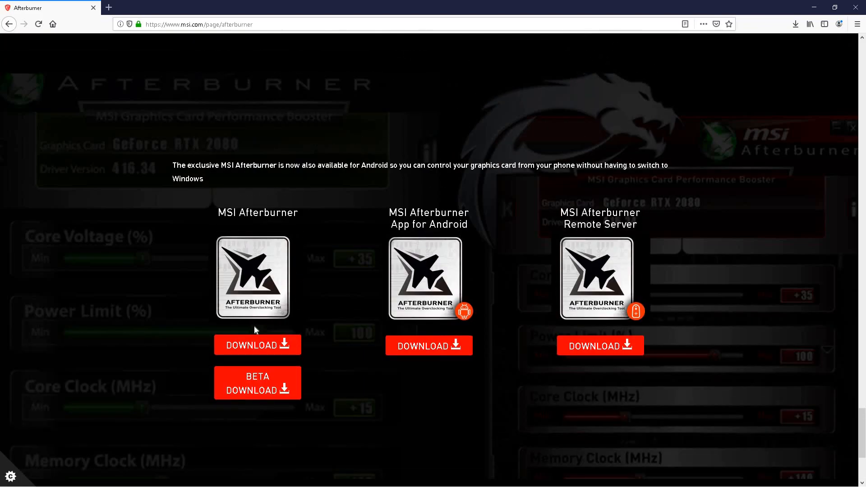
mouse_move(248, 223)
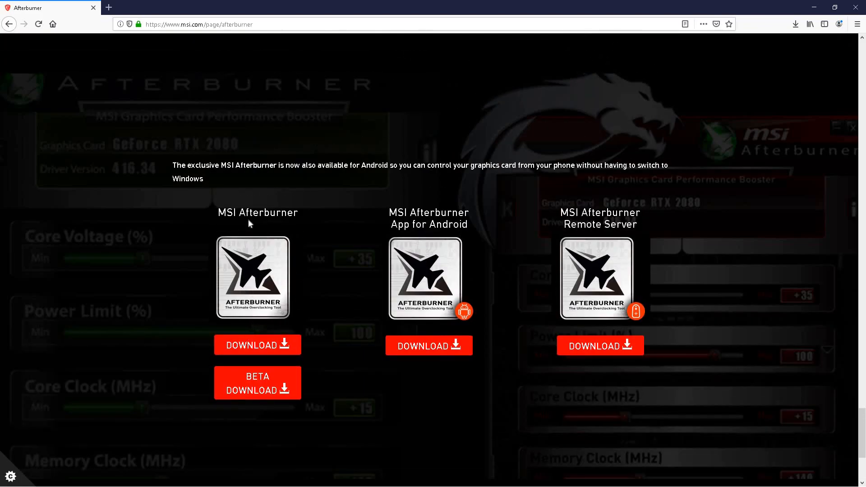
mouse_move(339, 305)
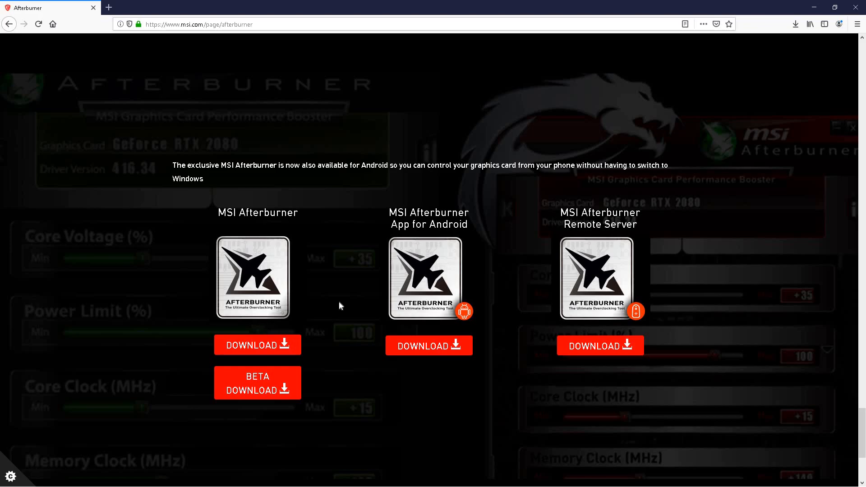
left_click(256, 344)
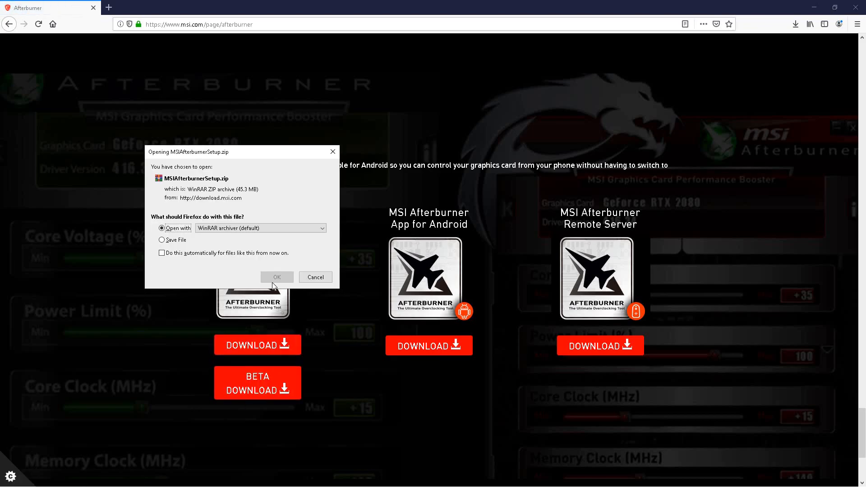
left_click(276, 277)
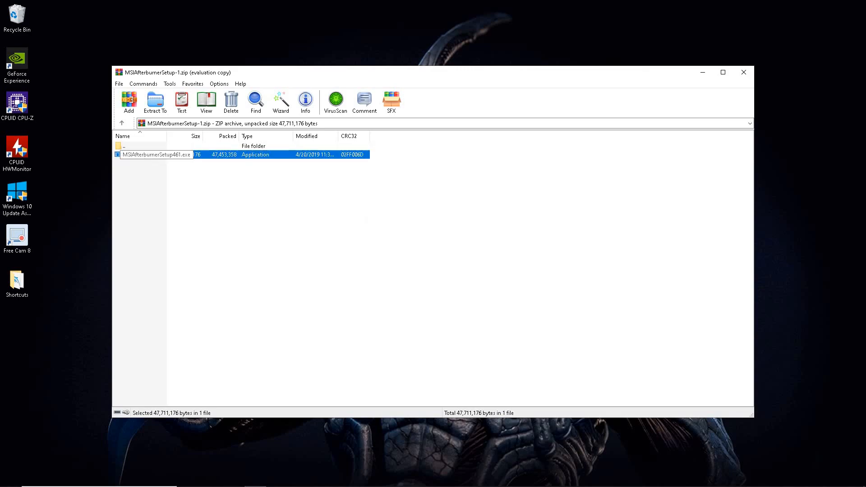
mouse_move(375, 305)
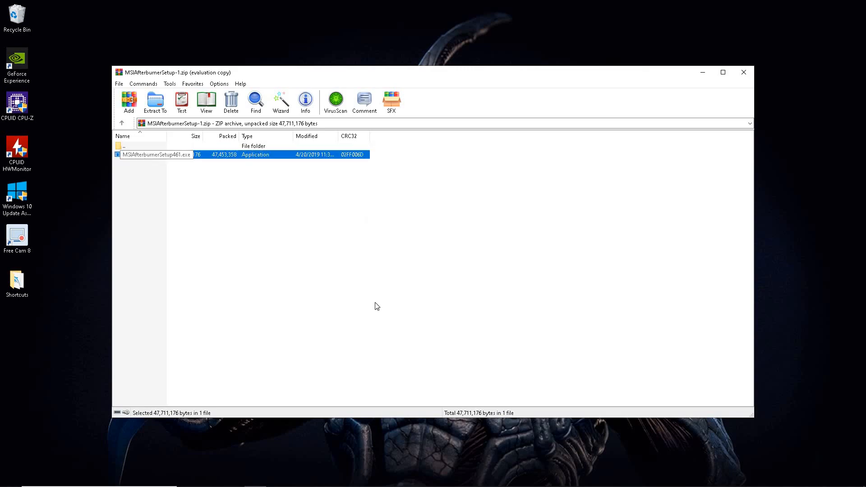
Run MSIAfterburnerSetup461.exe from the archive, close Firefox, keep English as installer language
double_click(155, 155)
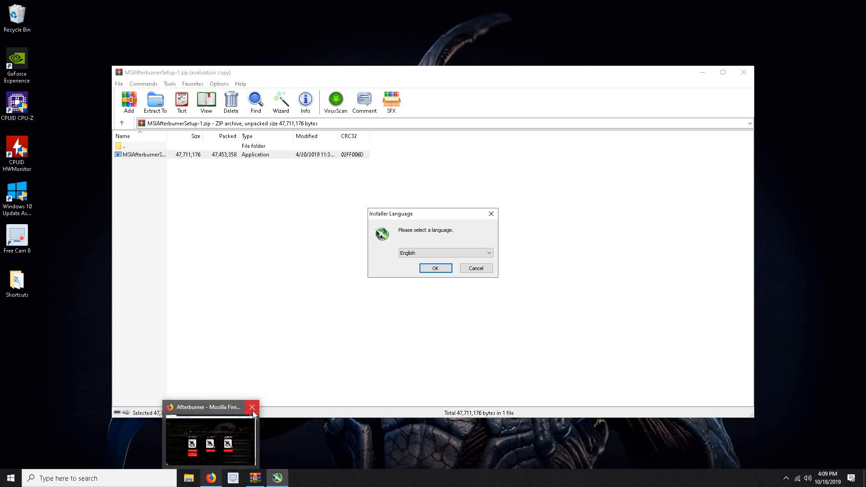
left_click(252, 407)
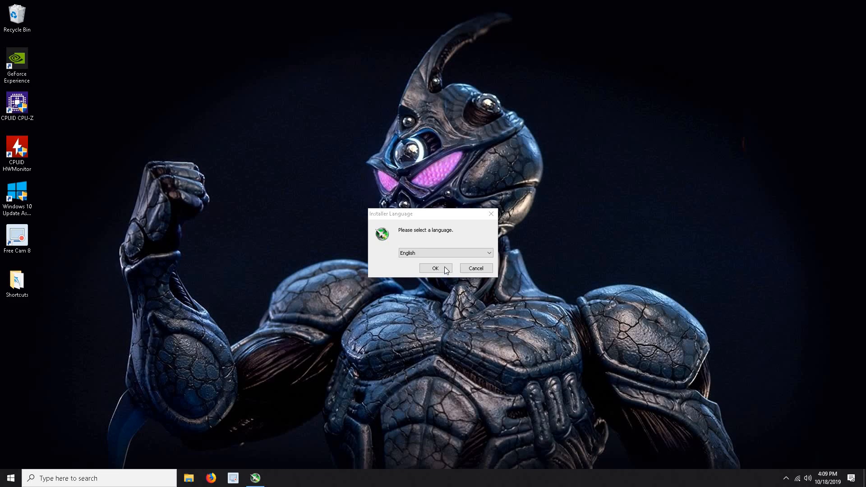
left_click(435, 269)
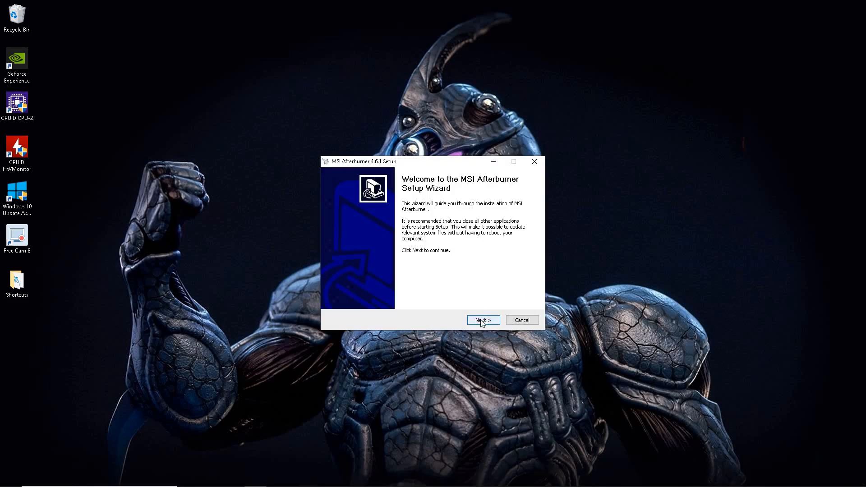
Accept the license and install Afterburner with RivaTuner to C:\Program Files (x86)\MSI Afterburner
left_click(482, 320)
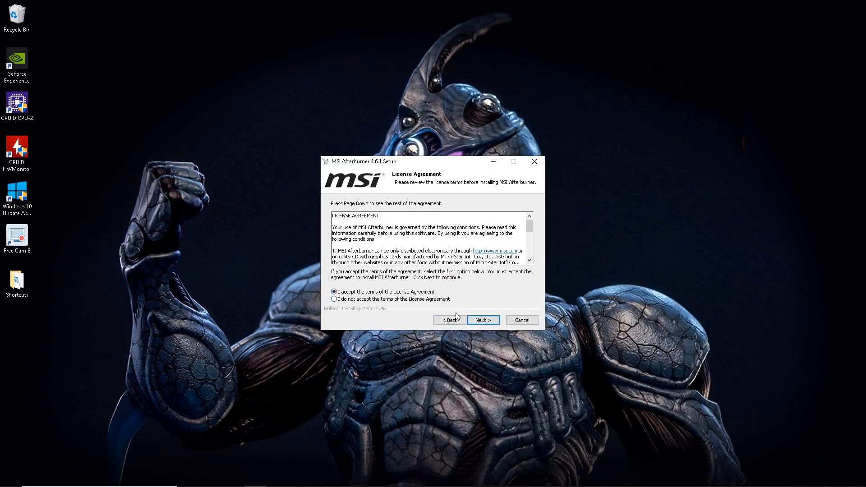
left_click(482, 320)
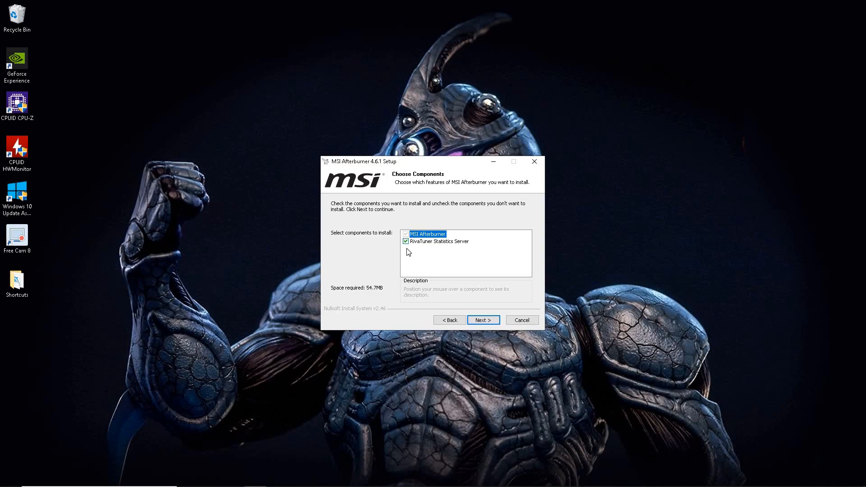
mouse_move(407, 247)
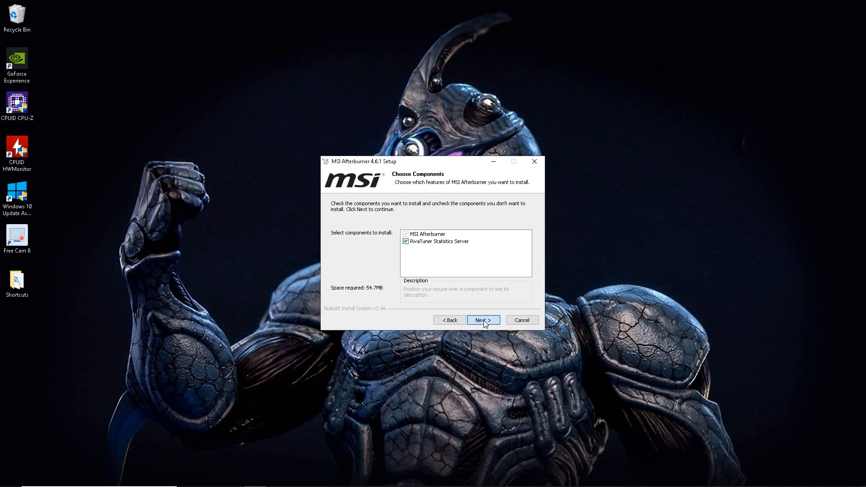
left_click(482, 320)
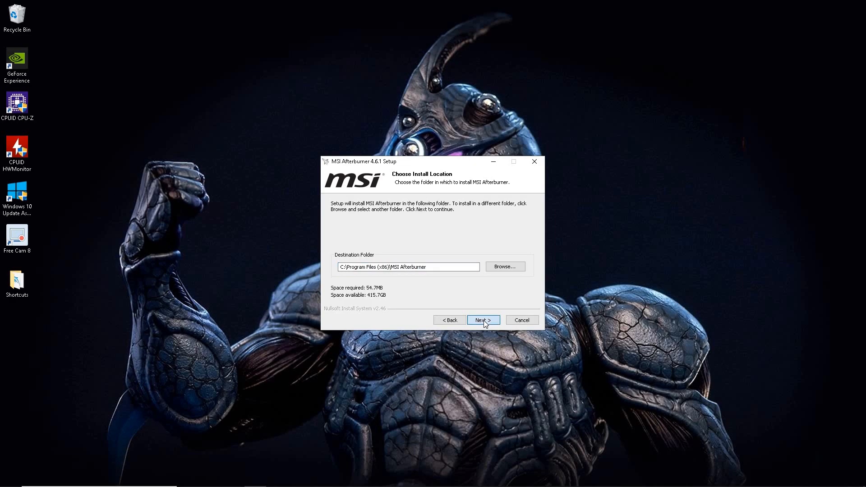
left_click(482, 320)
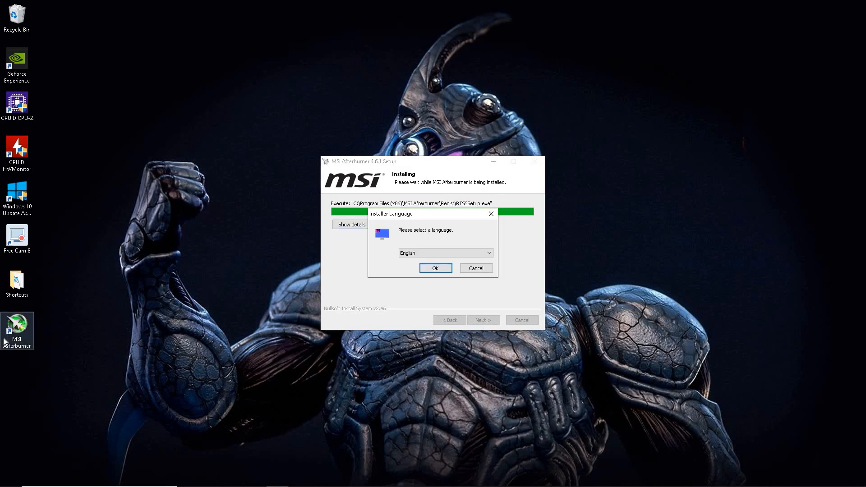
mouse_move(359, 279)
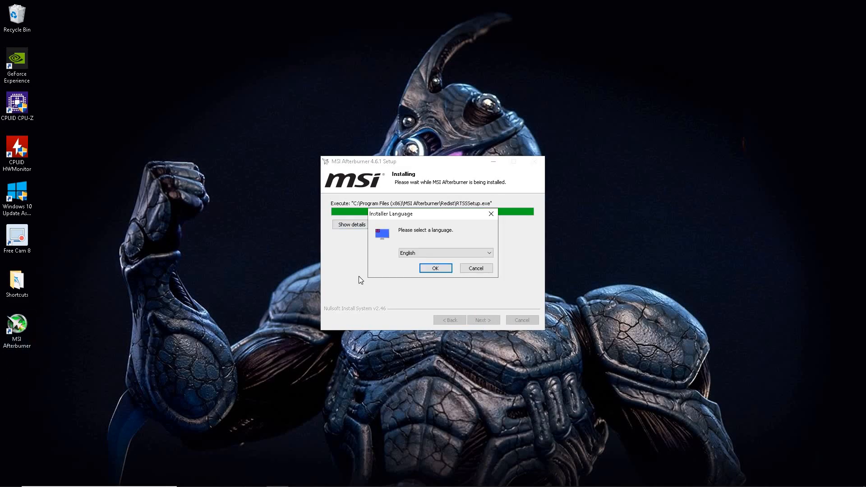
mouse_move(411, 266)
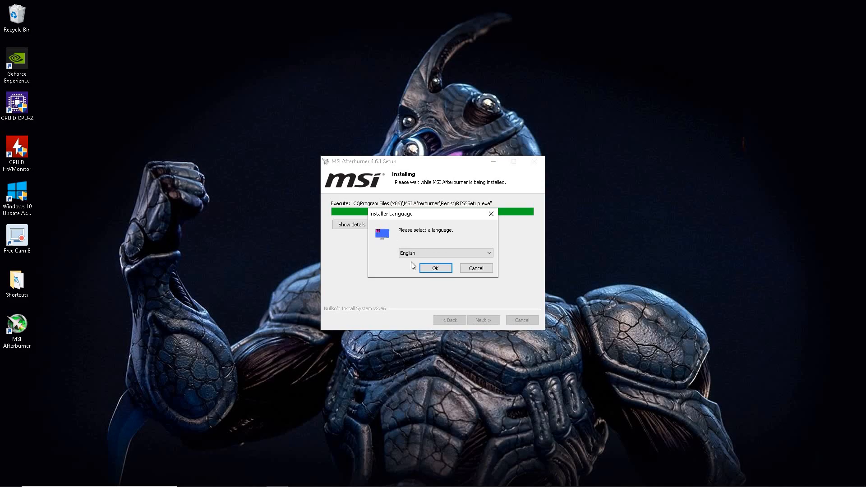
mouse_move(517, 287)
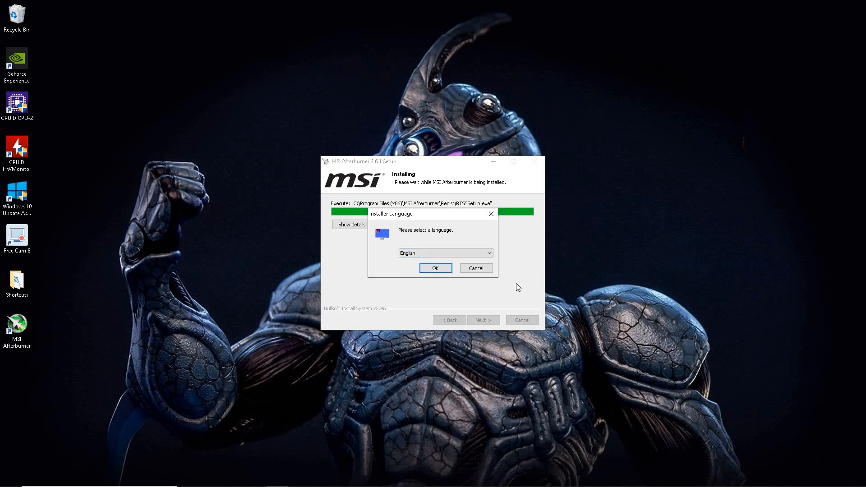
mouse_move(442, 287)
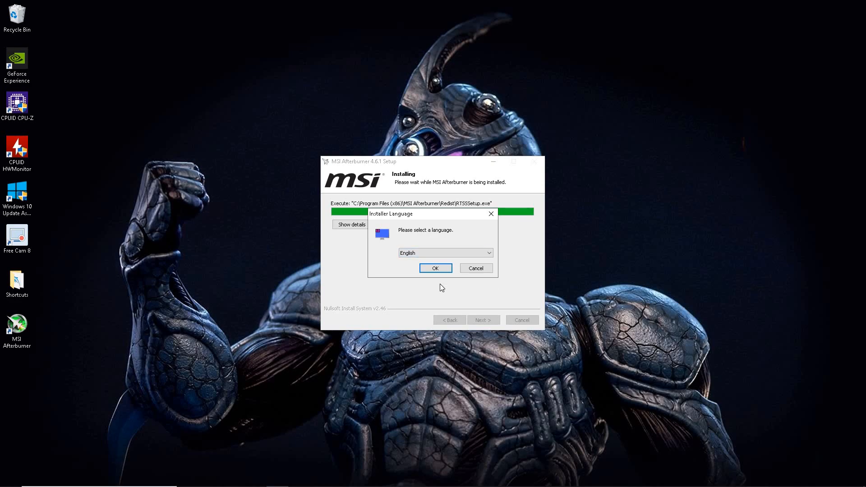
mouse_move(411, 289)
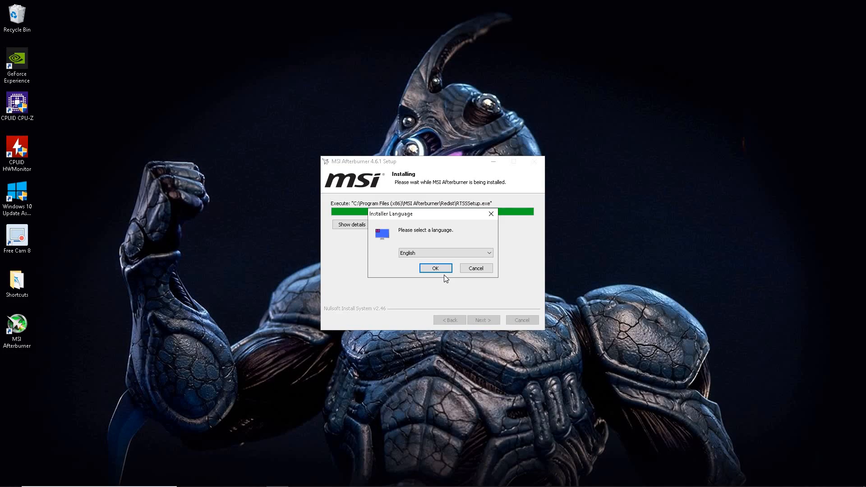
Install RivaTuner Statistics Server in English to its default folder, accepting the license
left_click(435, 268)
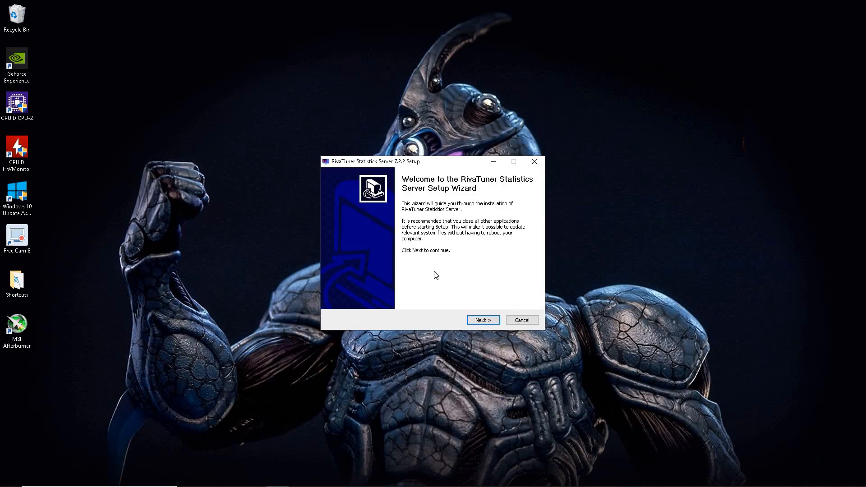
left_click(482, 319)
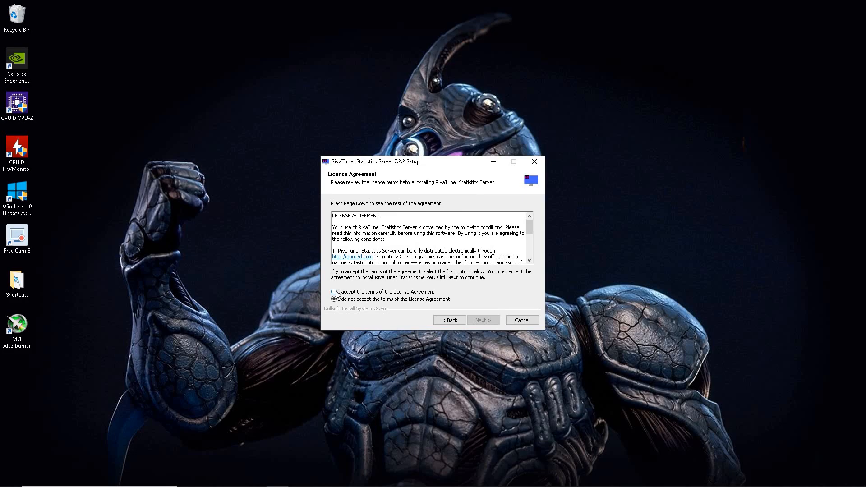
left_click(482, 320)
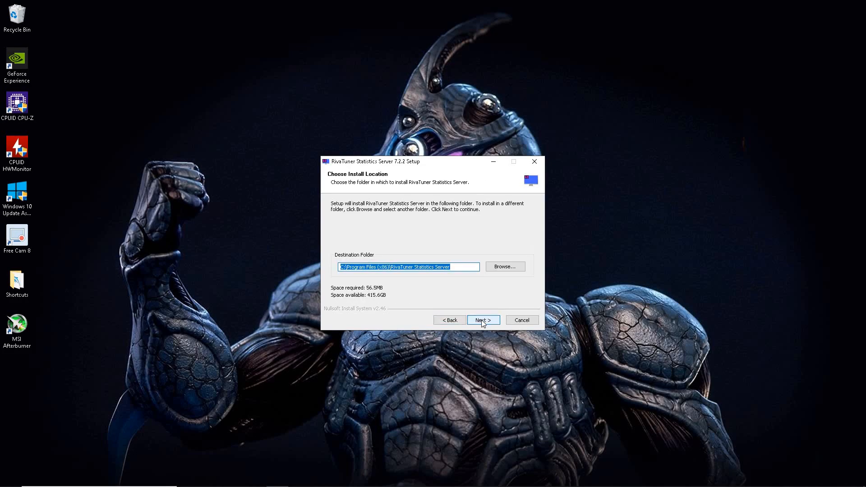
left_click(482, 320)
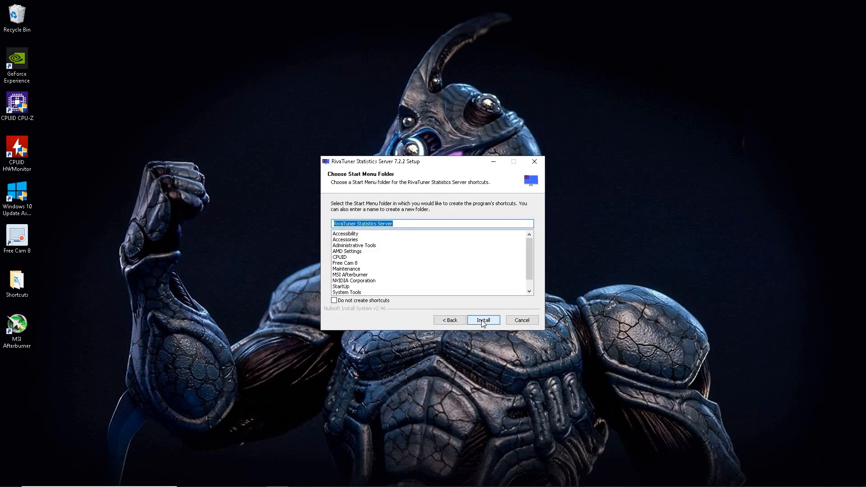
left_click(482, 320)
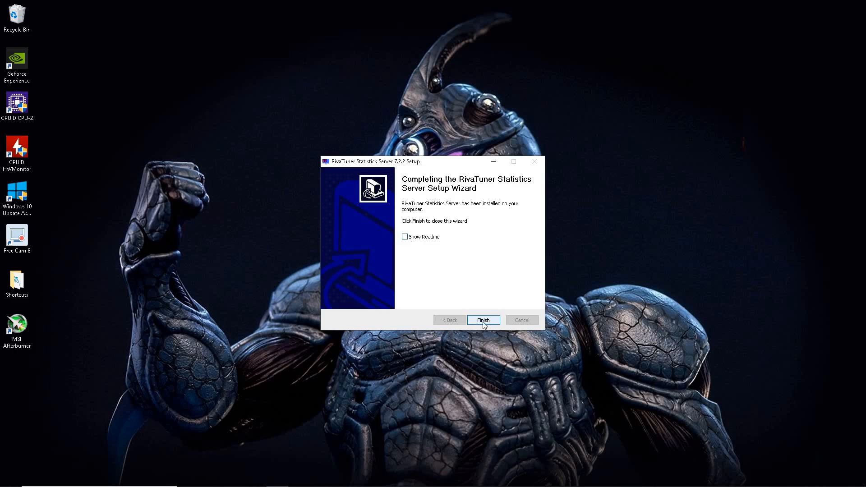
Finish both the RivaTuner and MSI Afterburner setup wizards back to the desktop
left_click(482, 320)
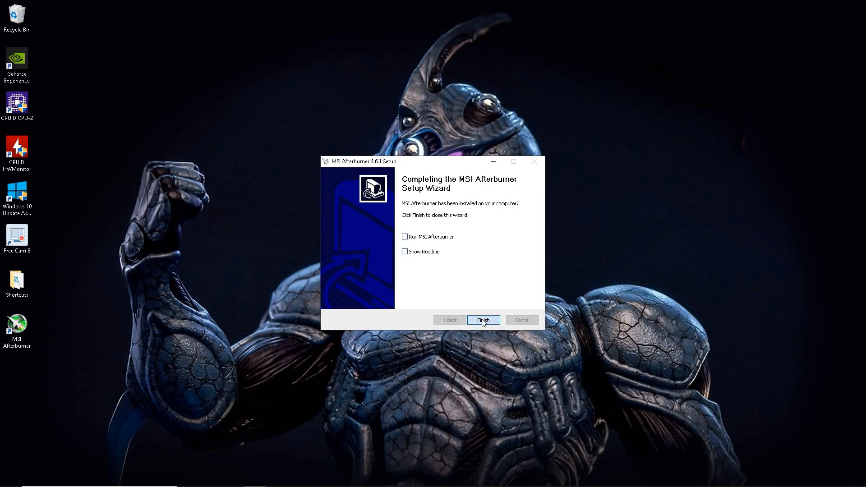
left_click(482, 319)
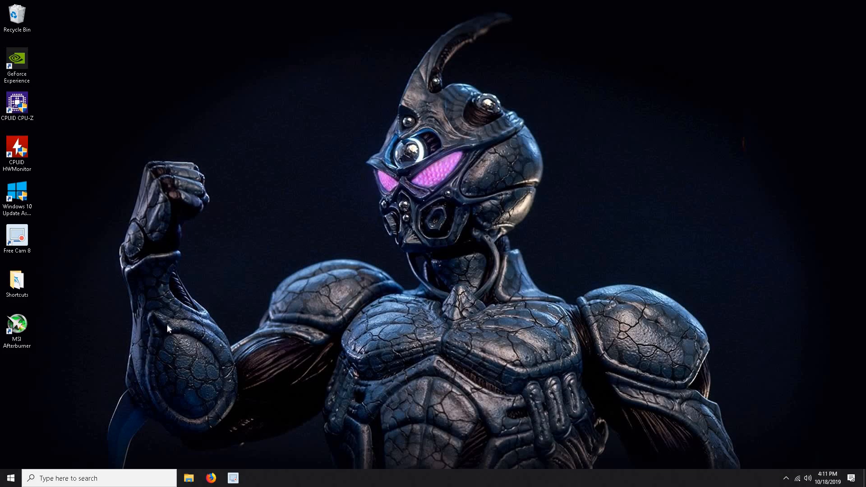
mouse_move(444, 363)
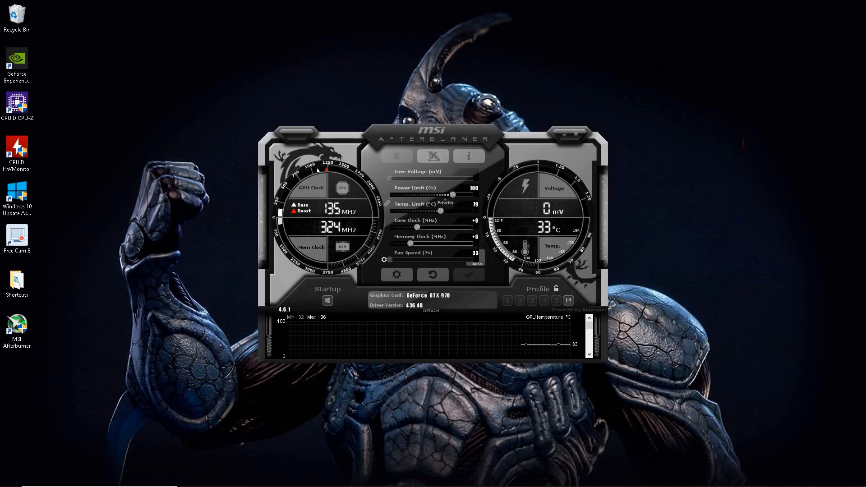
mouse_move(307, 385)
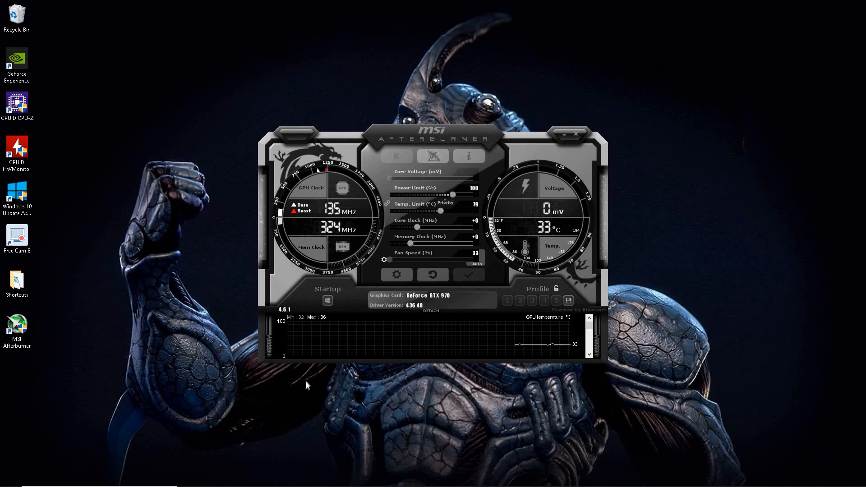
mouse_move(281, 376)
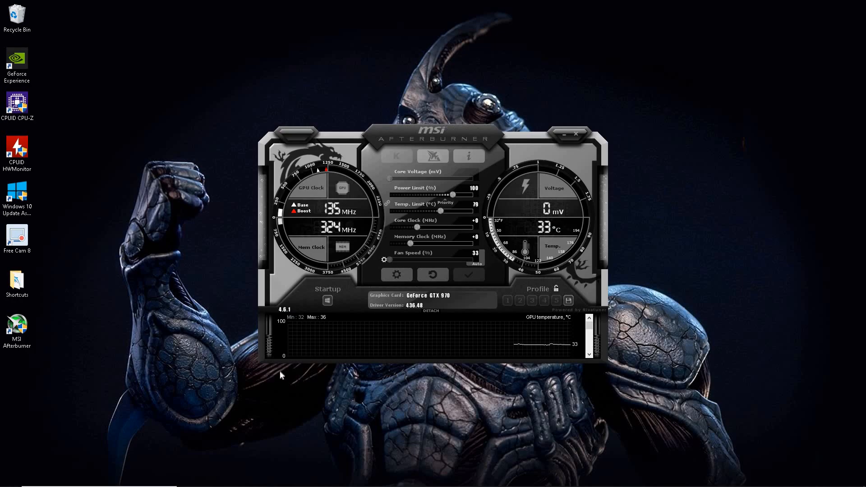
Launch MSI Afterburner from its desktop shortcut so the GTX 970 gauges appear
left_click(17, 326)
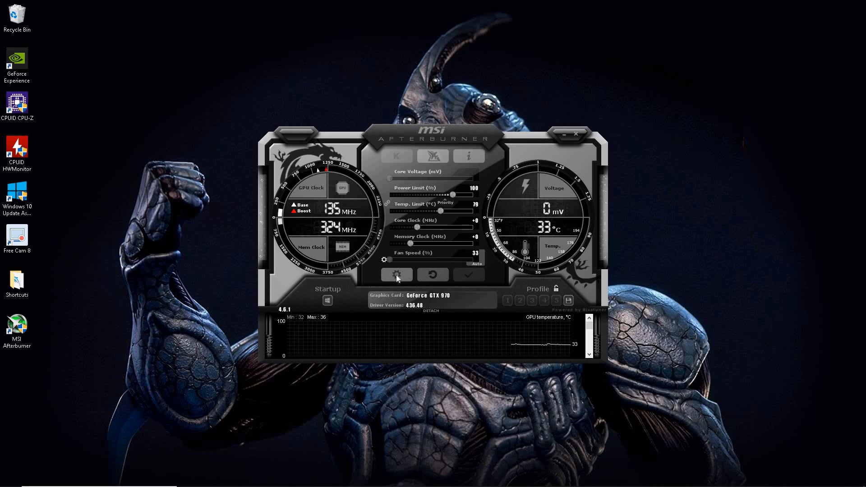
In properties, assign Shift+F2 as the Toggle On-Screen Display hotkey and apply it
left_click(396, 275)
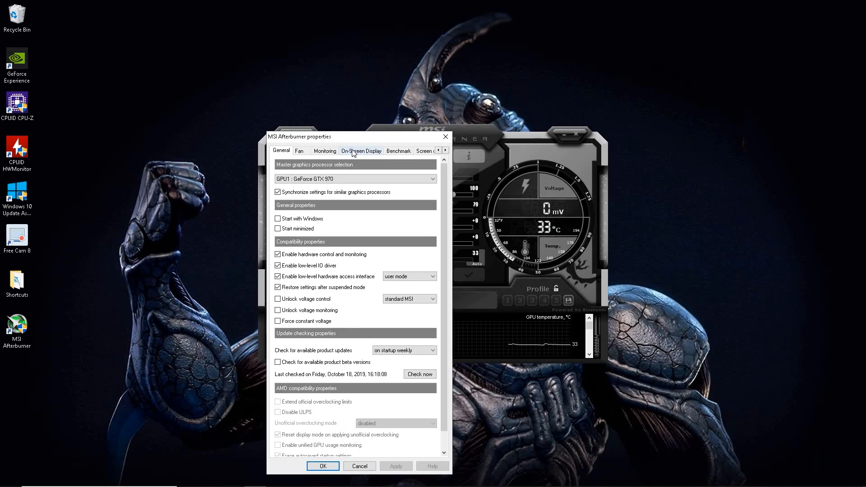
left_click(361, 150)
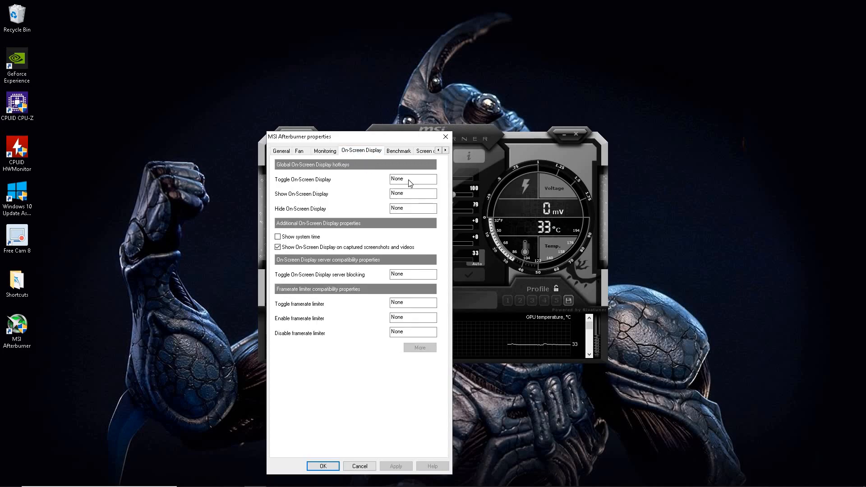
left_click(412, 179)
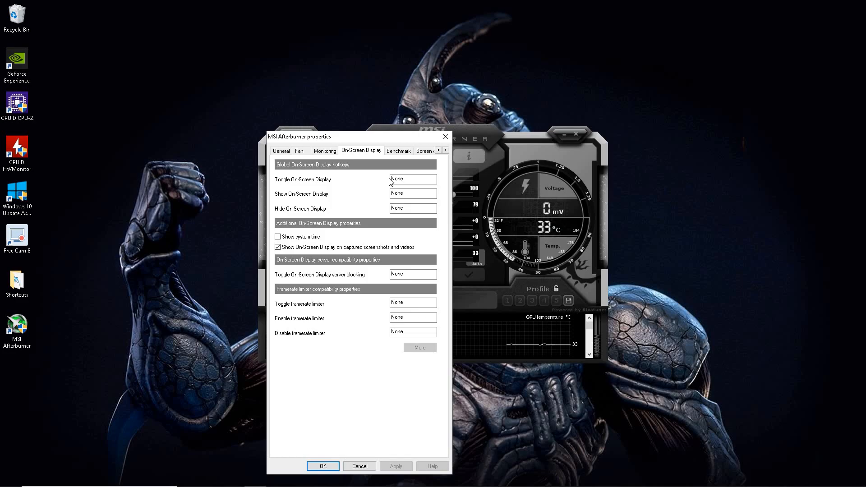
mouse_move(409, 179)
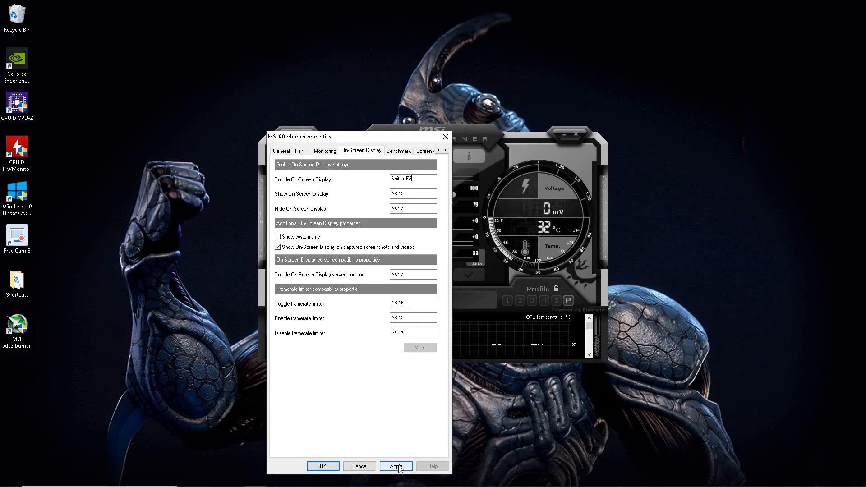
left_click(396, 465)
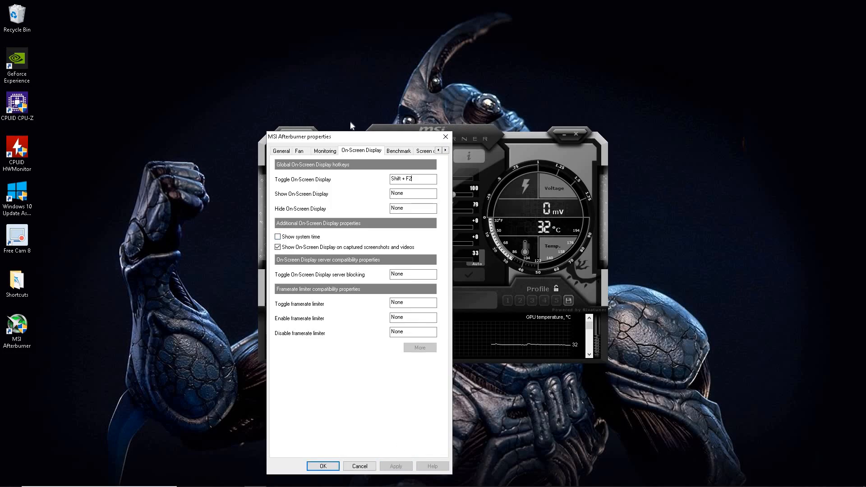
On the Benchmark tab, set Shift+F4 as a recording hotkey and apply the change
left_click(398, 150)
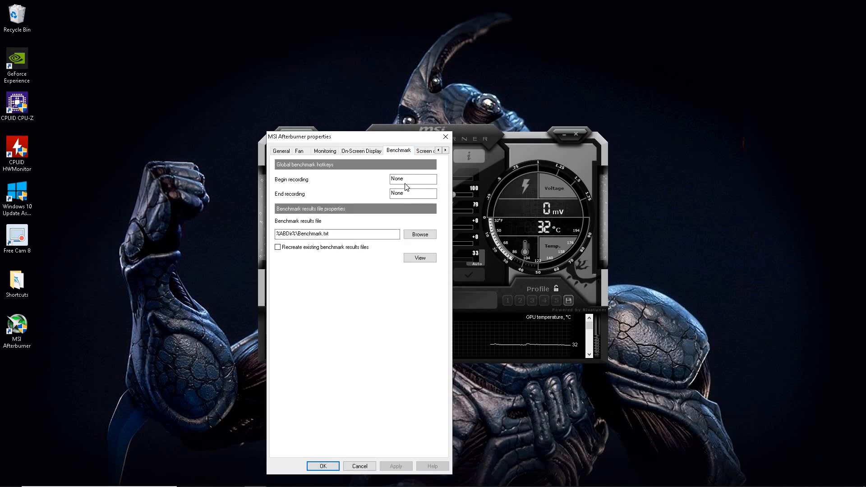
mouse_move(412, 179)
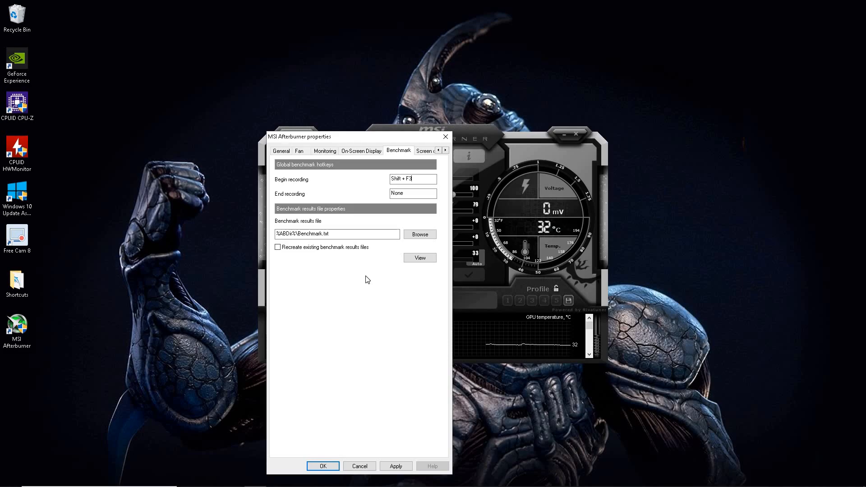
mouse_move(408, 204)
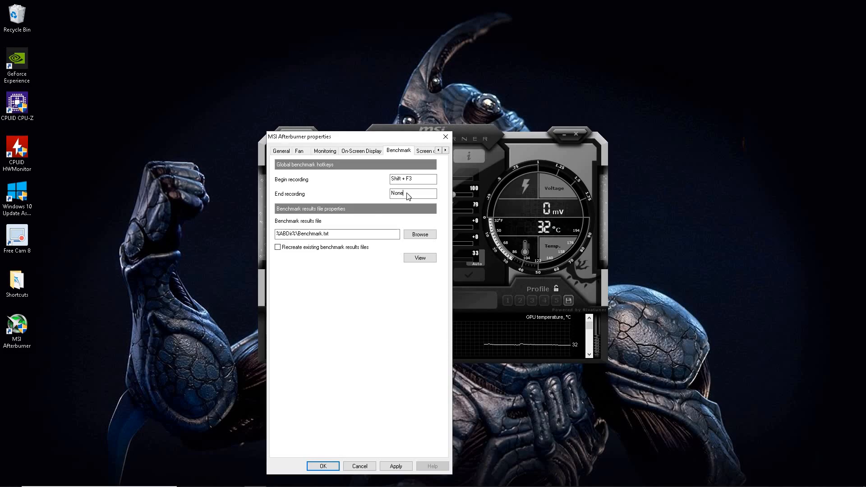
type("Shift + F4")
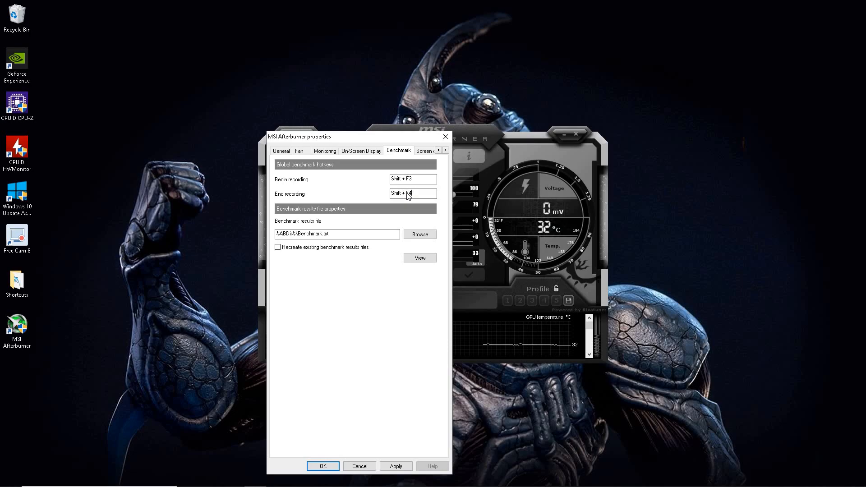
left_click(395, 466)
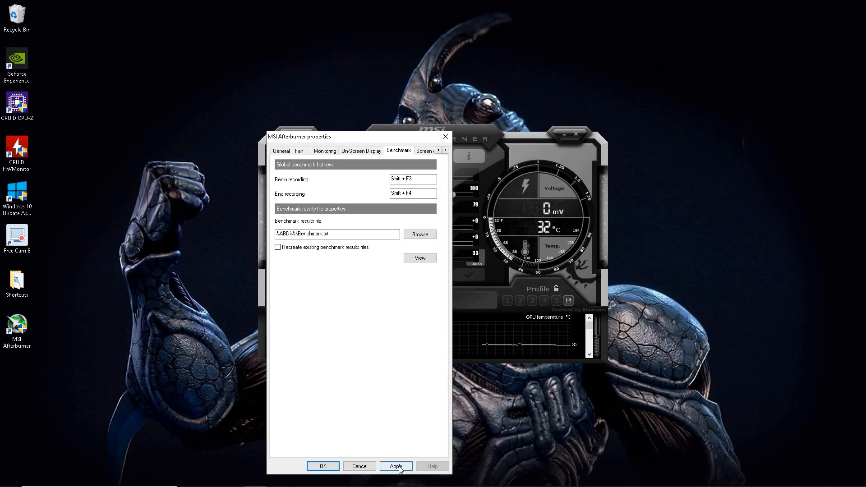
left_click(396, 466)
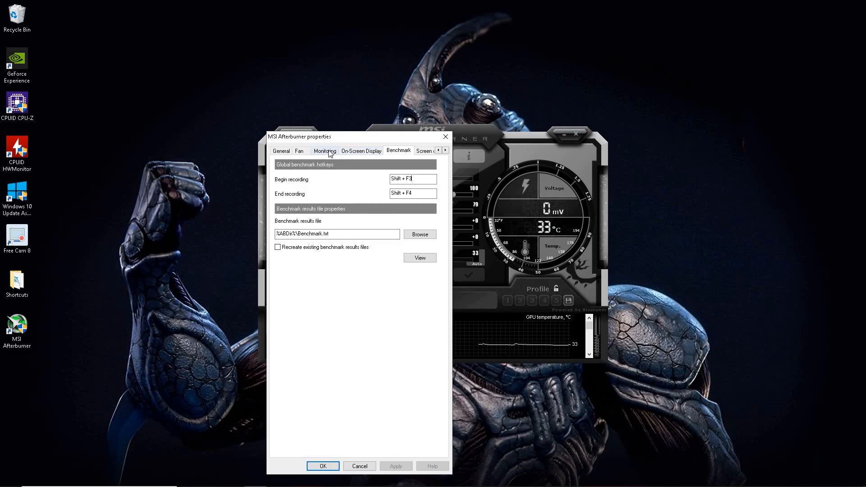
On the Monitoring tab, tick Show in On-Screen Display for GPU temperature and GPU usage
left_click(325, 150)
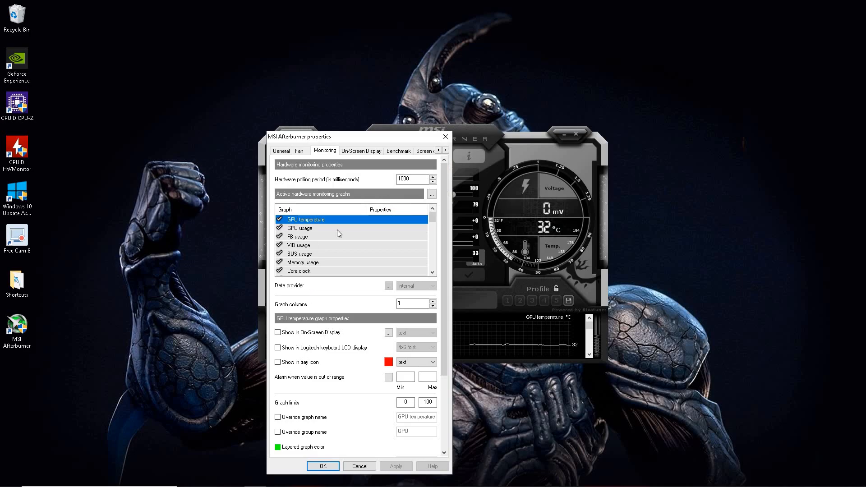
mouse_move(298, 216)
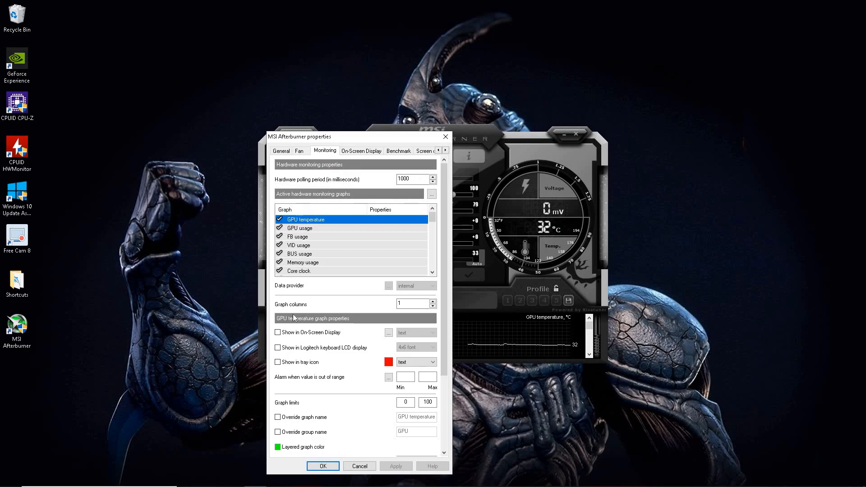
mouse_move(318, 225)
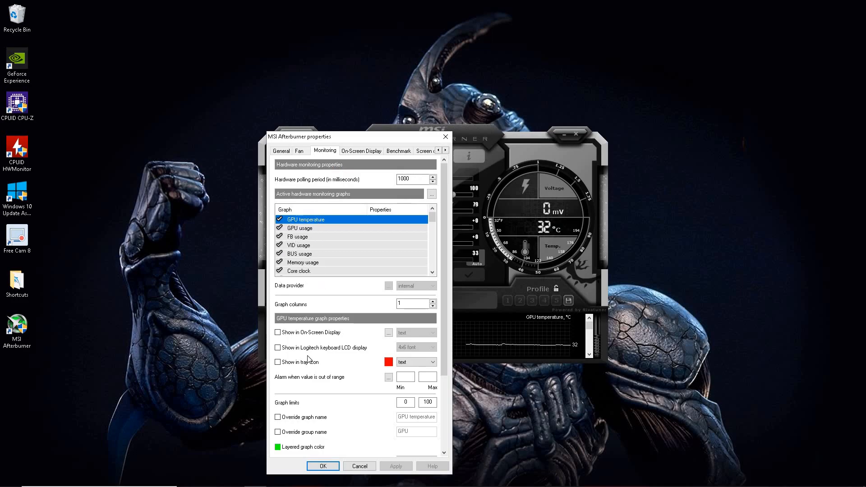
mouse_move(302, 323)
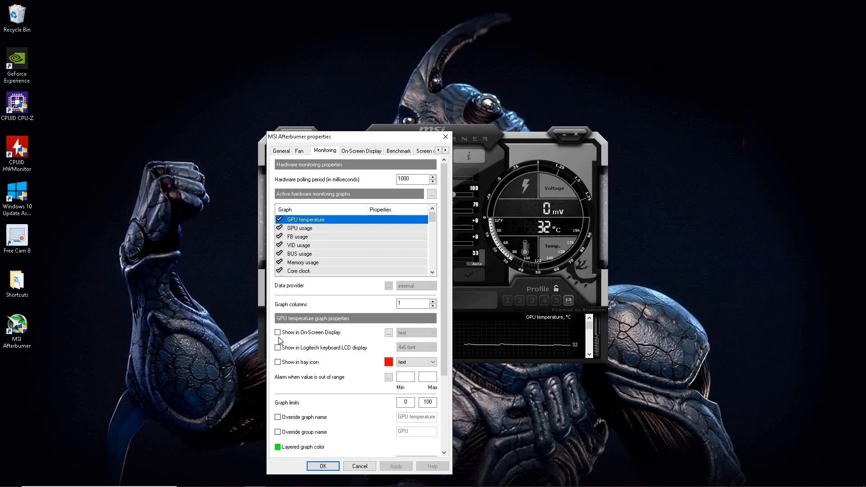
left_click(277, 332)
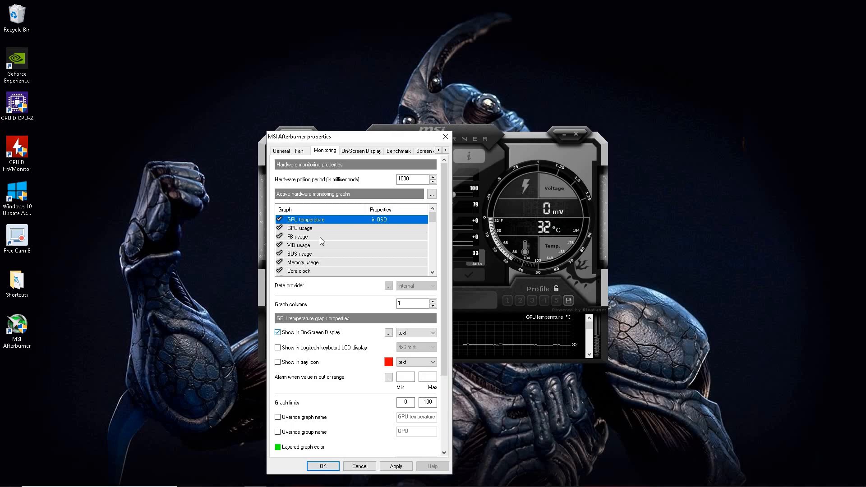
left_click(299, 228)
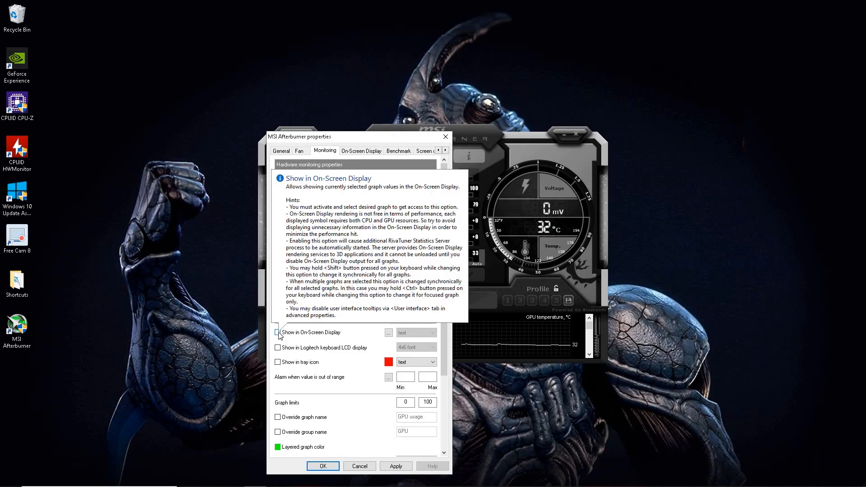
left_click(278, 332)
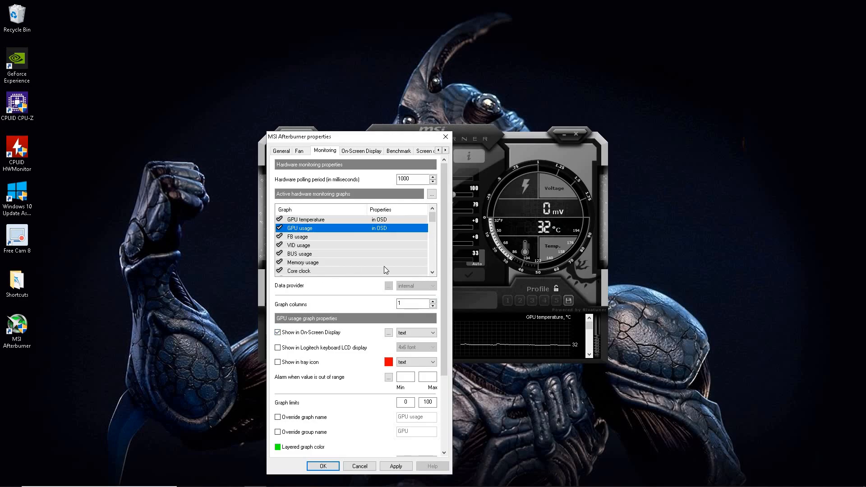
left_click(432, 274)
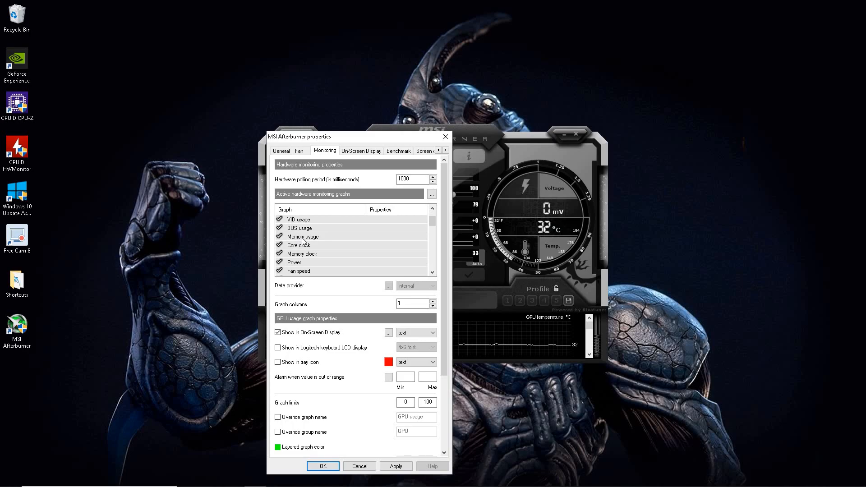
Tick Show in On-Screen Display for memory usage, core clock and memory clock
left_click(303, 237)
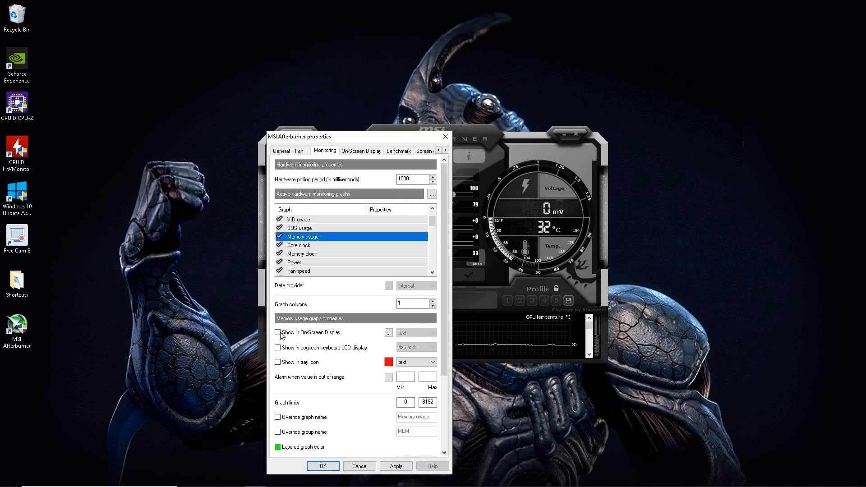
left_click(278, 332)
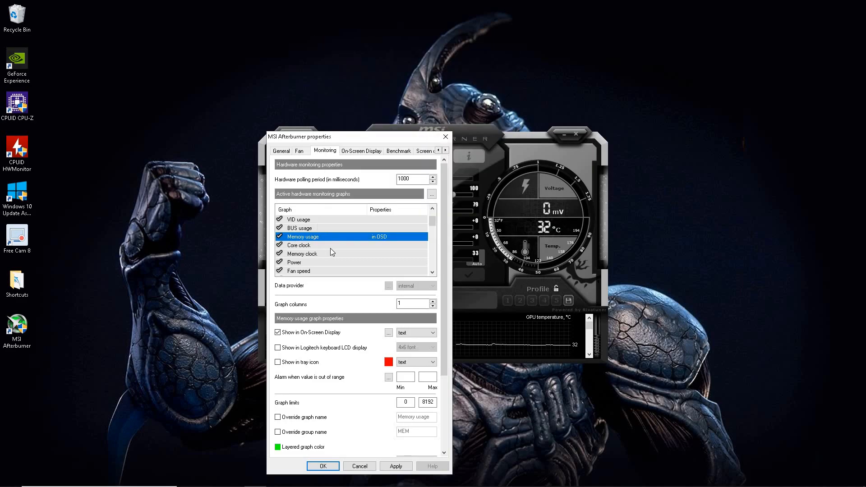
left_click(299, 245)
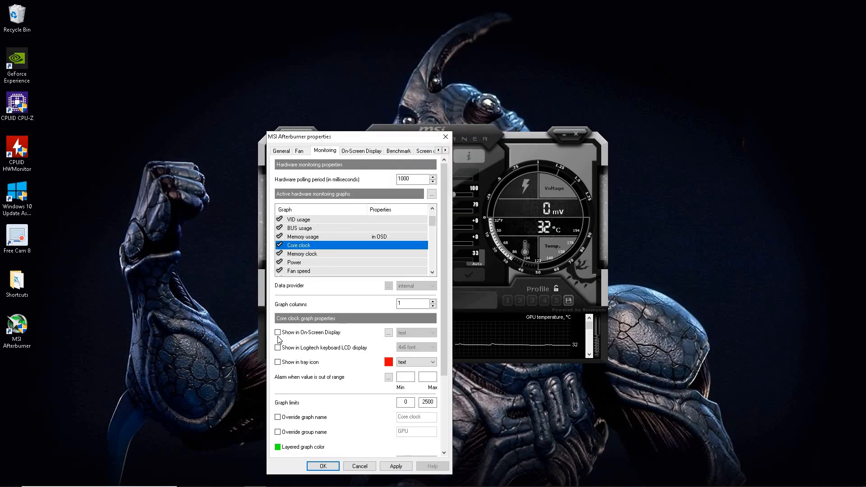
left_click(302, 254)
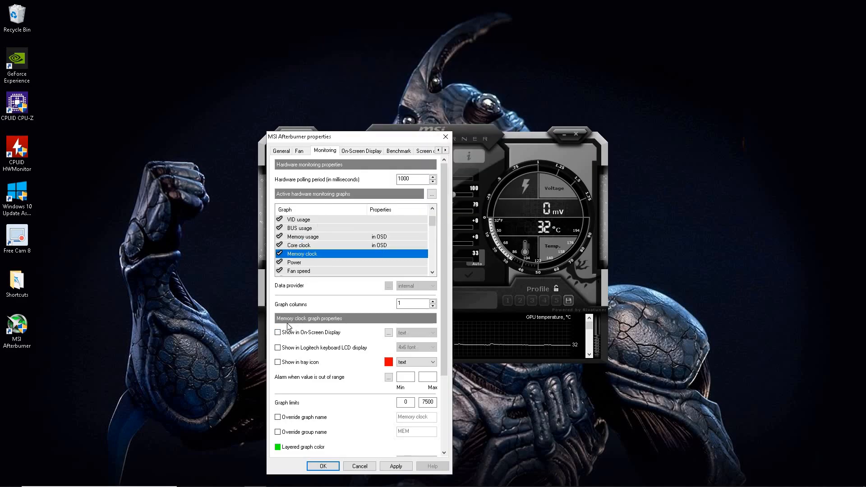
left_click(278, 332)
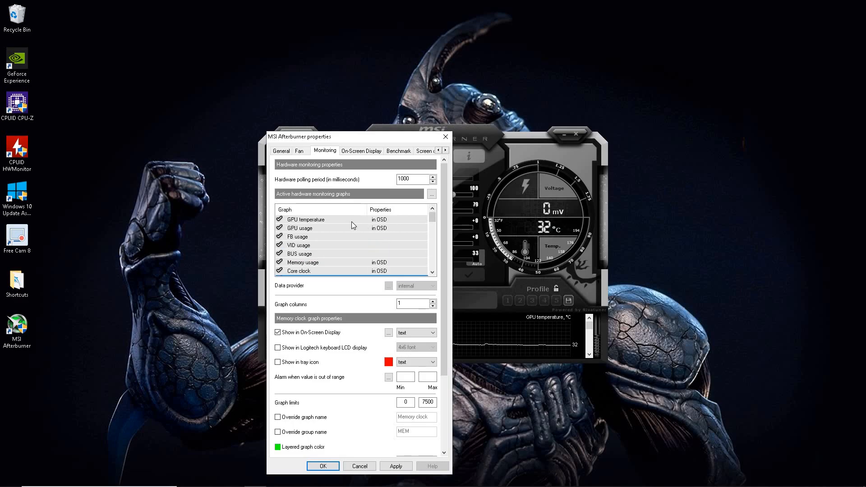
Override GPU temperature's graph and group names, set the group to GTX 970, and apply
left_click(304, 220)
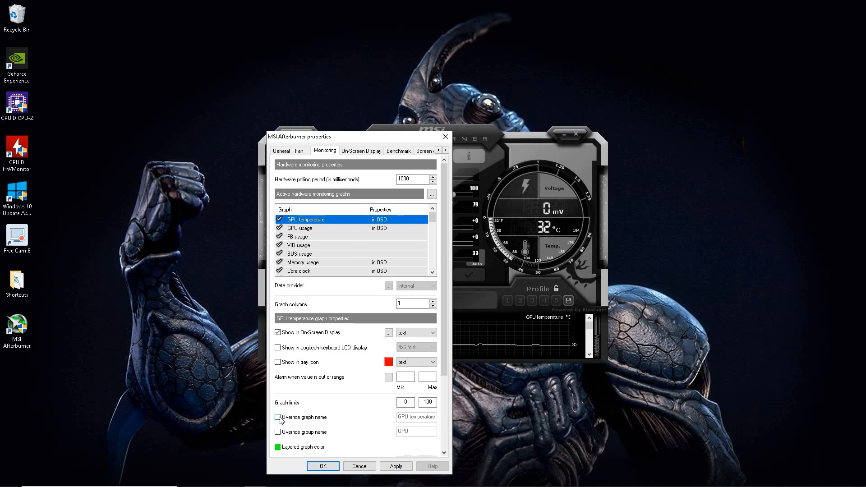
left_click(278, 417)
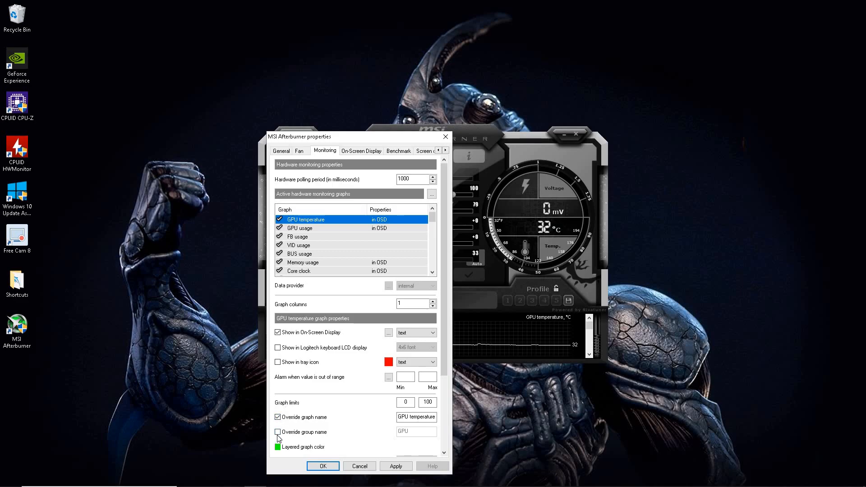
left_click(278, 432)
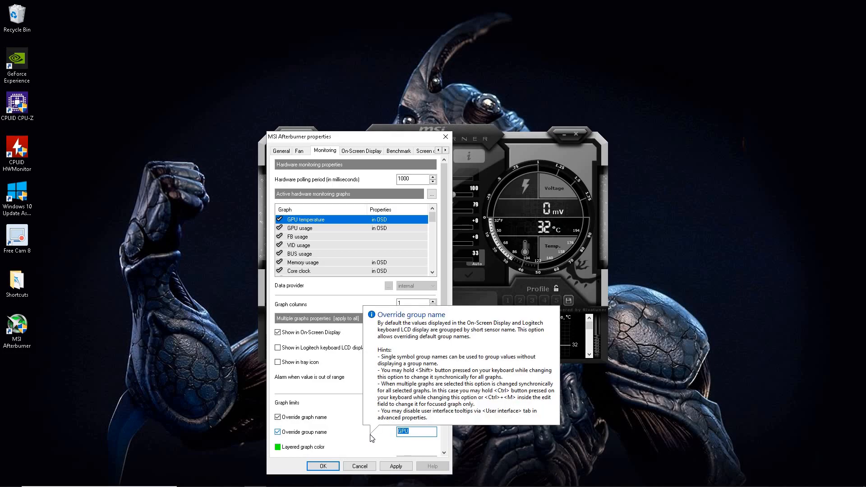
type("GTX 970")
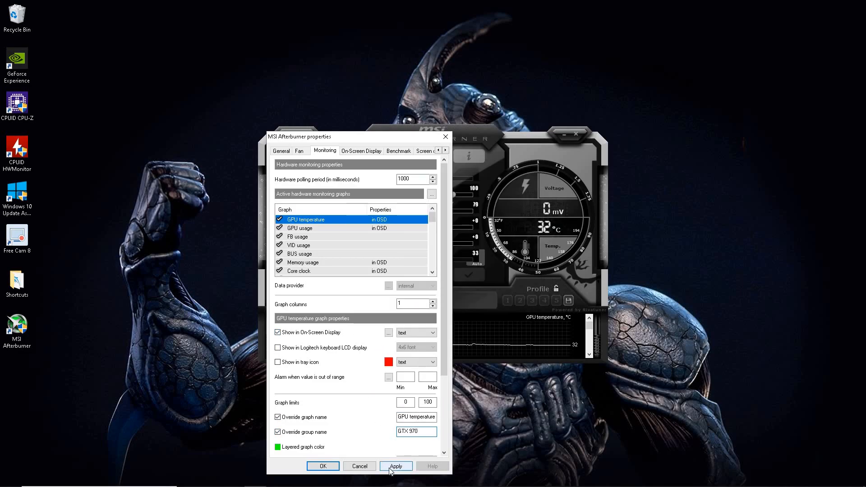
left_click(396, 465)
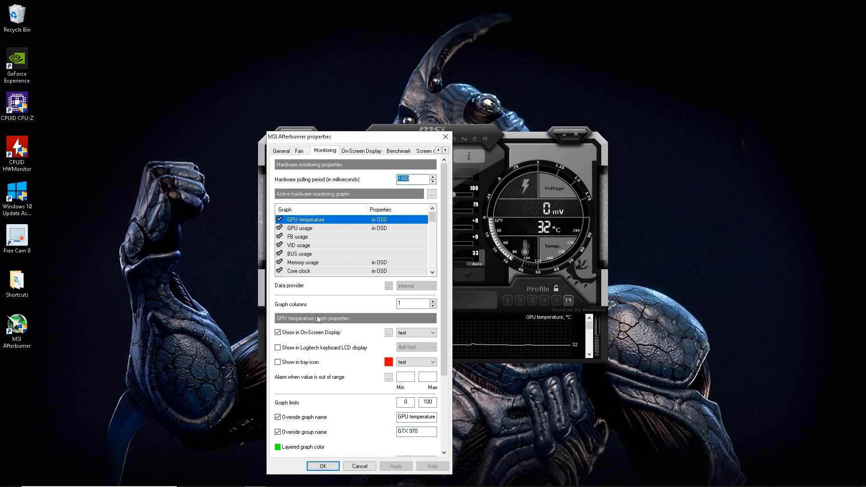
left_click(300, 227)
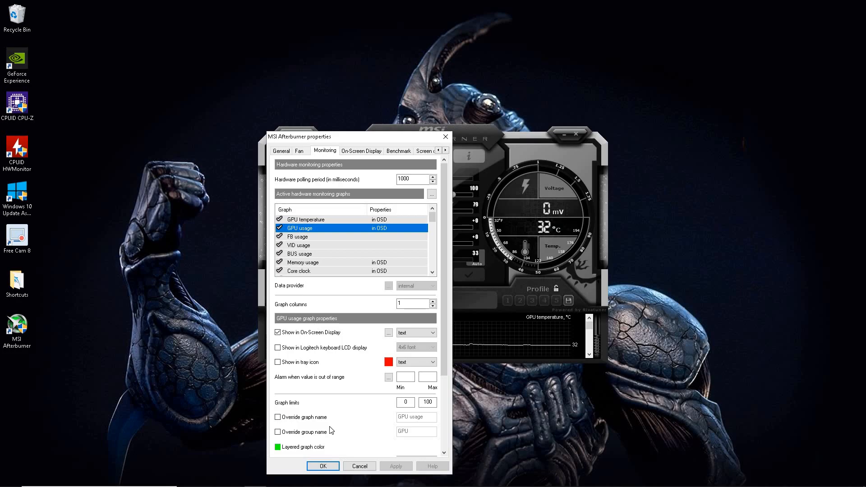
mouse_move(359, 336)
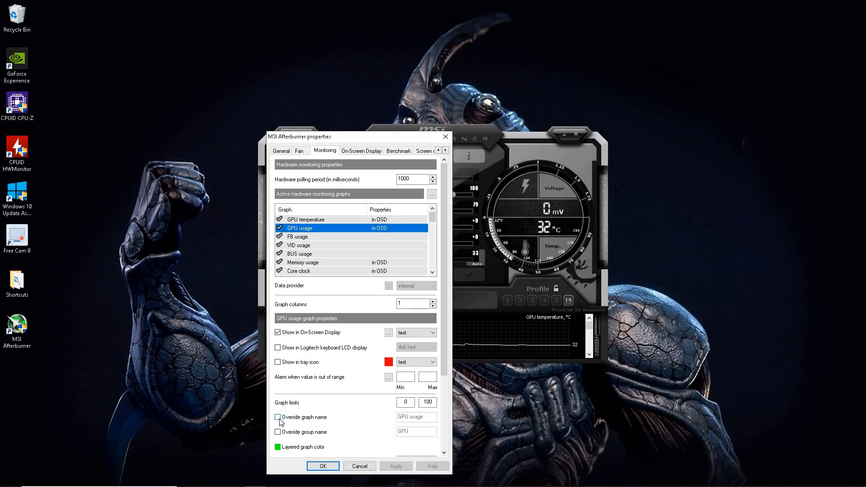
mouse_move(278, 417)
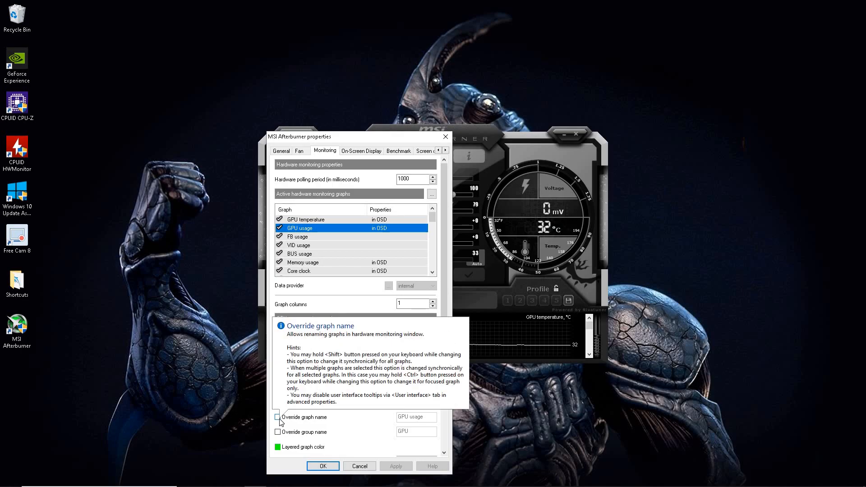
Override the GPU usage graph and group names, setting the group to GTX 970
left_click(278, 417)
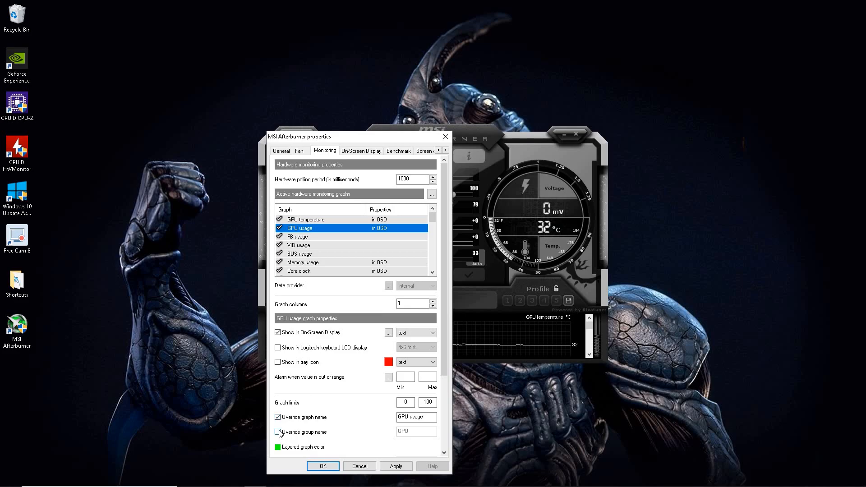
left_click(278, 432)
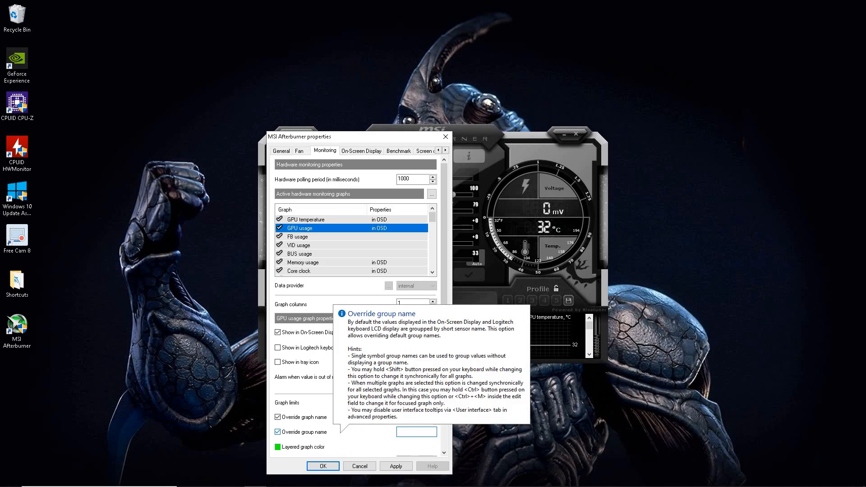
type("GTX 970")
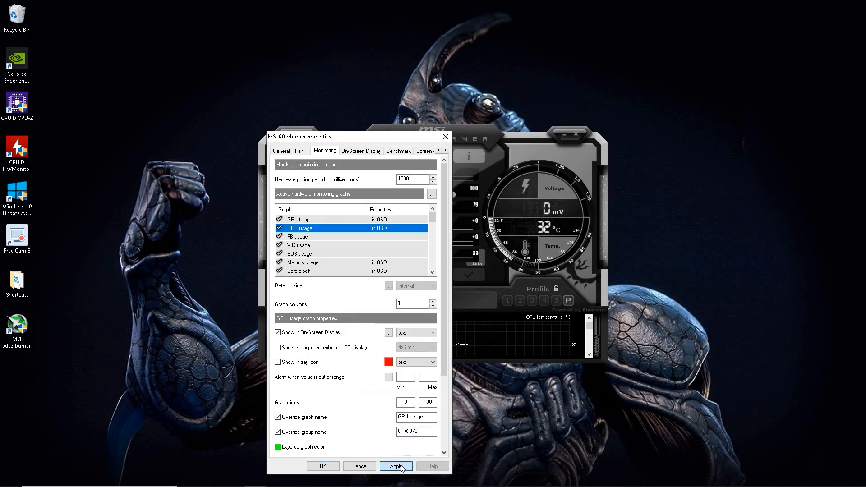
mouse_move(322, 263)
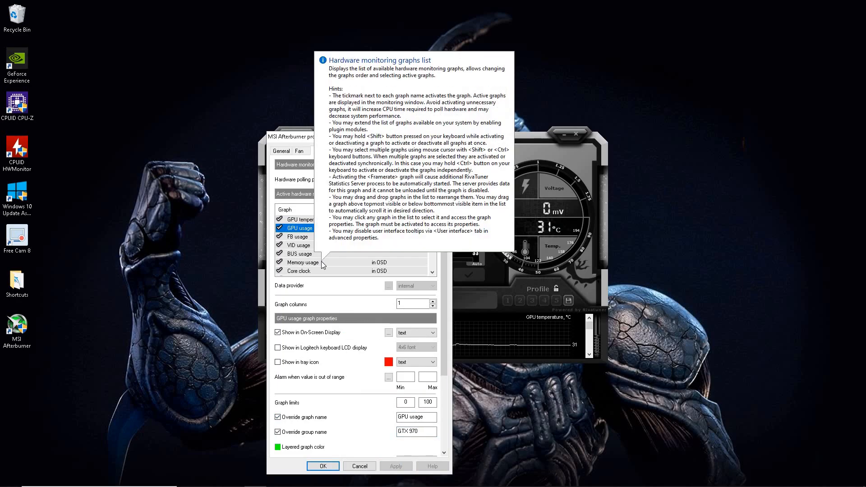
Give the Core clock graph the GTX 970 group name as well and apply the changes
left_click(301, 244)
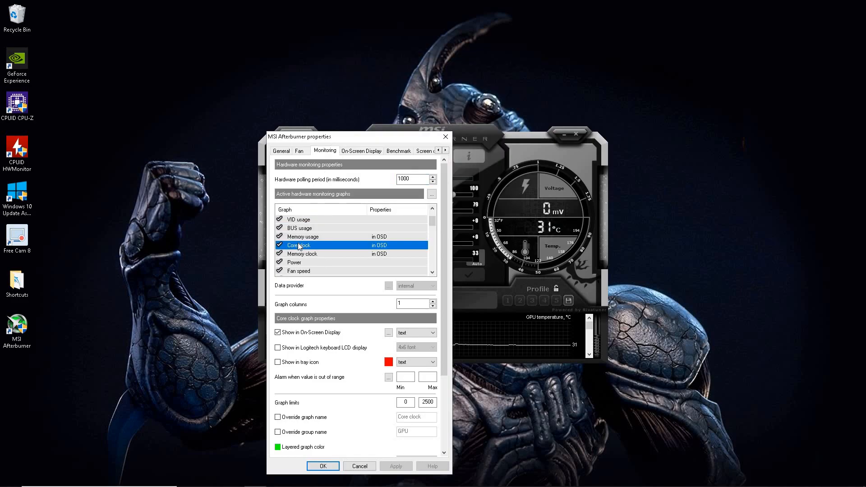
left_click(302, 236)
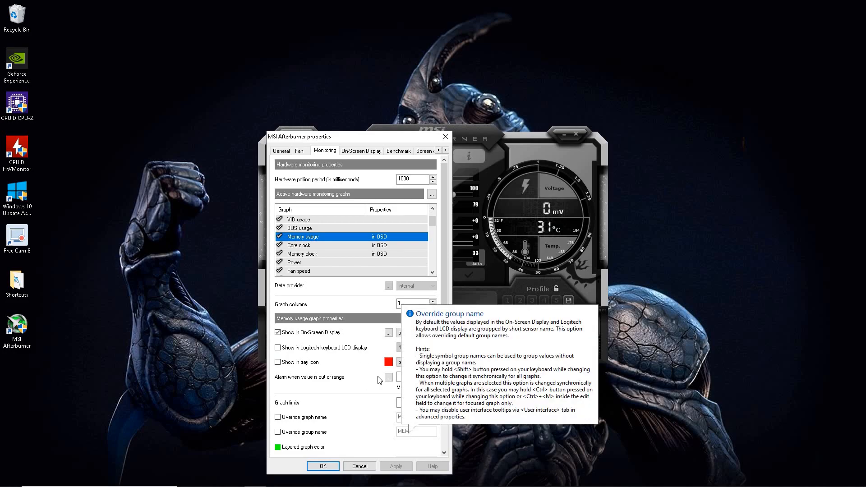
left_click(302, 254)
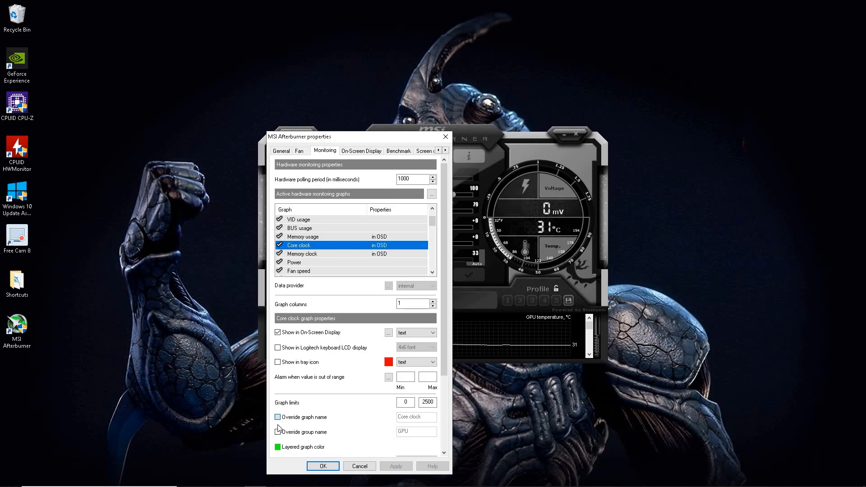
left_click(277, 417)
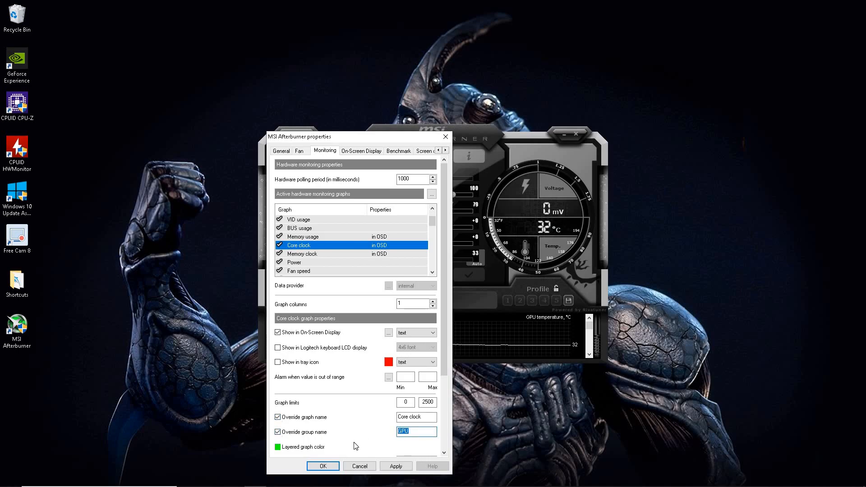
type("GTX 970")
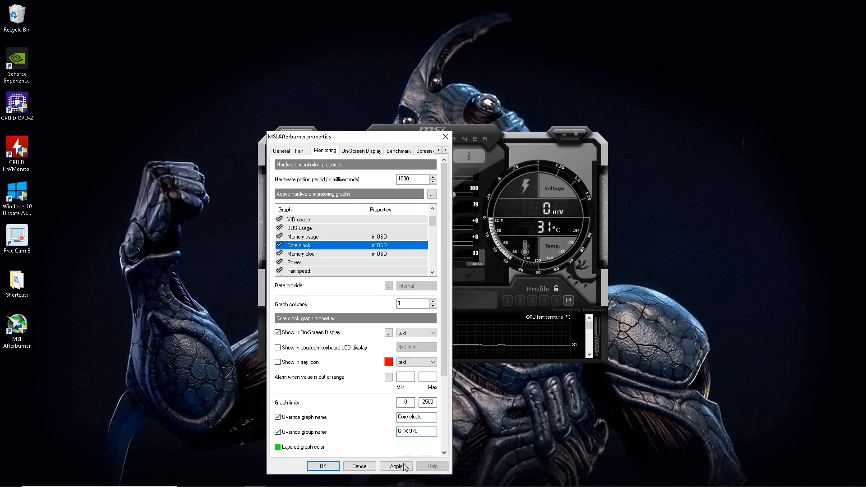
left_click(396, 465)
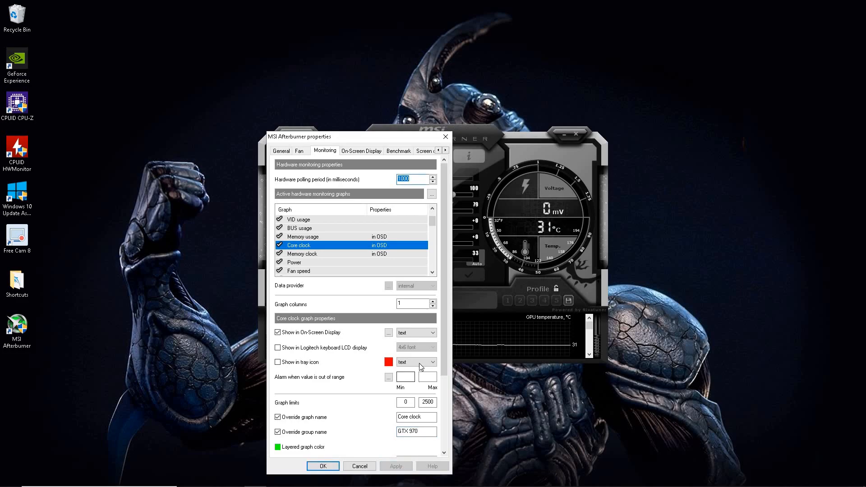
left_click(432, 273)
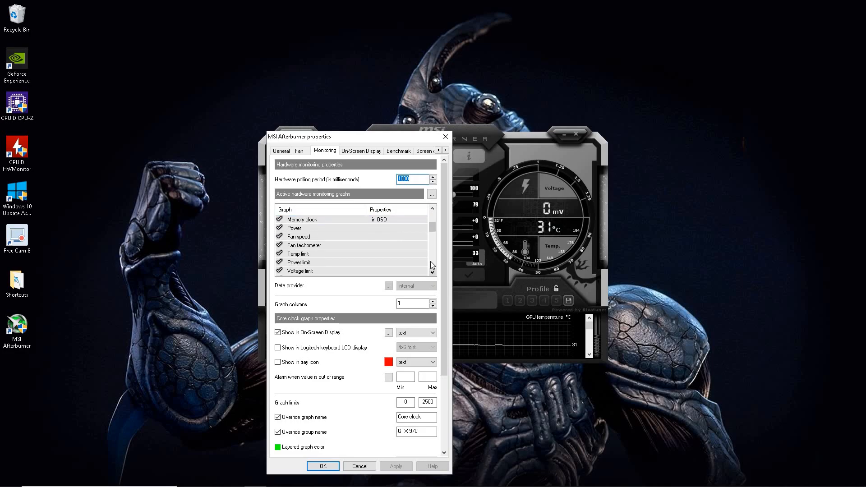
left_click(298, 236)
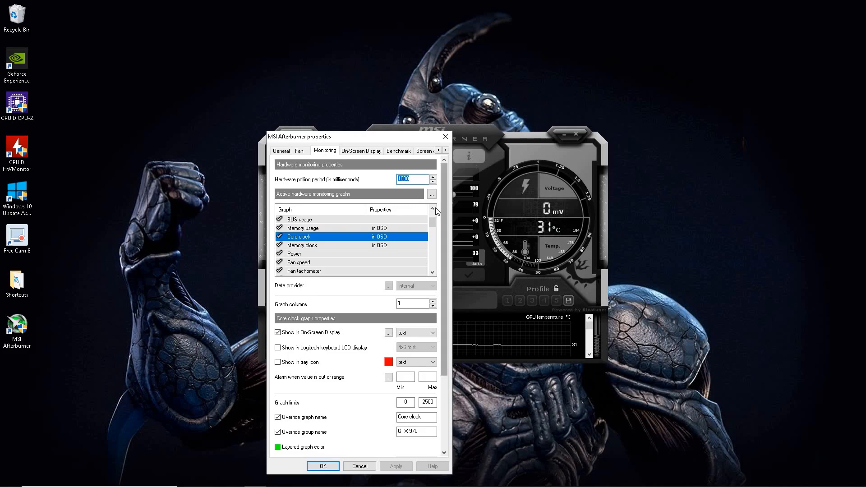
left_click(434, 210)
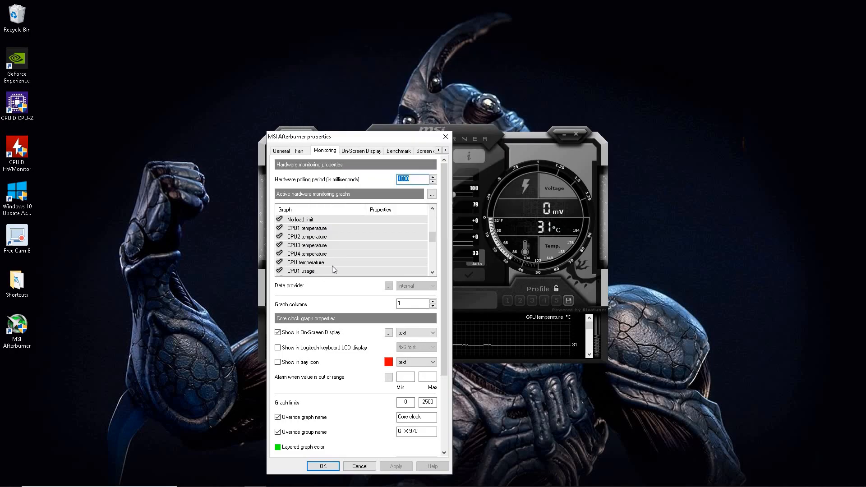
Set CPU temperature, CPU usage and CPU clock to show in the on-screen display
left_click(305, 262)
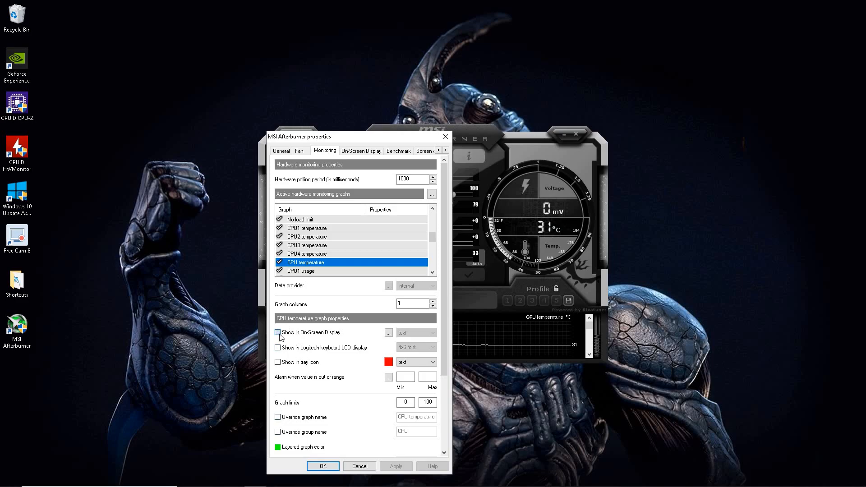
left_click(278, 332)
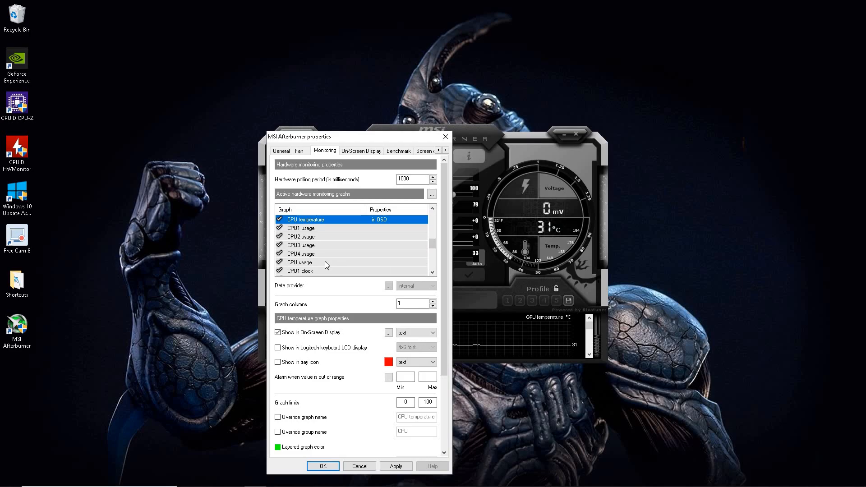
left_click(300, 261)
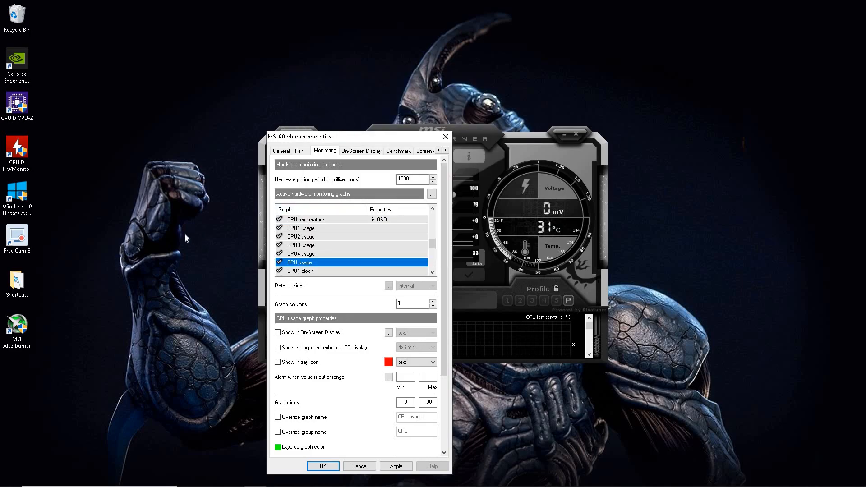
mouse_move(240, 287)
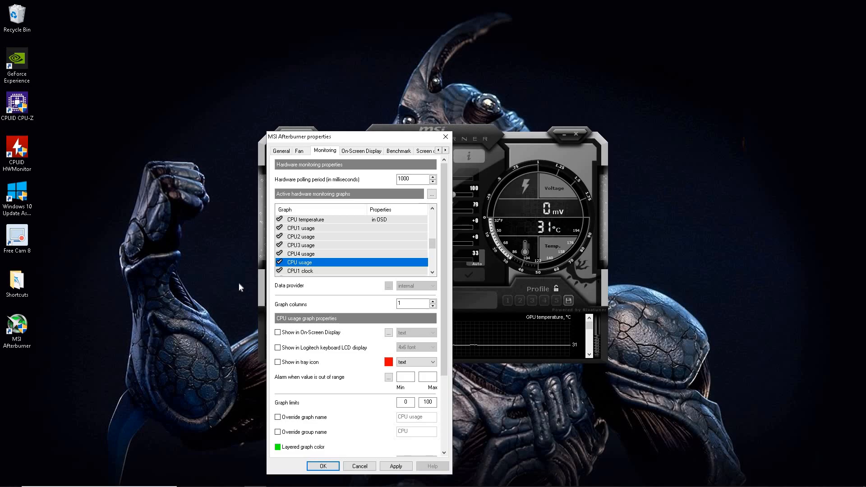
left_click(277, 331)
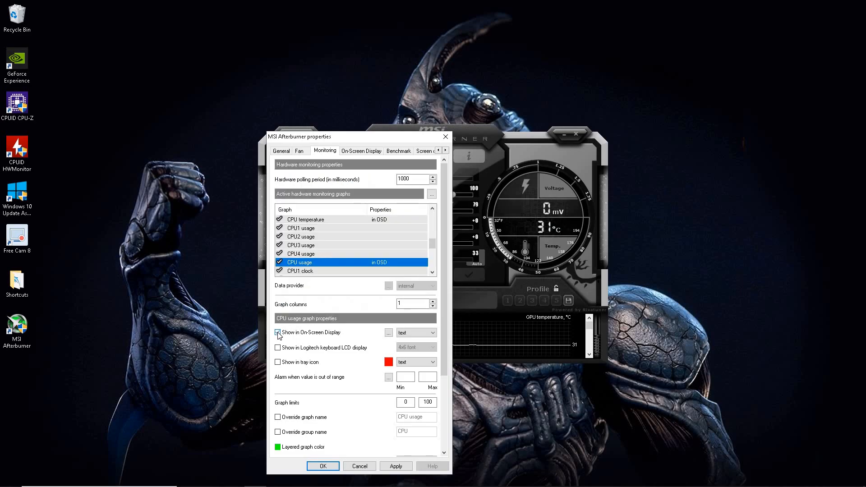
left_click(278, 332)
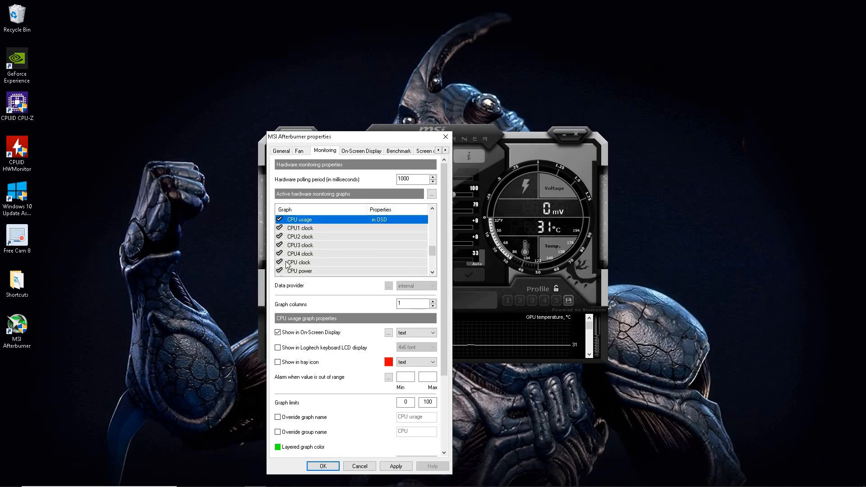
mouse_move(298, 262)
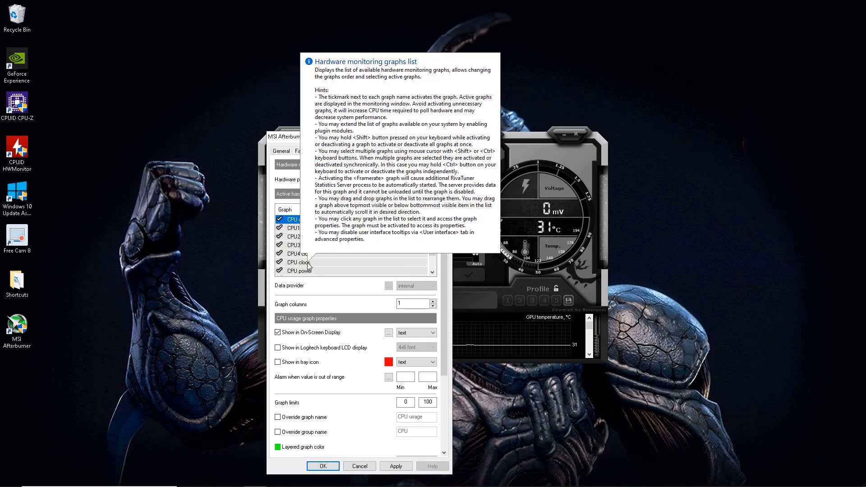
left_click(298, 262)
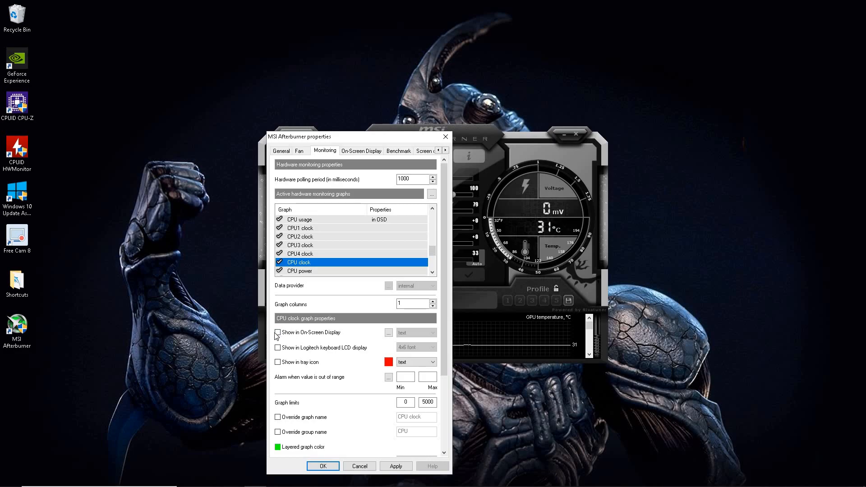
left_click(277, 332)
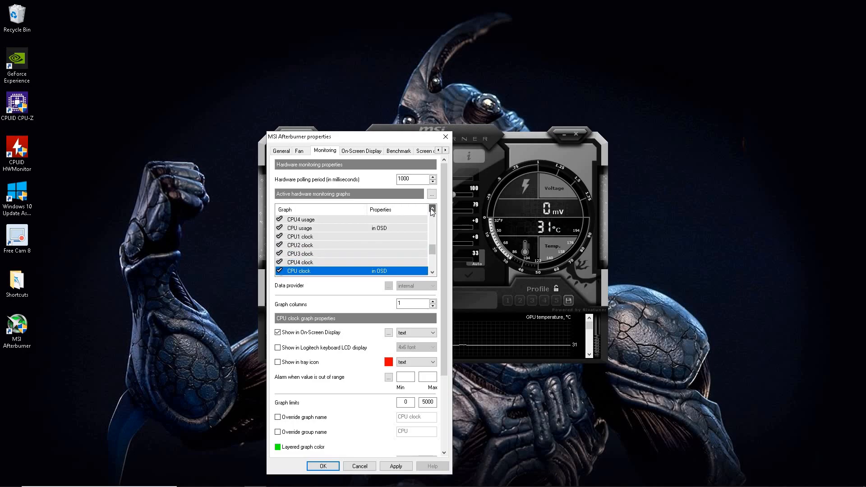
Override CPU temperature's graph and group names, setting the group to I5-7400
left_click(432, 211)
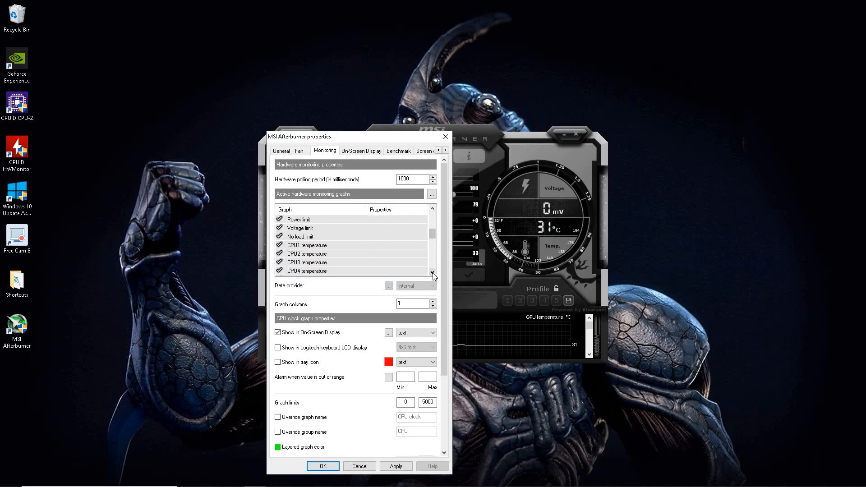
scroll("down", 3)
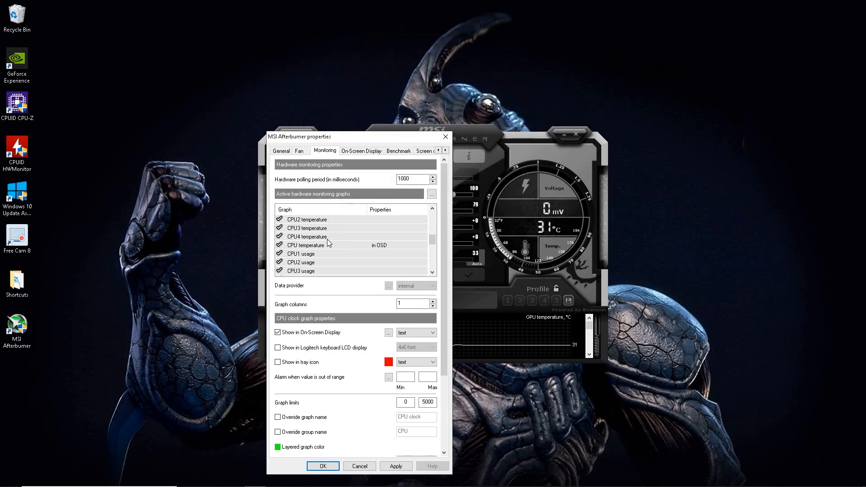
left_click(305, 245)
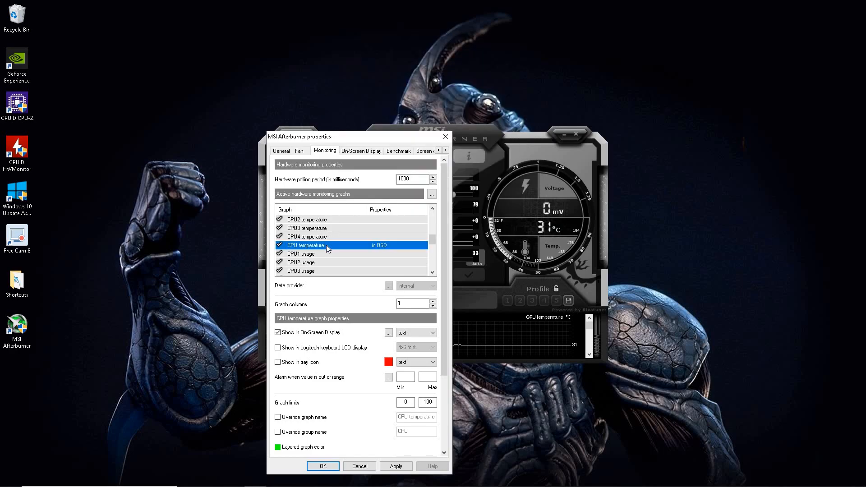
mouse_move(327, 298)
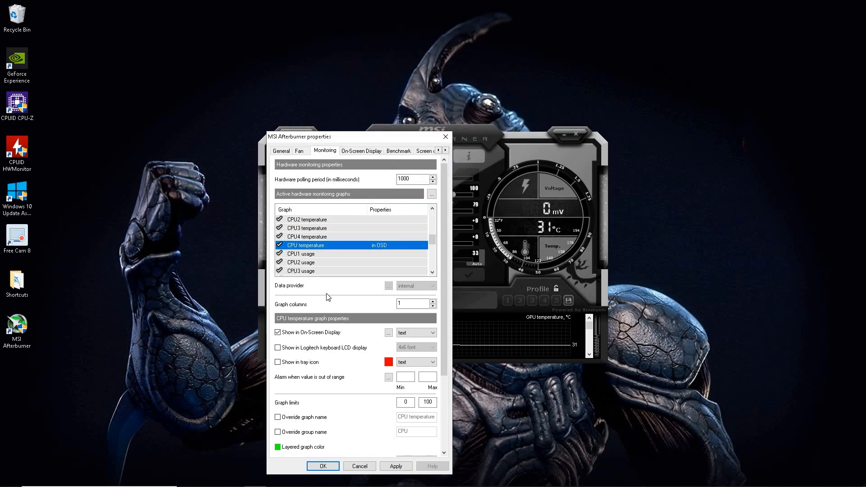
mouse_move(410, 234)
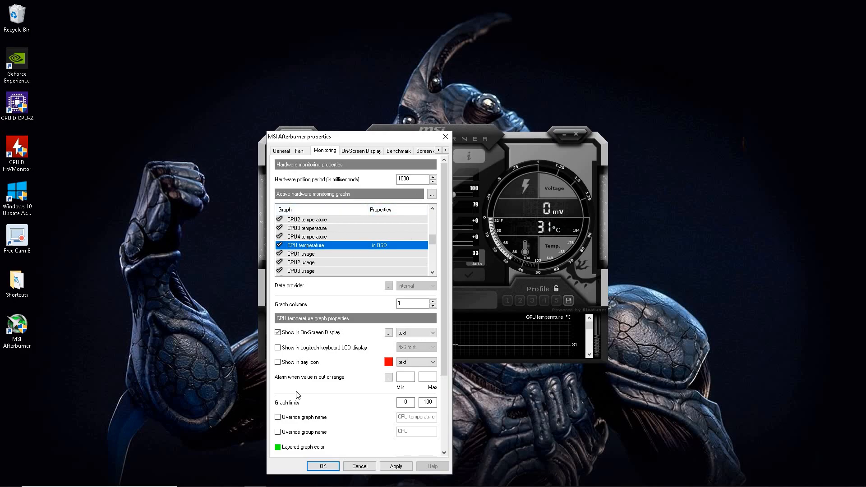
left_click(278, 417)
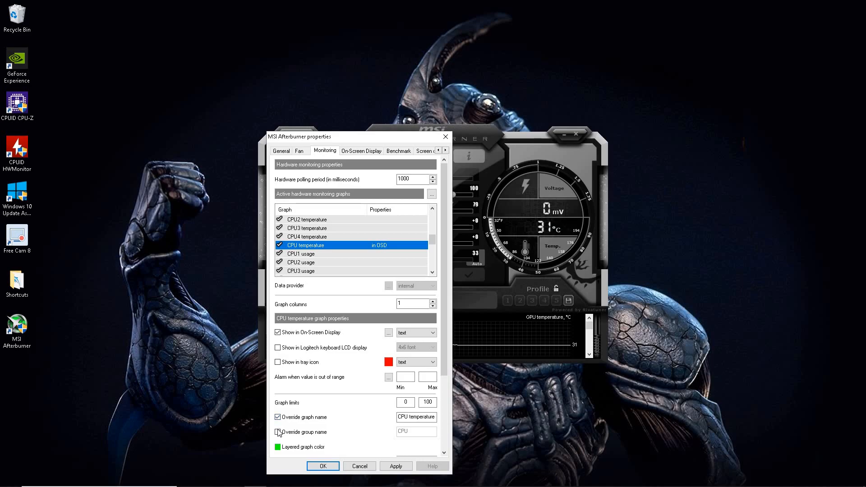
left_click(278, 432)
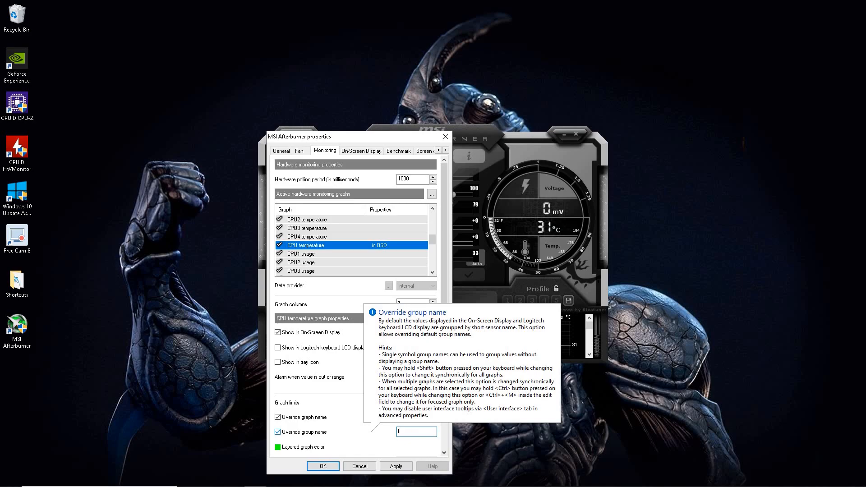
type("5")
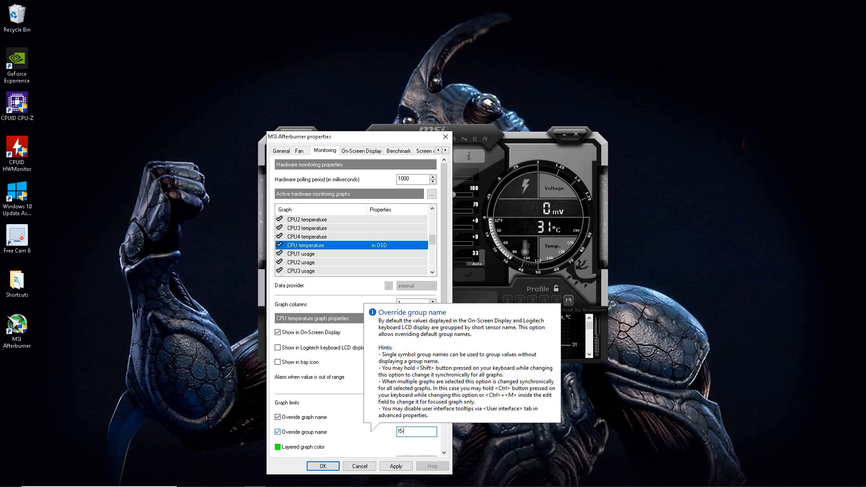
type("-7400")
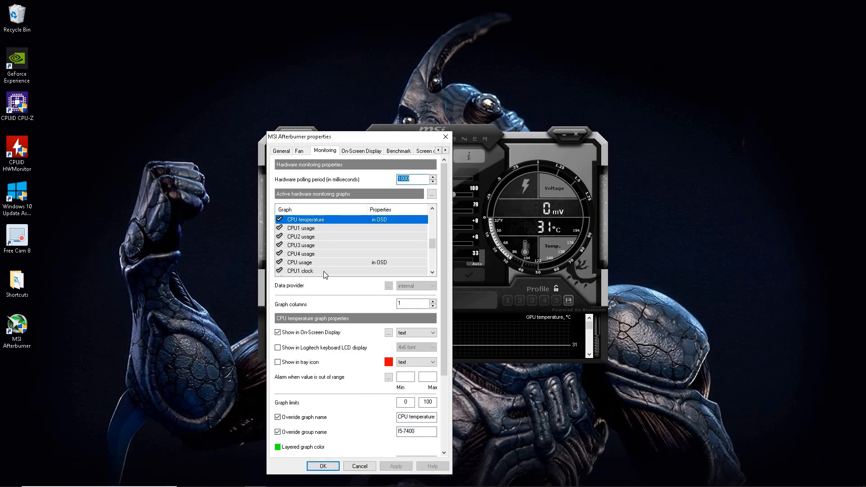
Give CPU usage the same I5-7400 group name and apply the changes
left_click(300, 261)
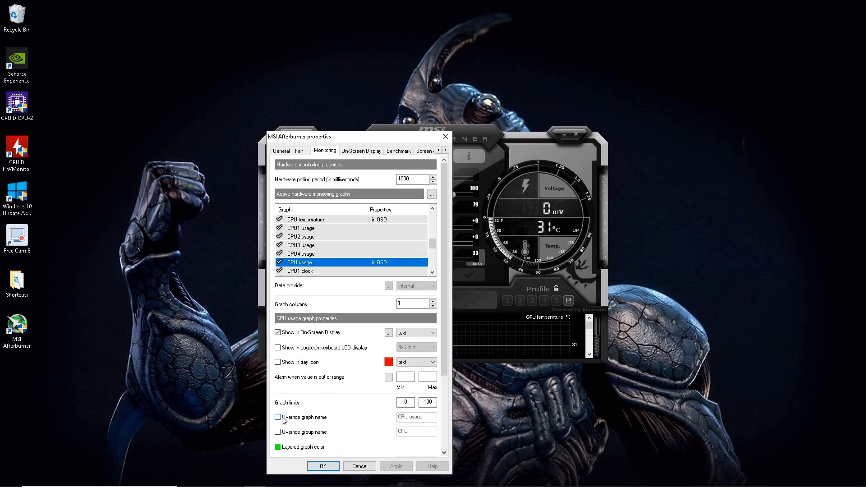
left_click(278, 416)
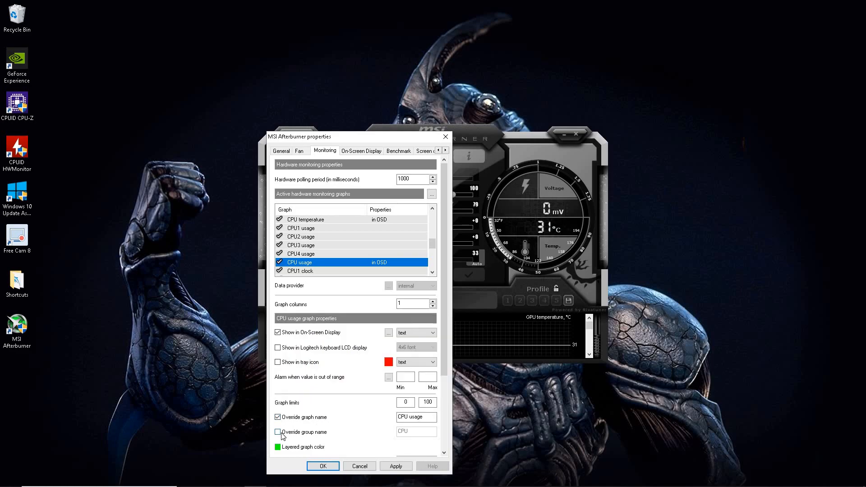
left_click(277, 432)
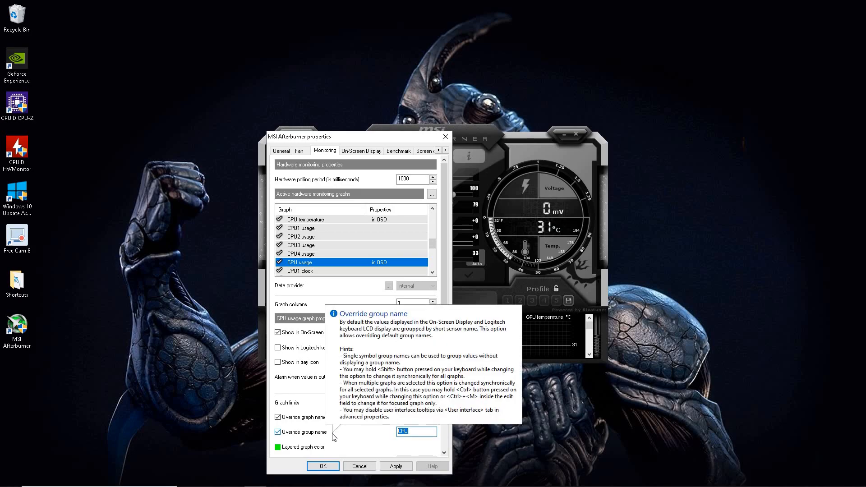
type("5")
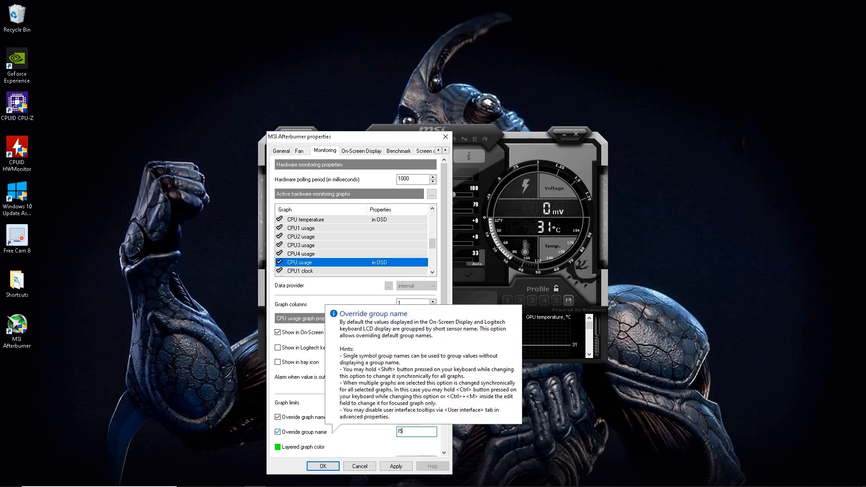
type("-740")
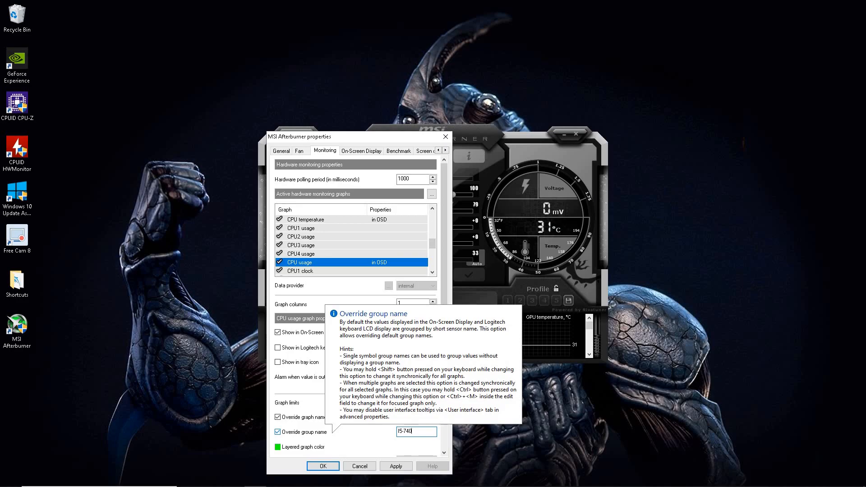
left_click(395, 466)
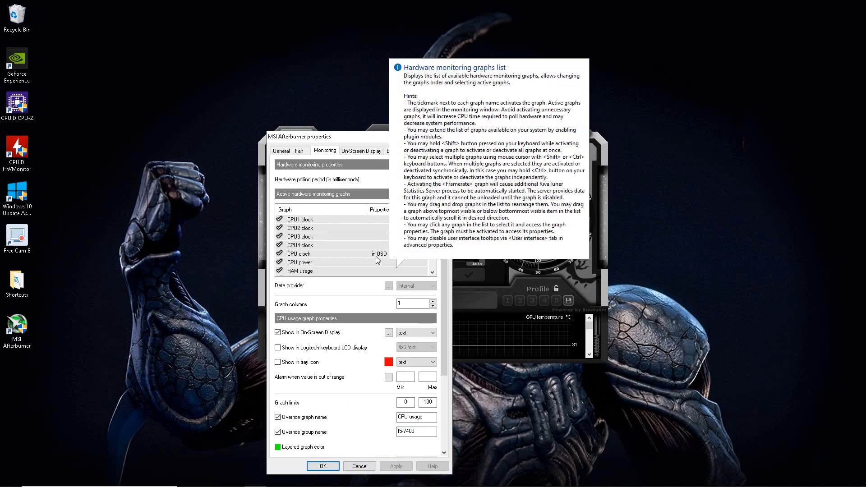
Override CPU clock's group name, clearing the default and entering I5-7400
left_click(298, 253)
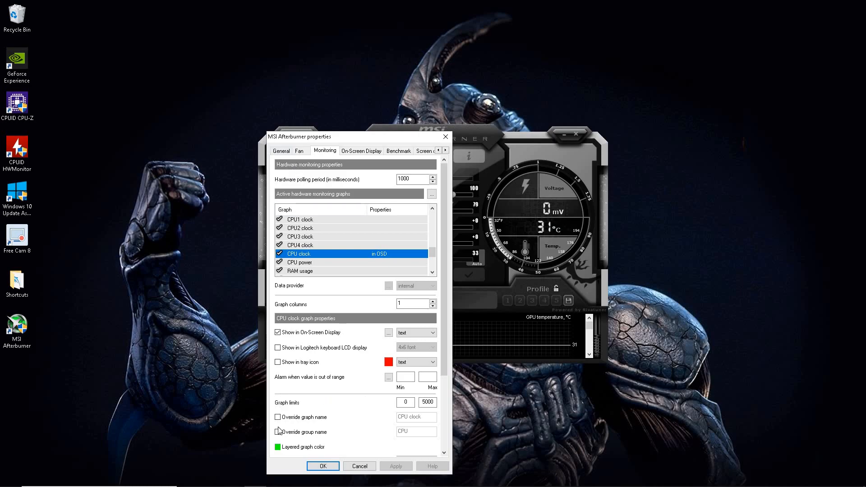
left_click(278, 416)
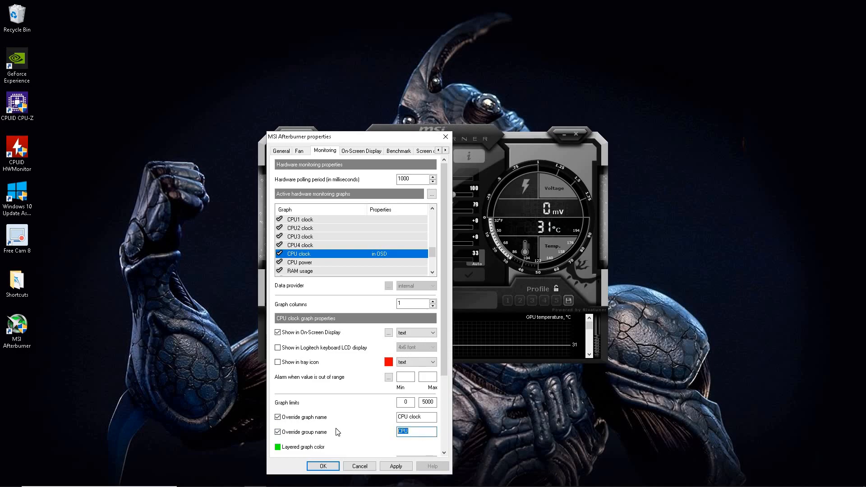
key("Backspace")
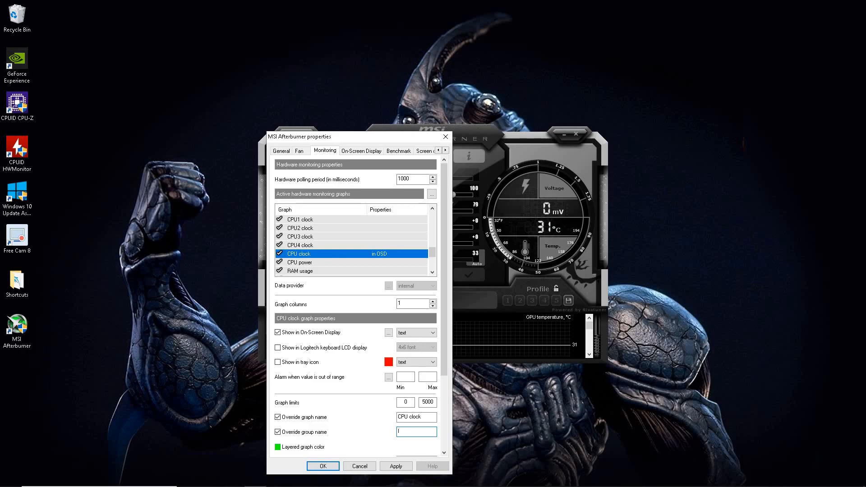
type("I5-7400")
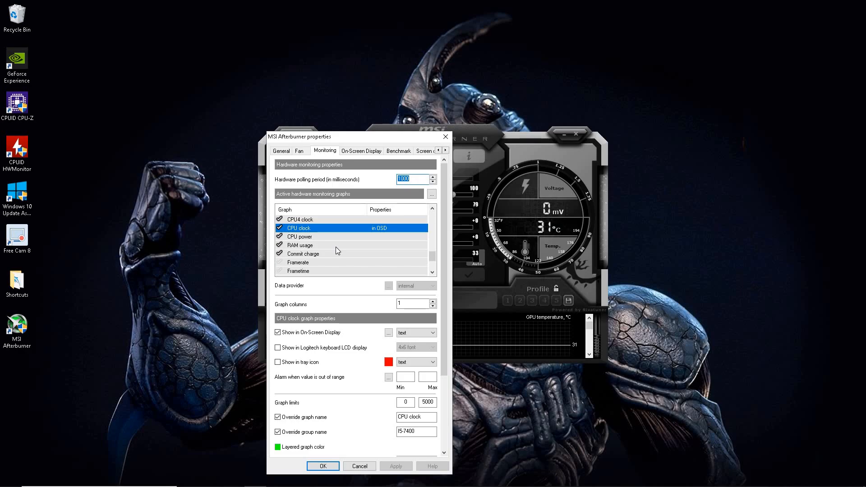
Set the RAM usage graph to show in the on-screen display
left_click(300, 245)
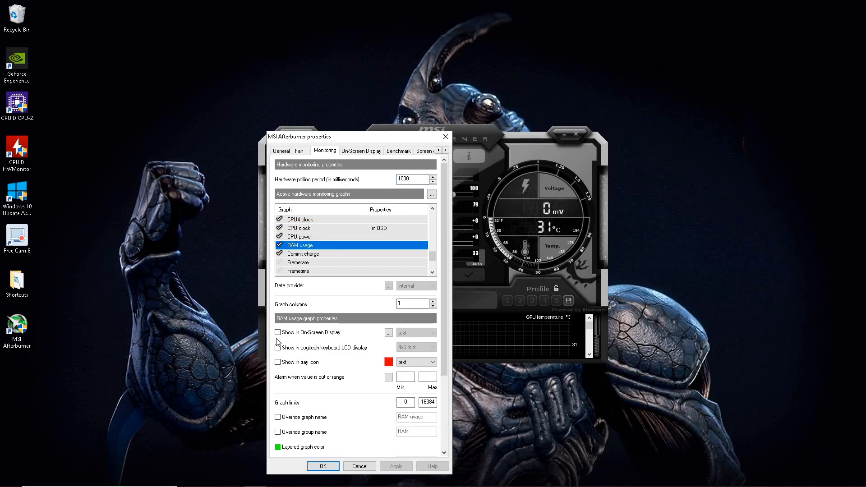
left_click(277, 332)
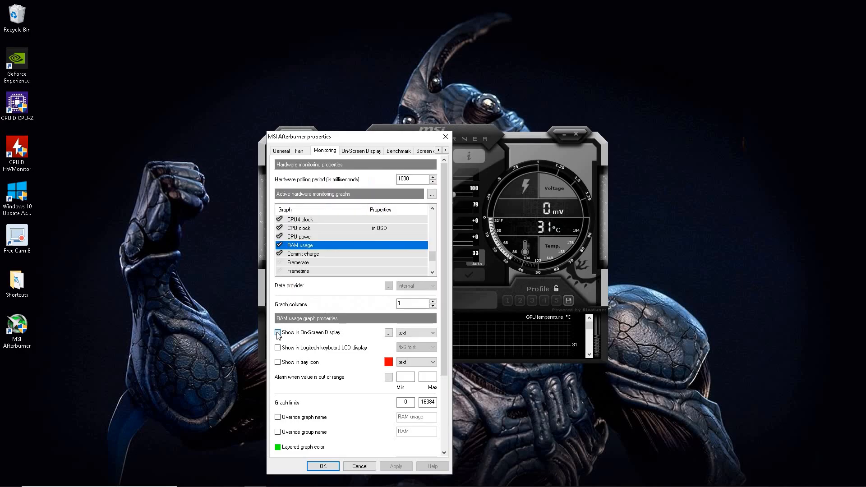
left_click(278, 332)
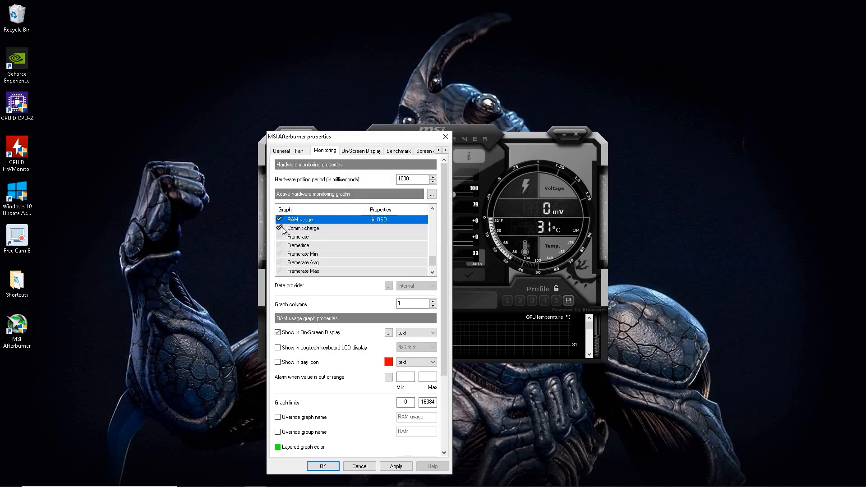
Activate Framerate, Framerate Avg and Framerate 1% Low and show each in the on-screen display
left_click(279, 228)
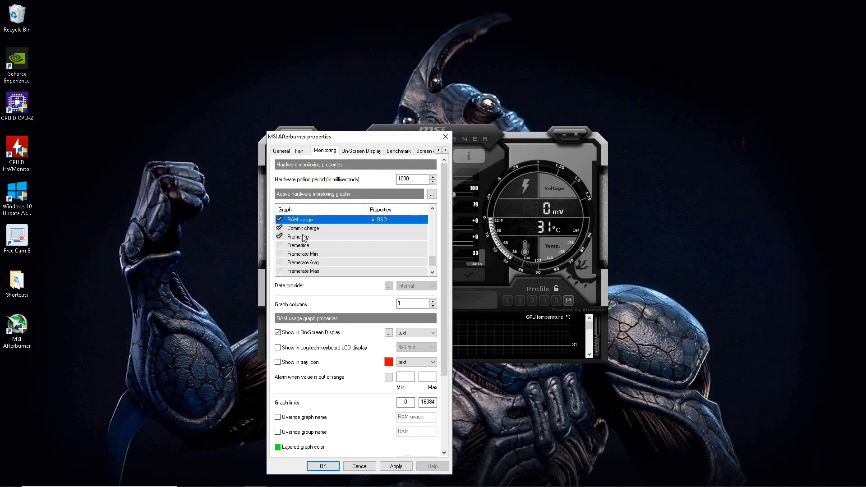
left_click(298, 236)
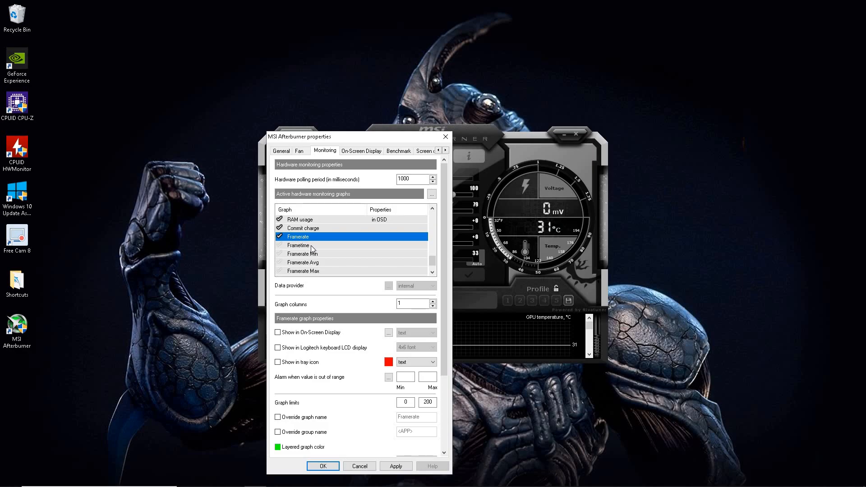
mouse_move(324, 260)
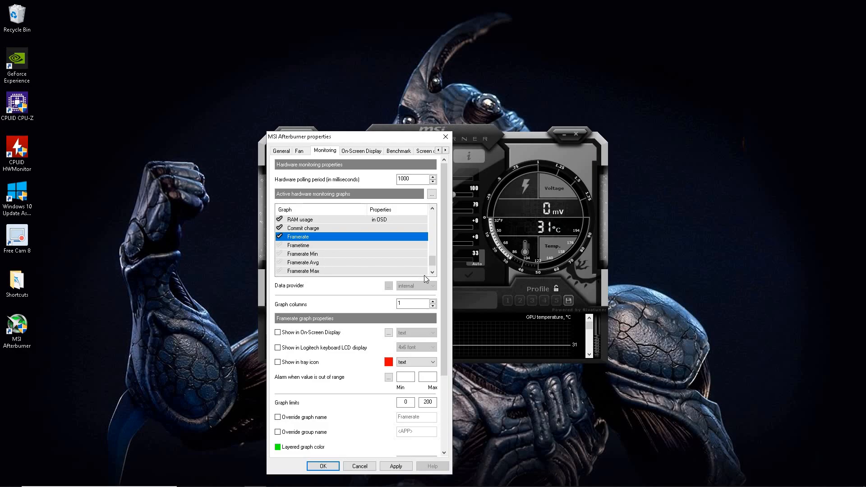
left_click(303, 262)
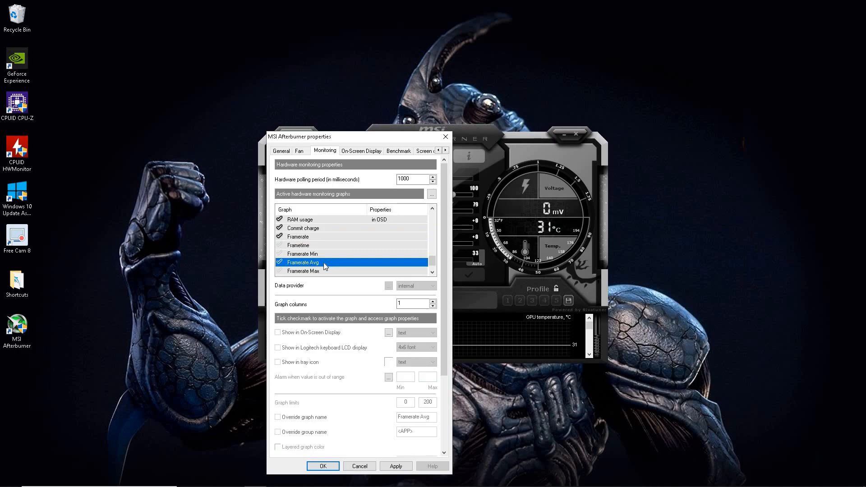
left_click(279, 262)
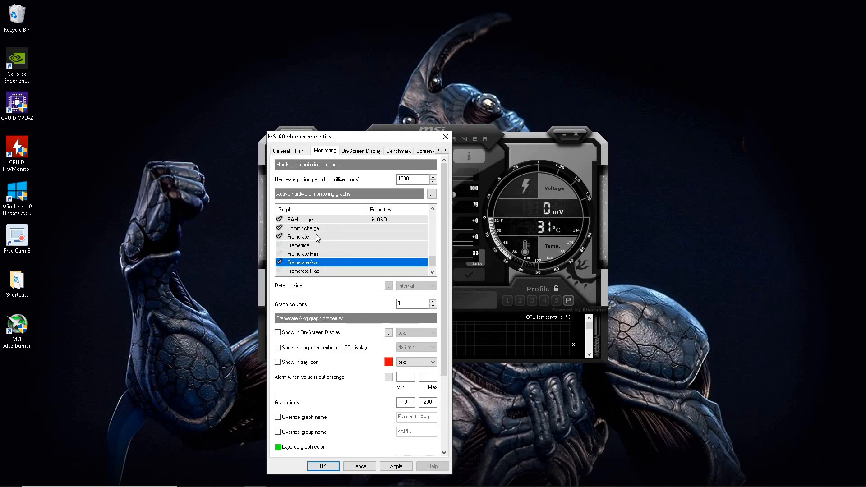
left_click(298, 237)
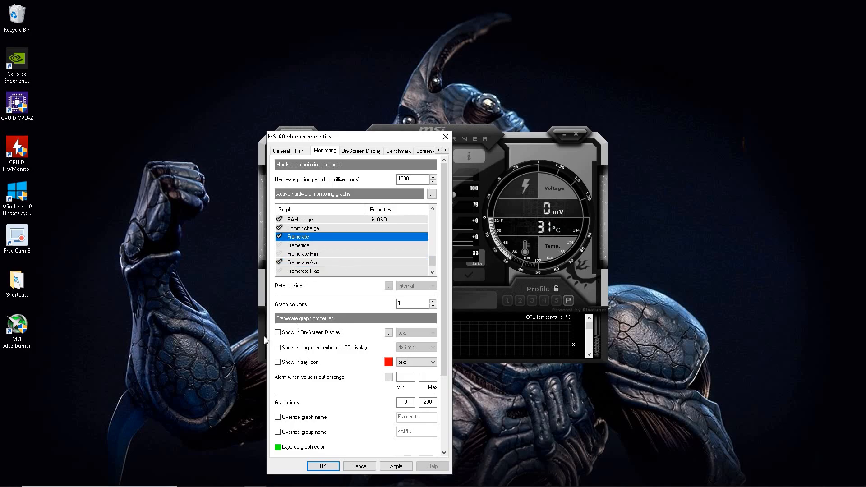
left_click(278, 332)
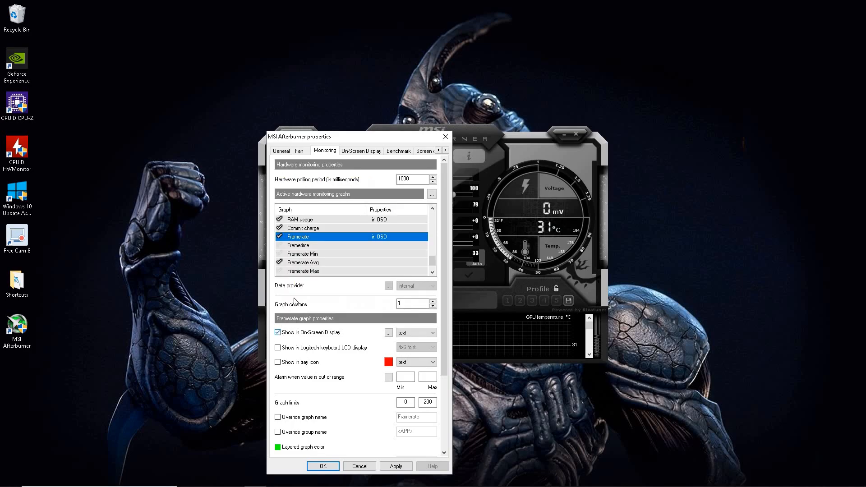
left_click(303, 261)
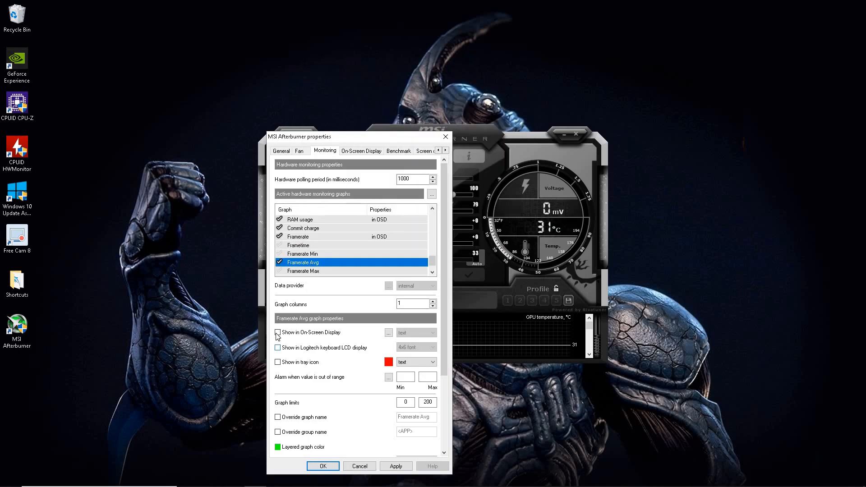
left_click(278, 332)
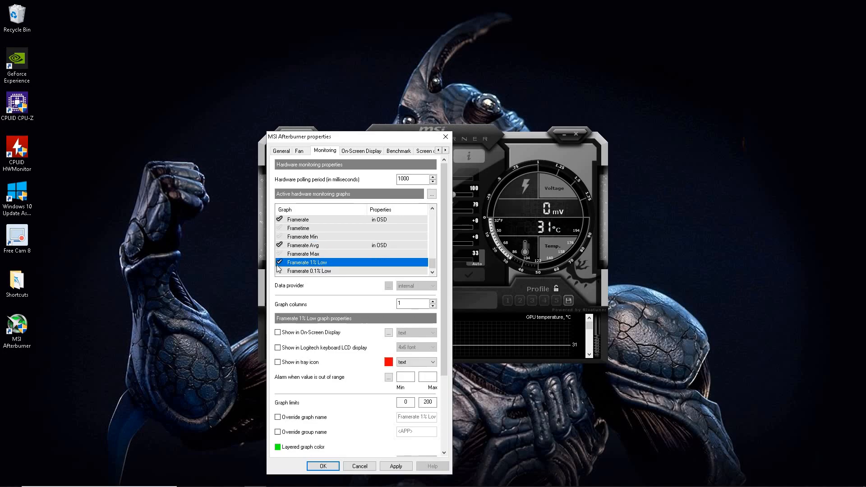
left_click(278, 332)
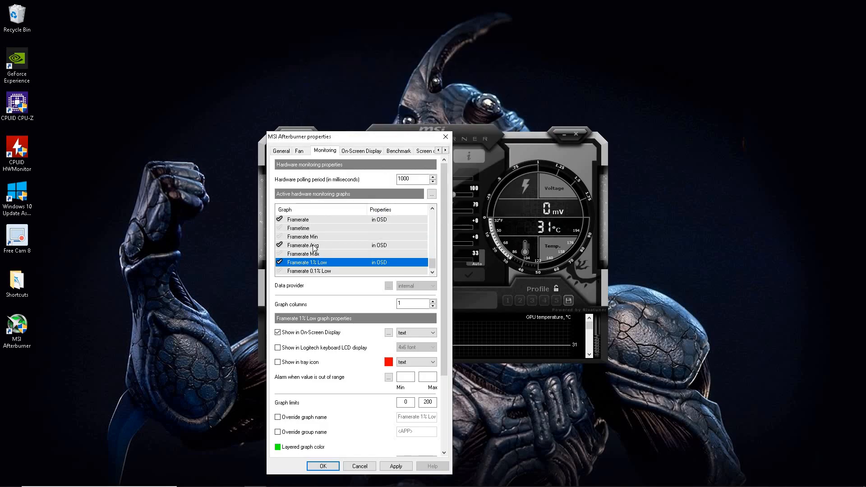
Override Framerate Avg's graph and group names, setting the group to Avg
left_click(303, 244)
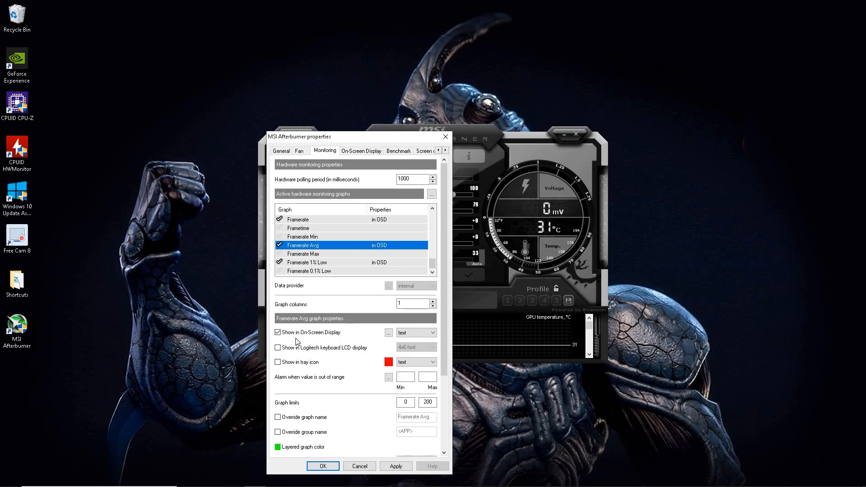
left_click(278, 416)
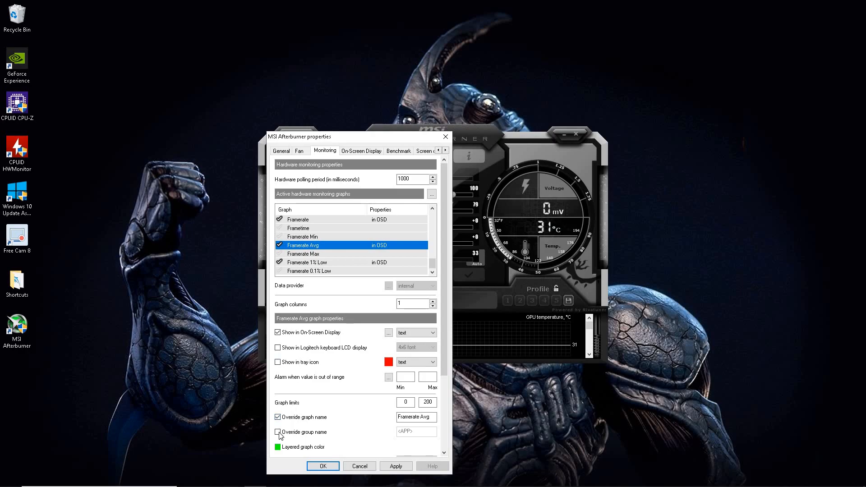
left_click(277, 432)
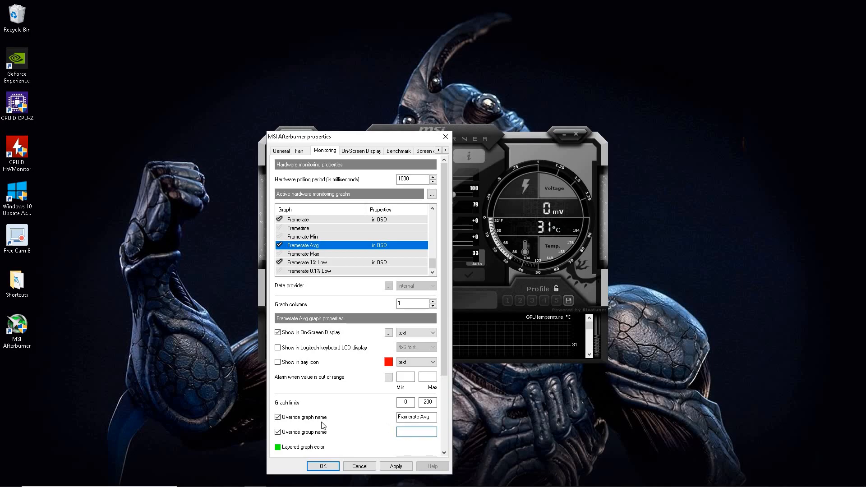
type("Avg")
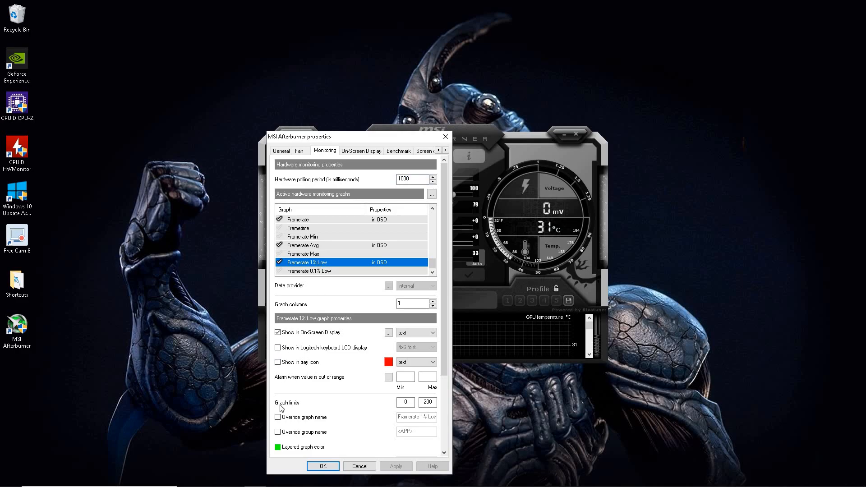
Override Framerate 1% Low's group name to 1% Low and apply the frame-rate renames
left_click(278, 432)
type("1")
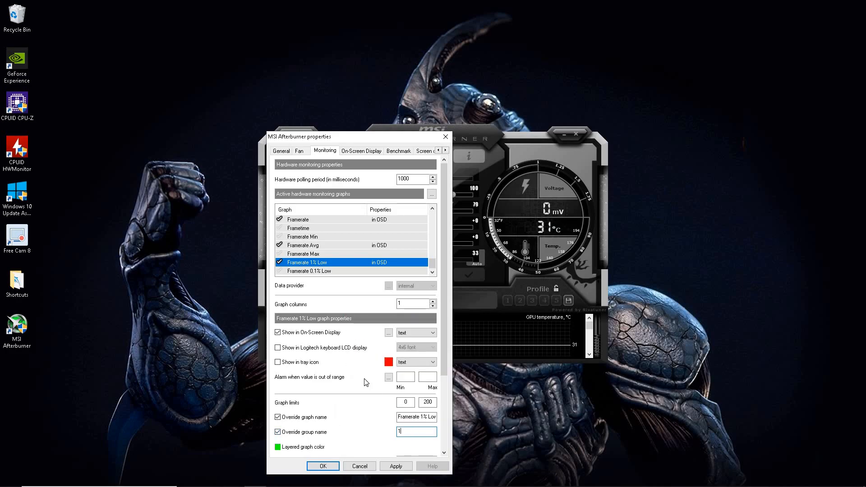
type("% LO")
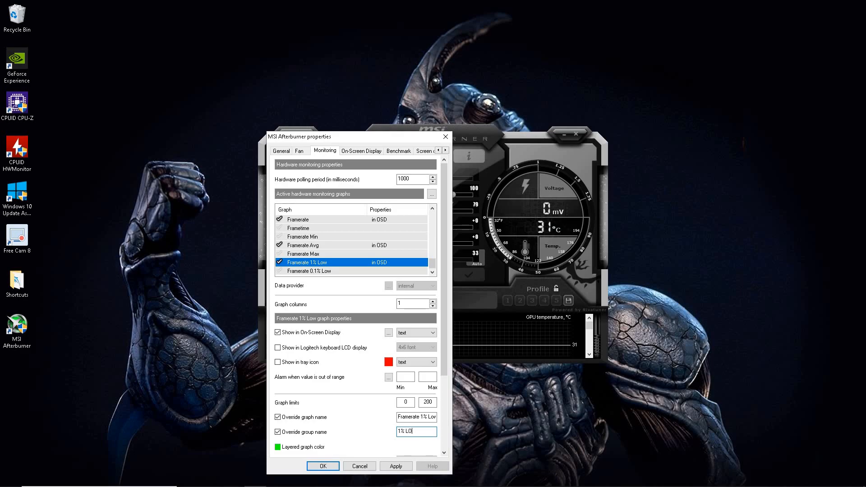
type("w")
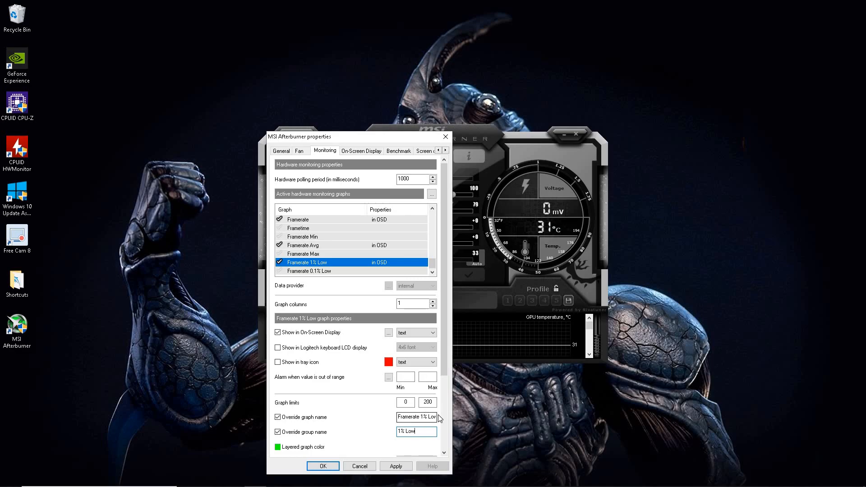
left_click(395, 466)
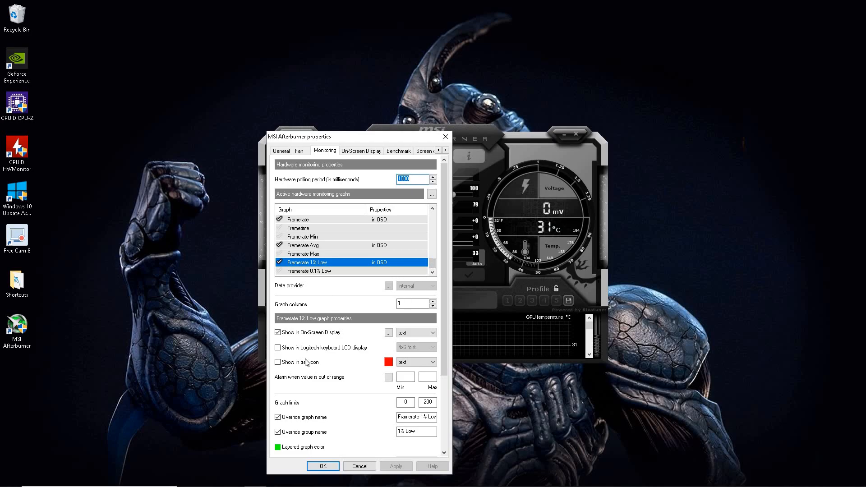
mouse_move(279, 362)
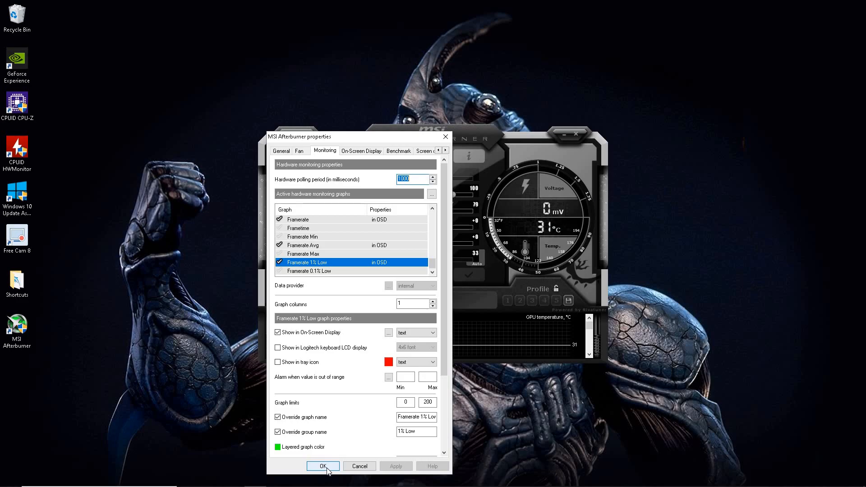
Confirm the properties with OK and dismiss the Afterburner main window
left_click(322, 465)
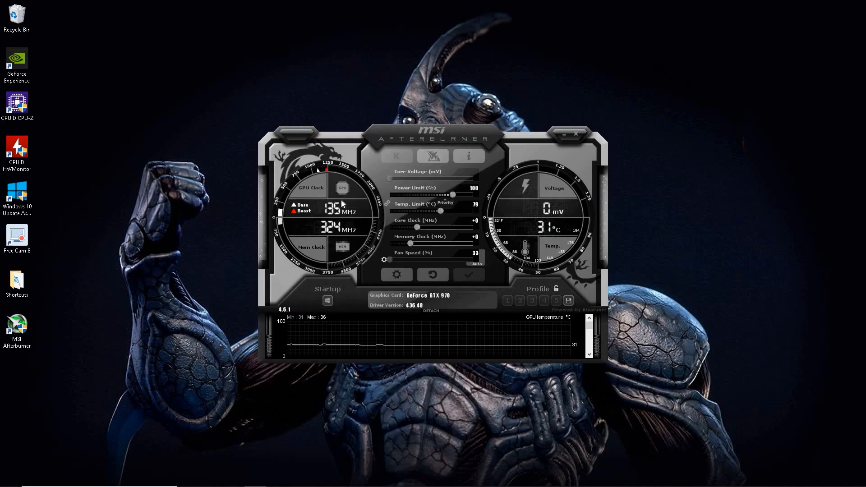
mouse_move(339, 260)
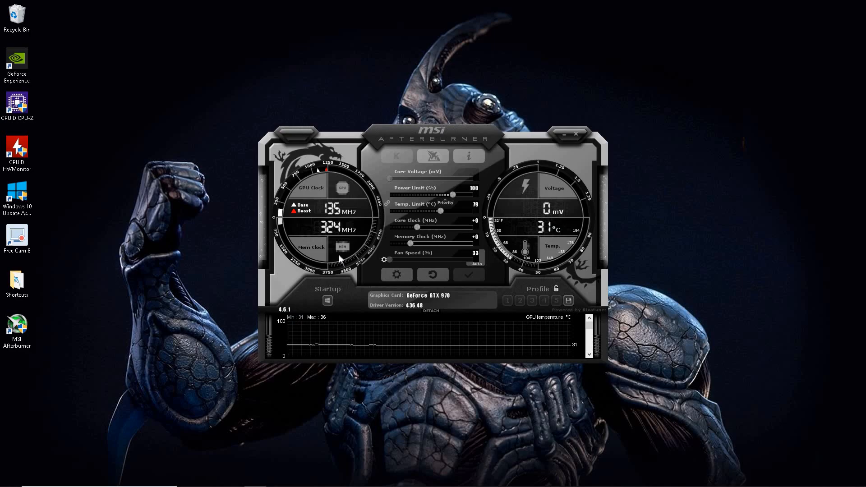
left_click(564, 136)
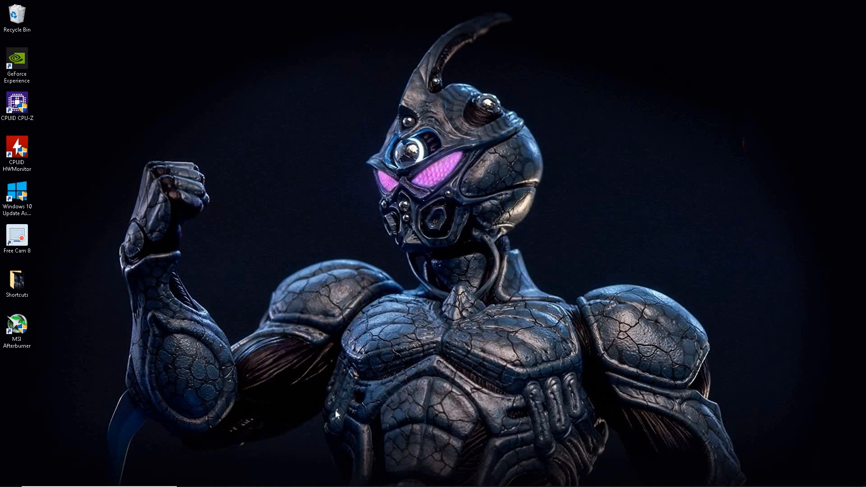
mouse_move(28, 341)
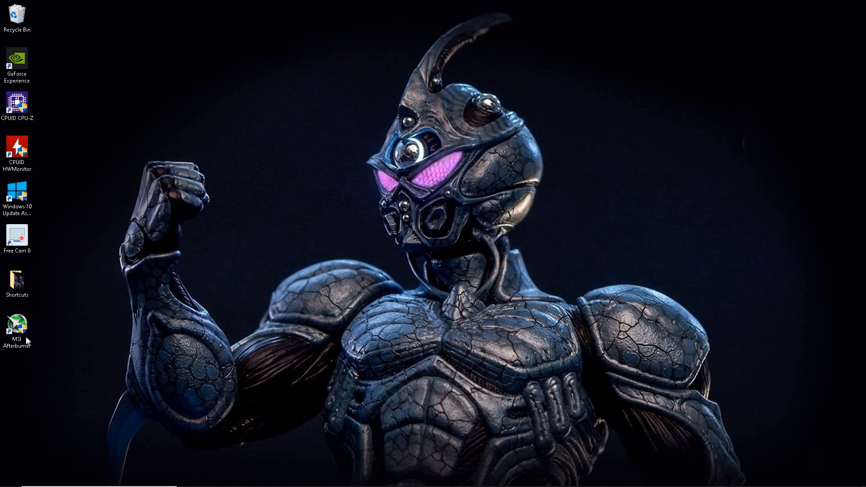
Relaunch MSI Afterburner from its desktop shortcut and send it to the background
left_click(17, 326)
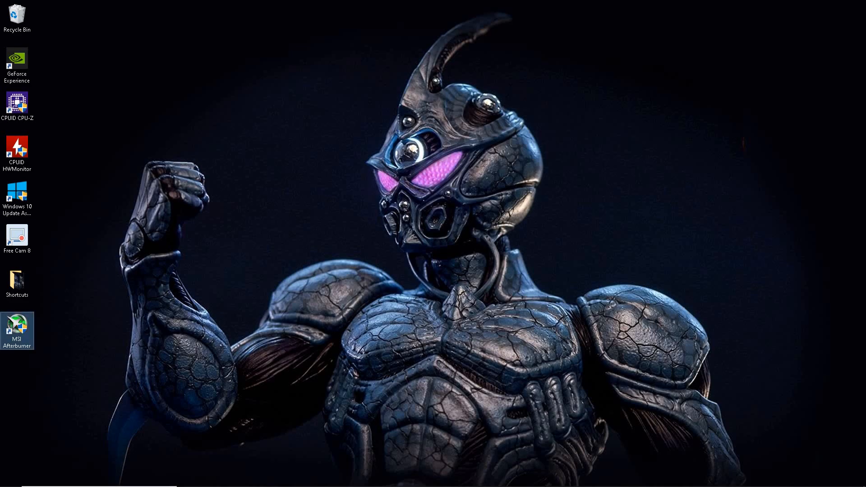
double_click(17, 328)
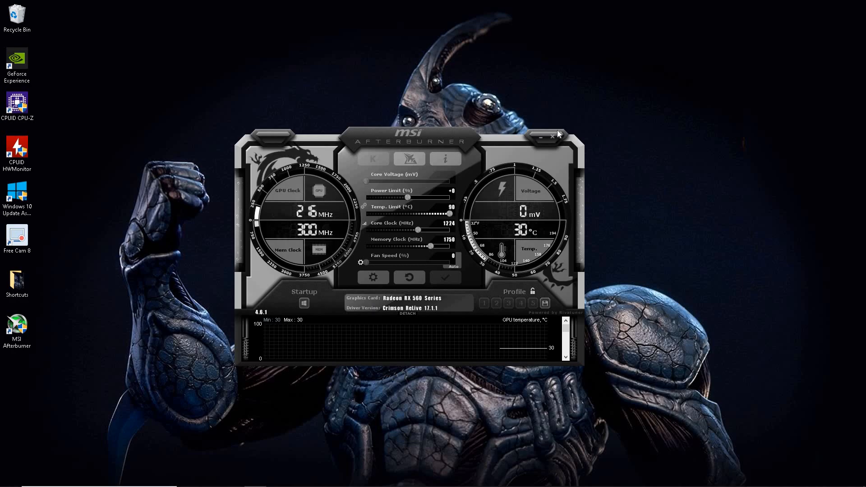
left_click(551, 137)
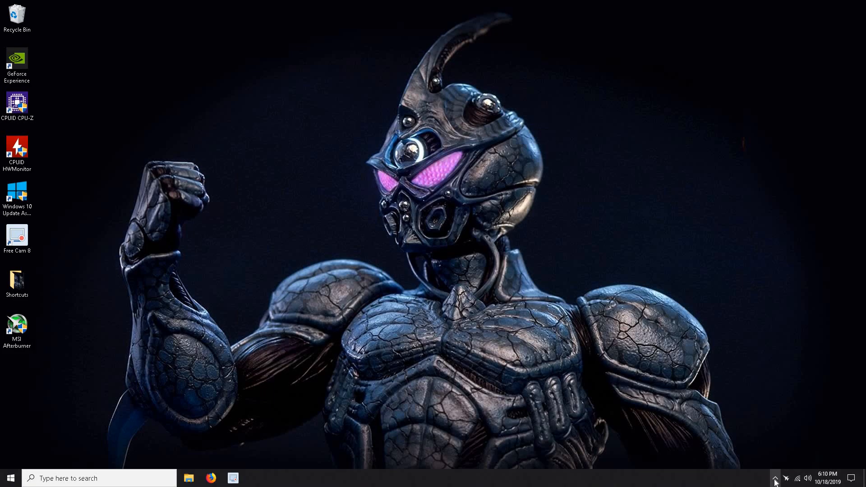
Open RivaTuner Statistics Server's settings window from the hidden system-tray icons
left_click(775, 477)
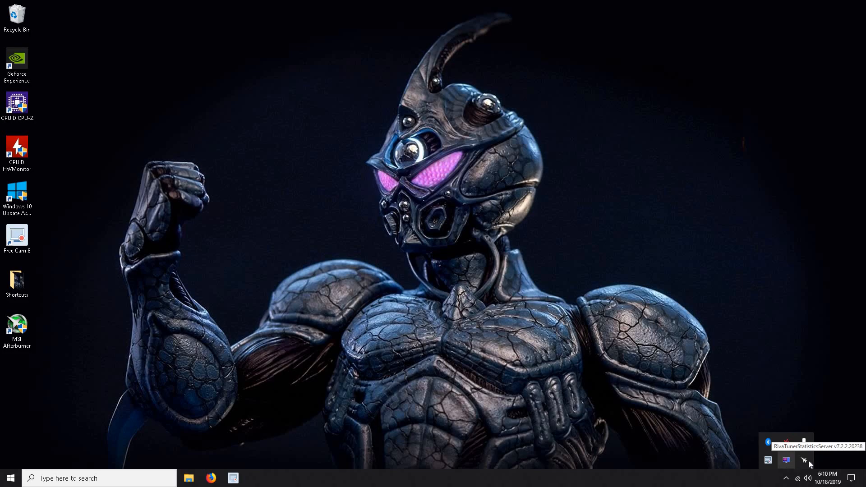
left_click(804, 461)
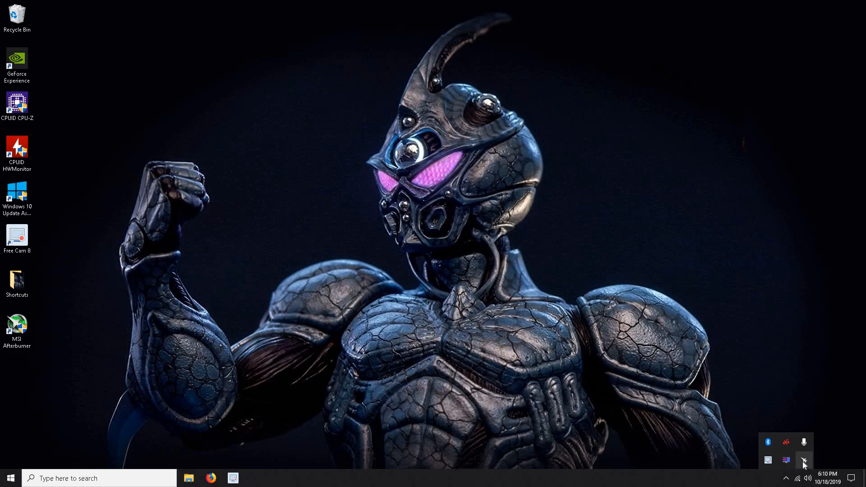
mouse_move(805, 462)
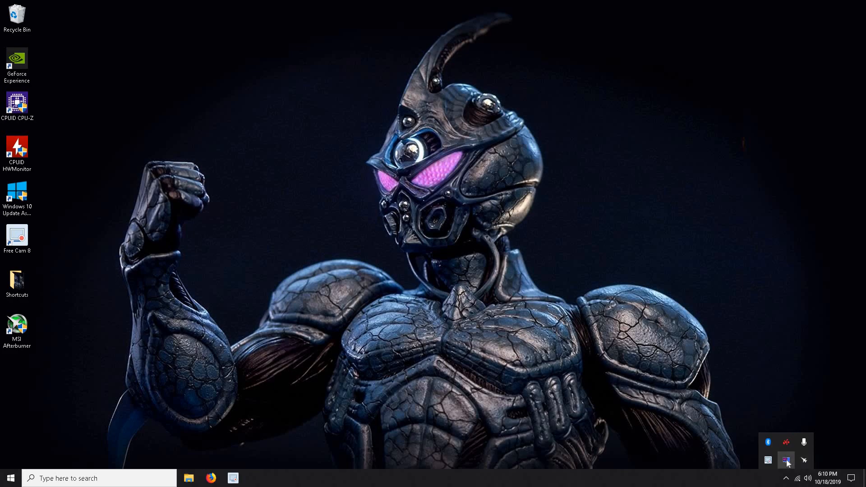
left_click(785, 460)
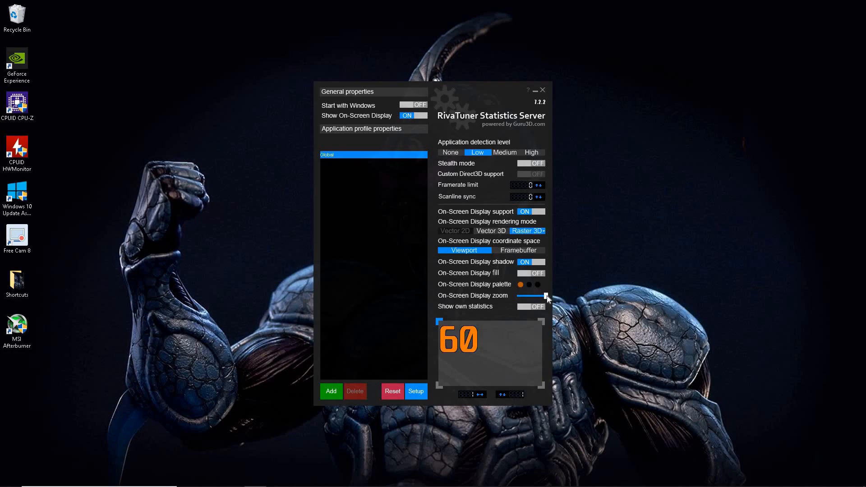
Try the OSD zoom at its smallest, then set it back to maximum size
left_click_drag(546, 297, 519, 296)
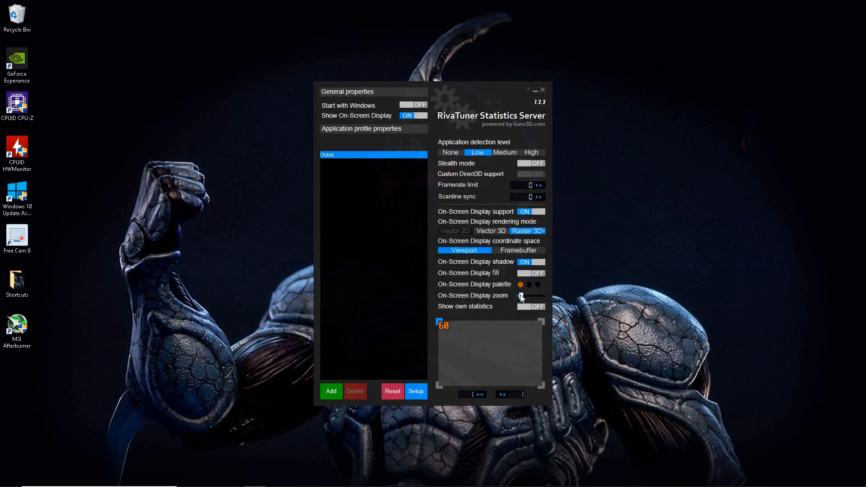
left_click_drag(521, 295, 547, 296)
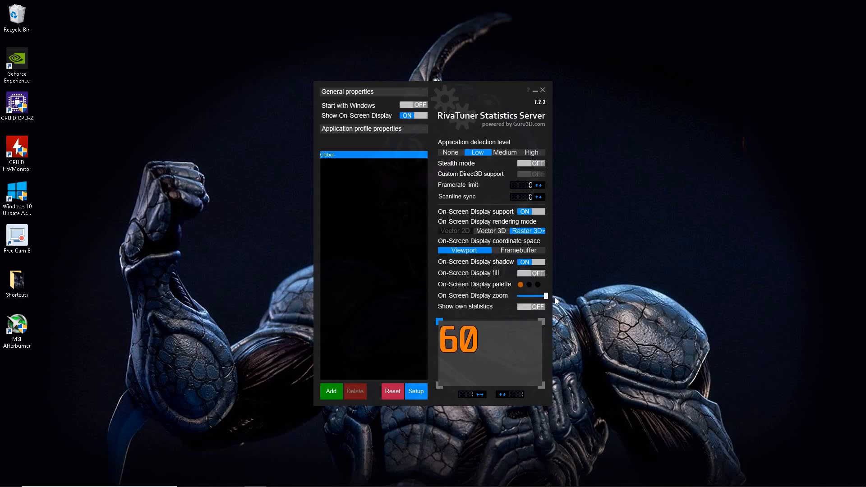
mouse_move(519, 319)
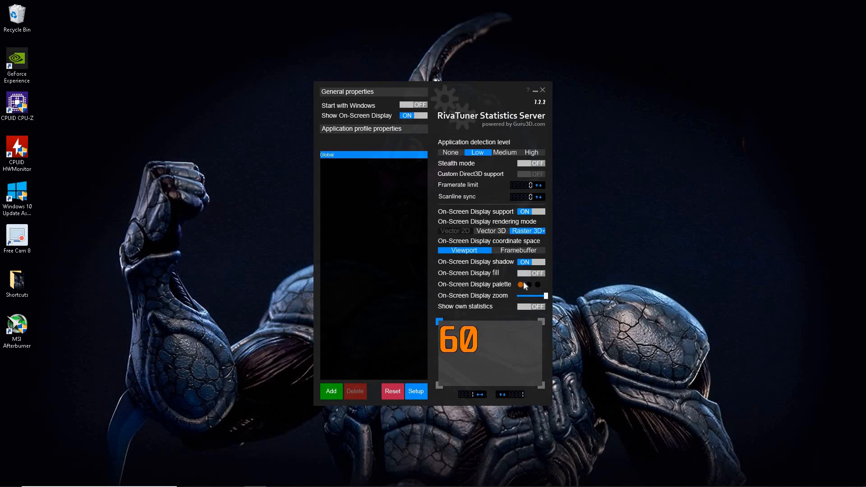
Confirm orange as the OSD colour in the picker and close the RivaTuner window
left_click(520, 285)
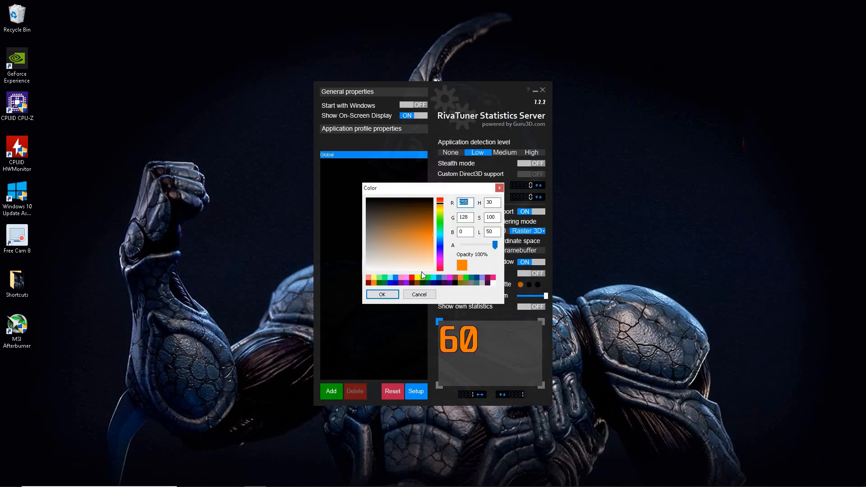
left_click(382, 294)
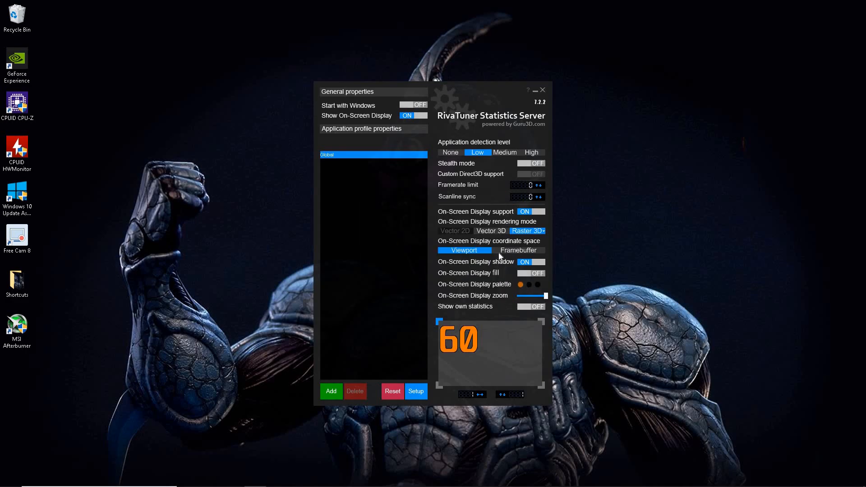
mouse_move(458, 271)
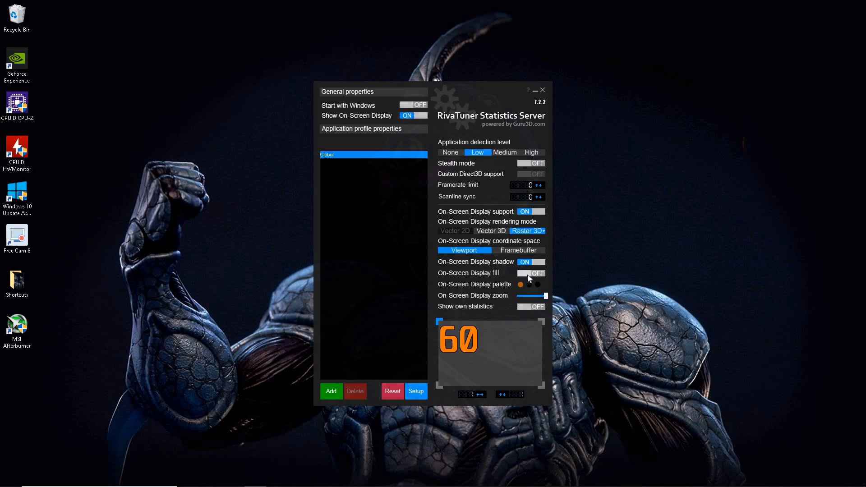
mouse_move(427, 201)
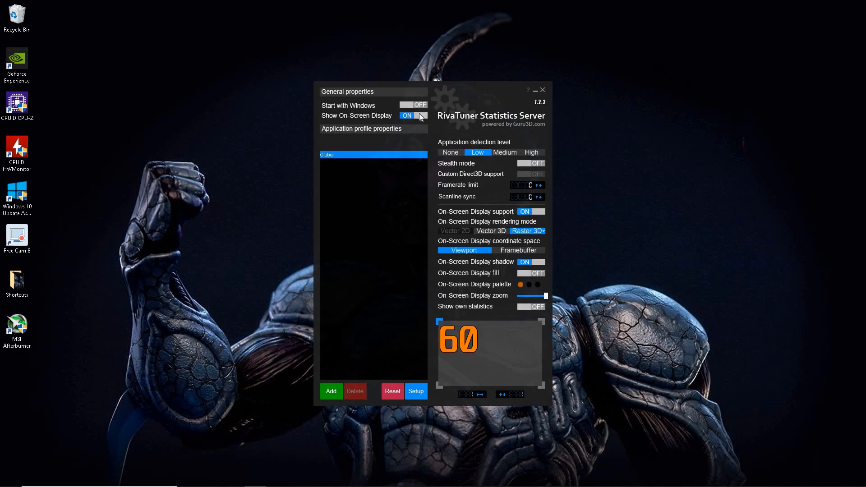
mouse_move(493, 310)
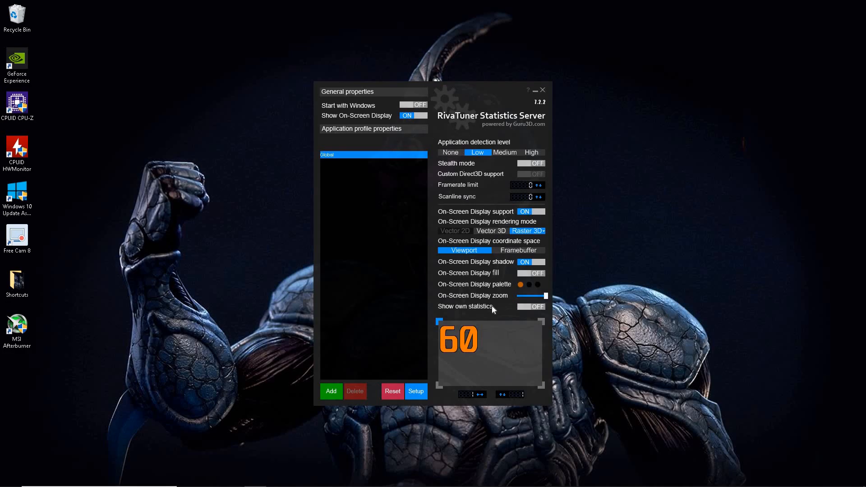
mouse_move(462, 250)
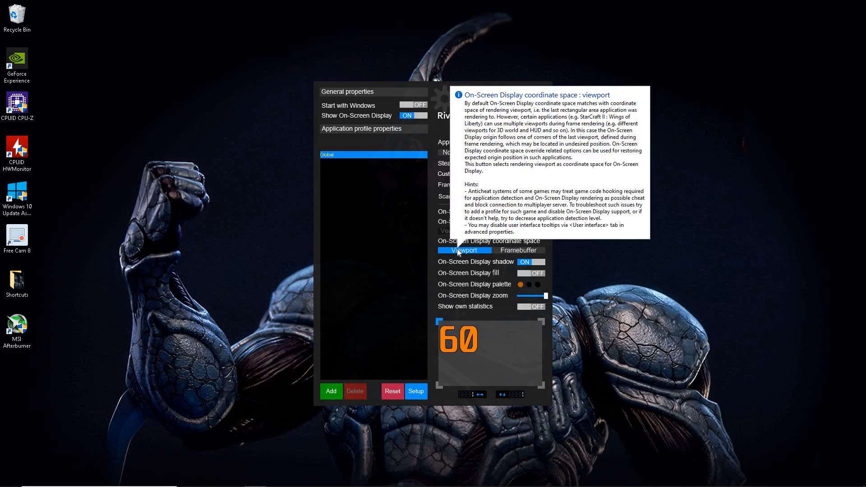
mouse_move(276, 159)
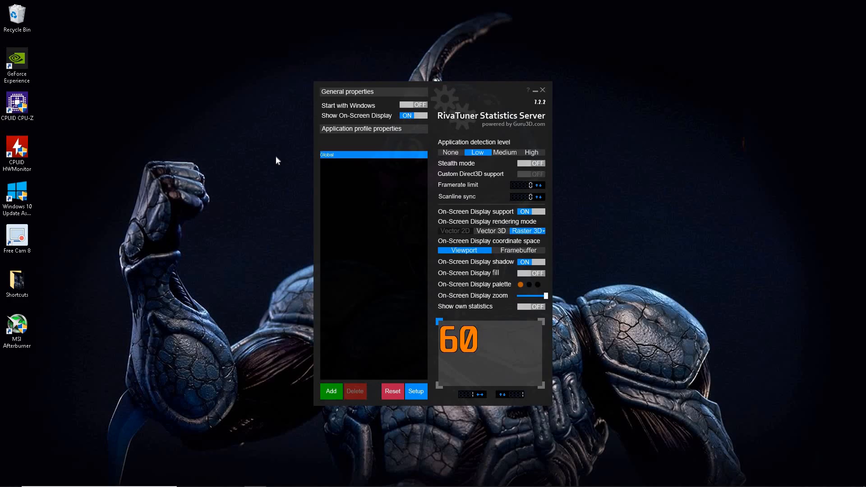
mouse_move(527, 97)
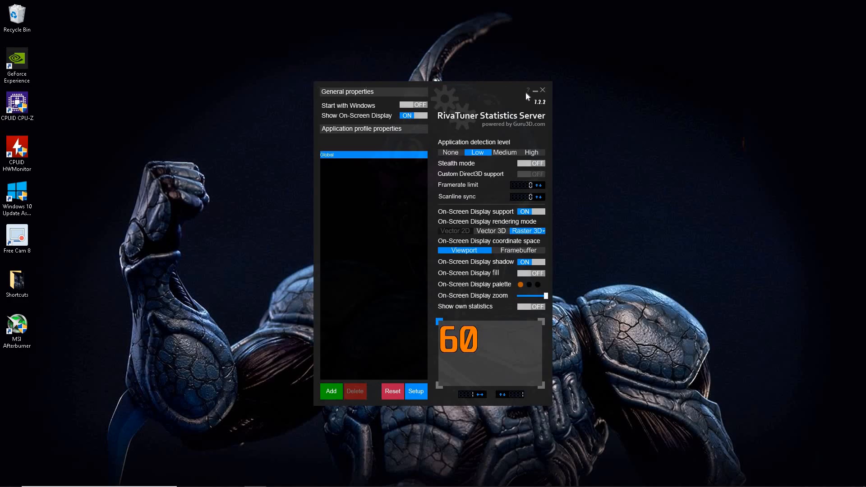
mouse_move(546, 92)
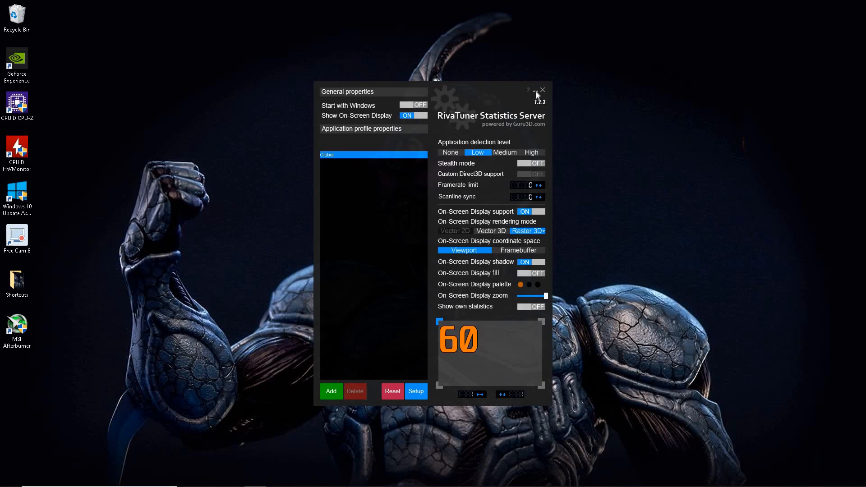
left_click(542, 89)
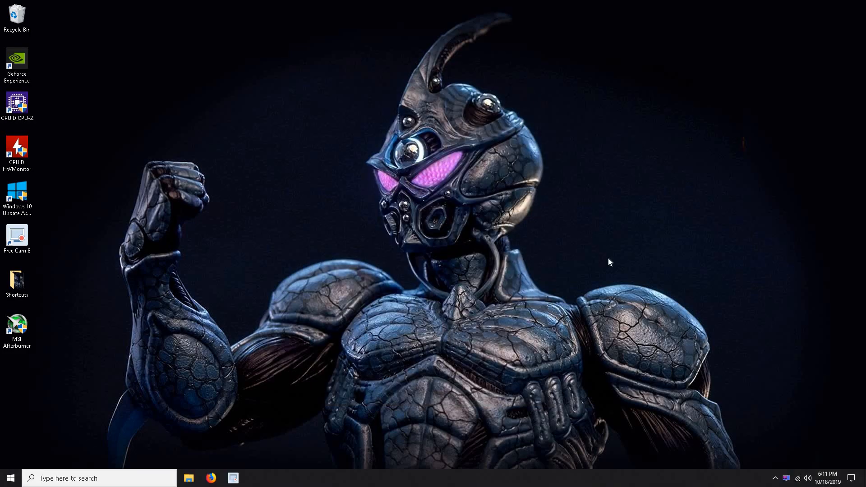